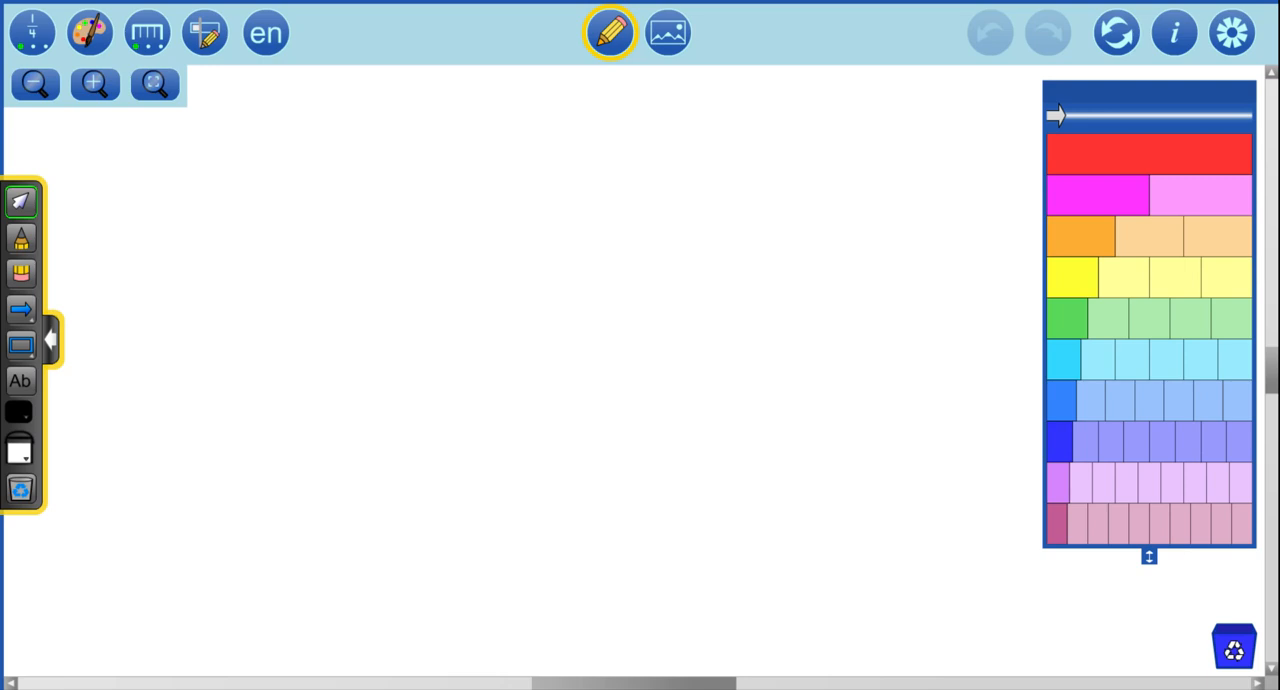
pyautogui.moveTo(1006, 488)
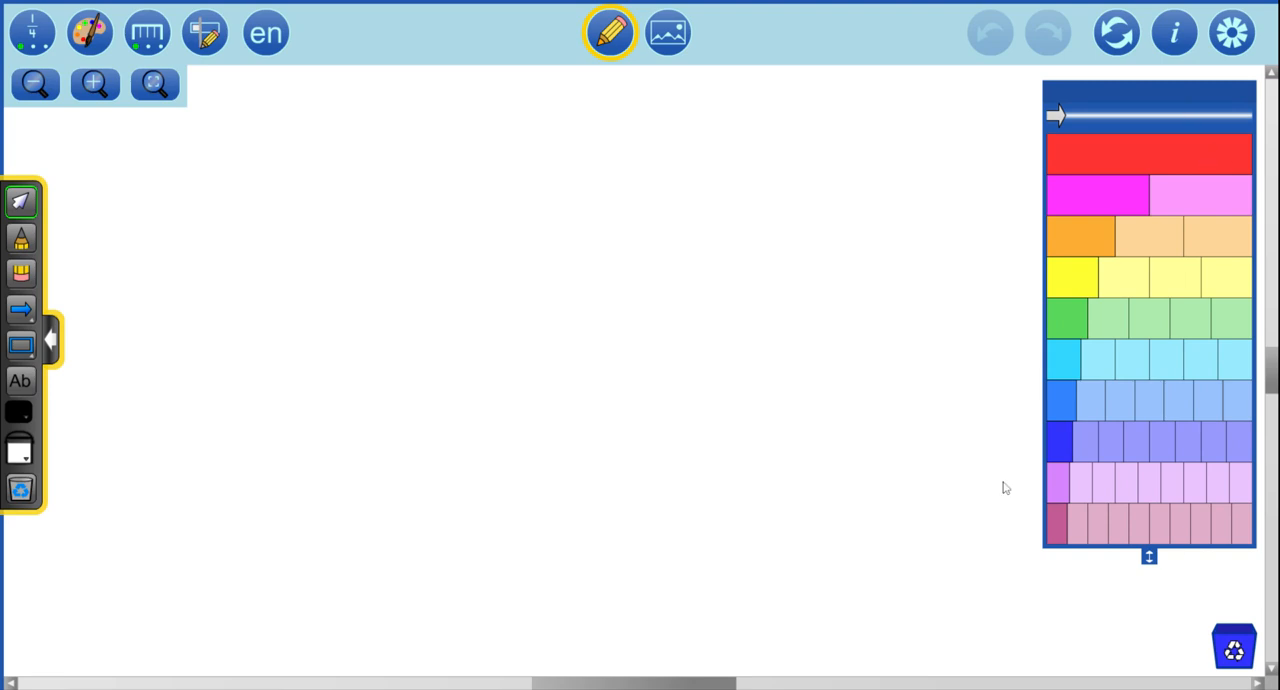
pyautogui.moveTo(1048, 262)
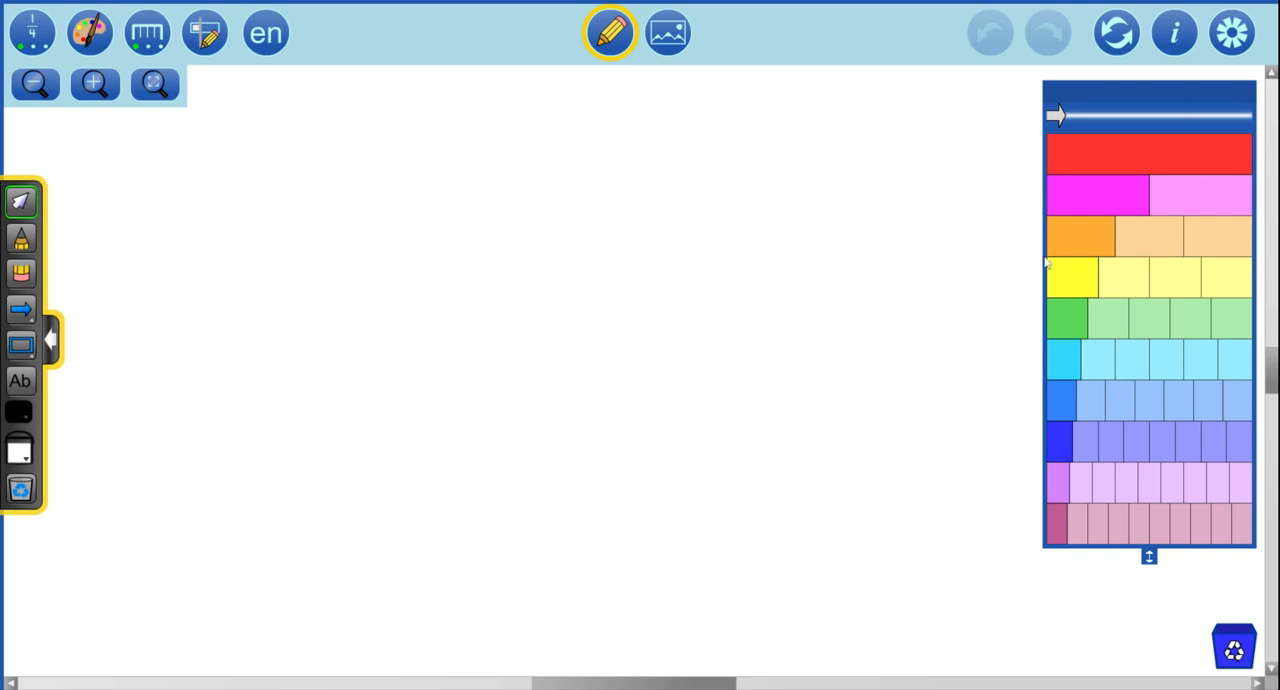
pyautogui.moveTo(1084, 296)
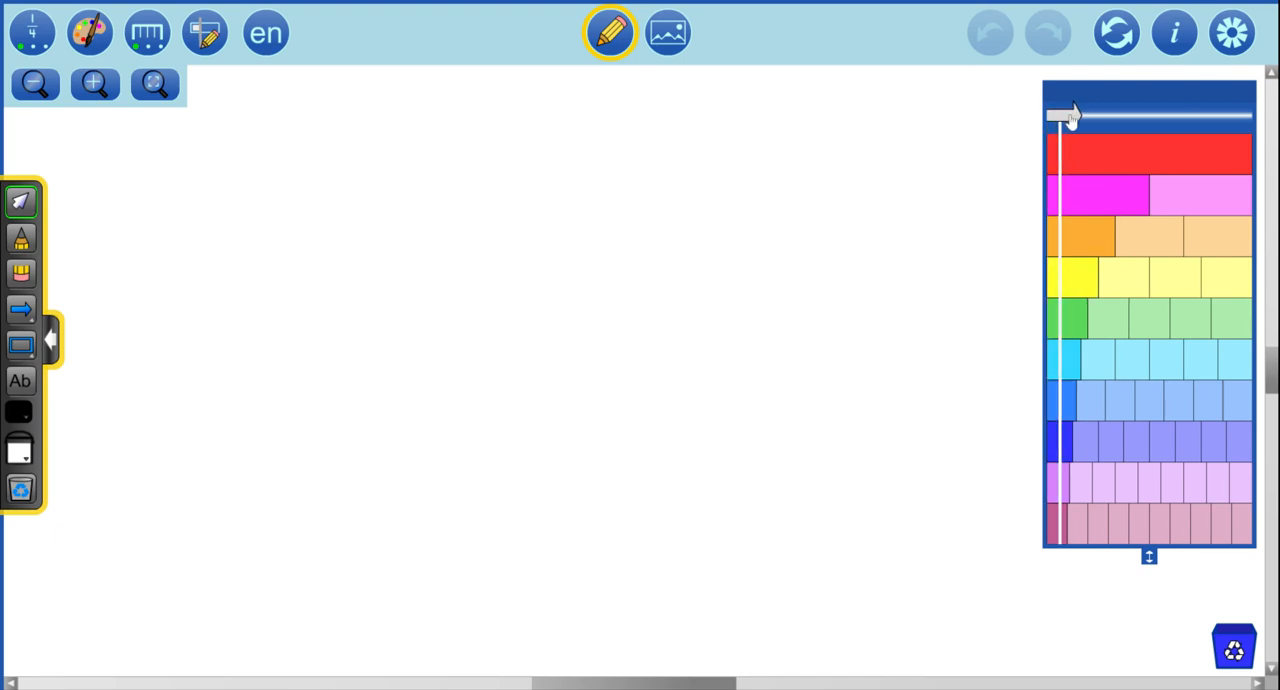
# Step: Slide the tower divider across and drop a yellow four-fourths strip onto the workspace
pyautogui.moveTo(1064, 112); pyautogui.dragTo(1140, 120)
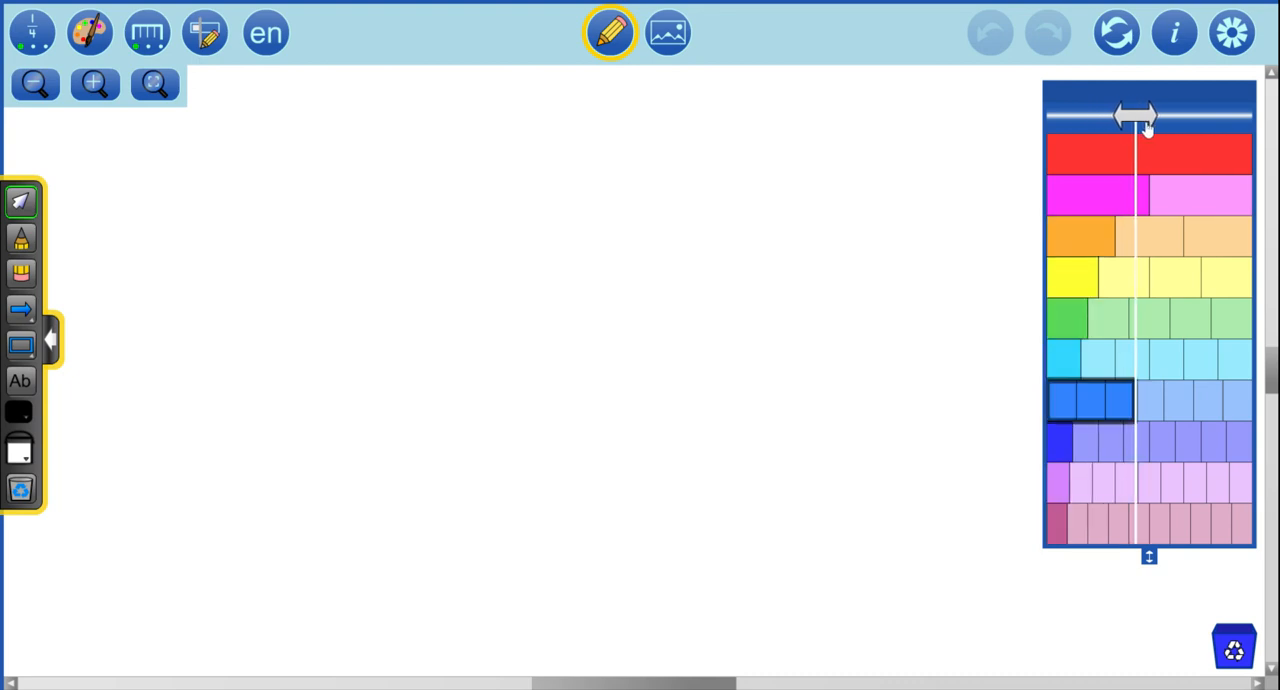
pyautogui.moveTo(1136, 116); pyautogui.dragTo(1220, 116)
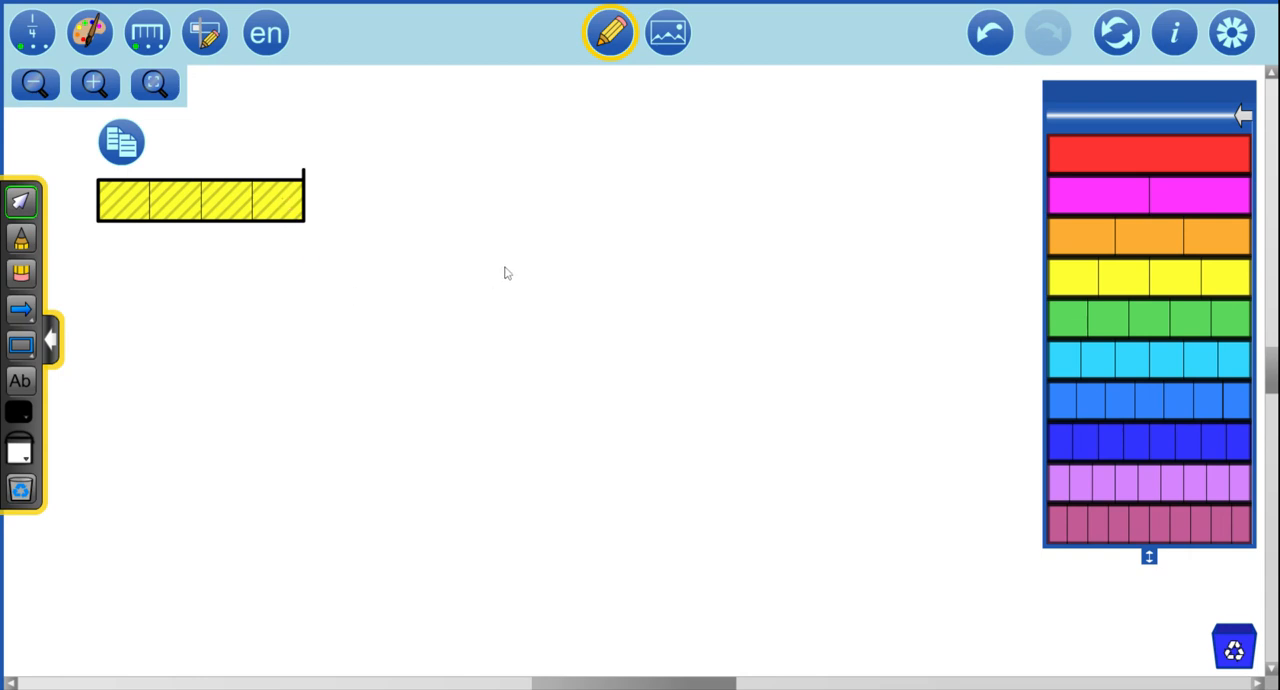
pyautogui.moveTo(620, 302)
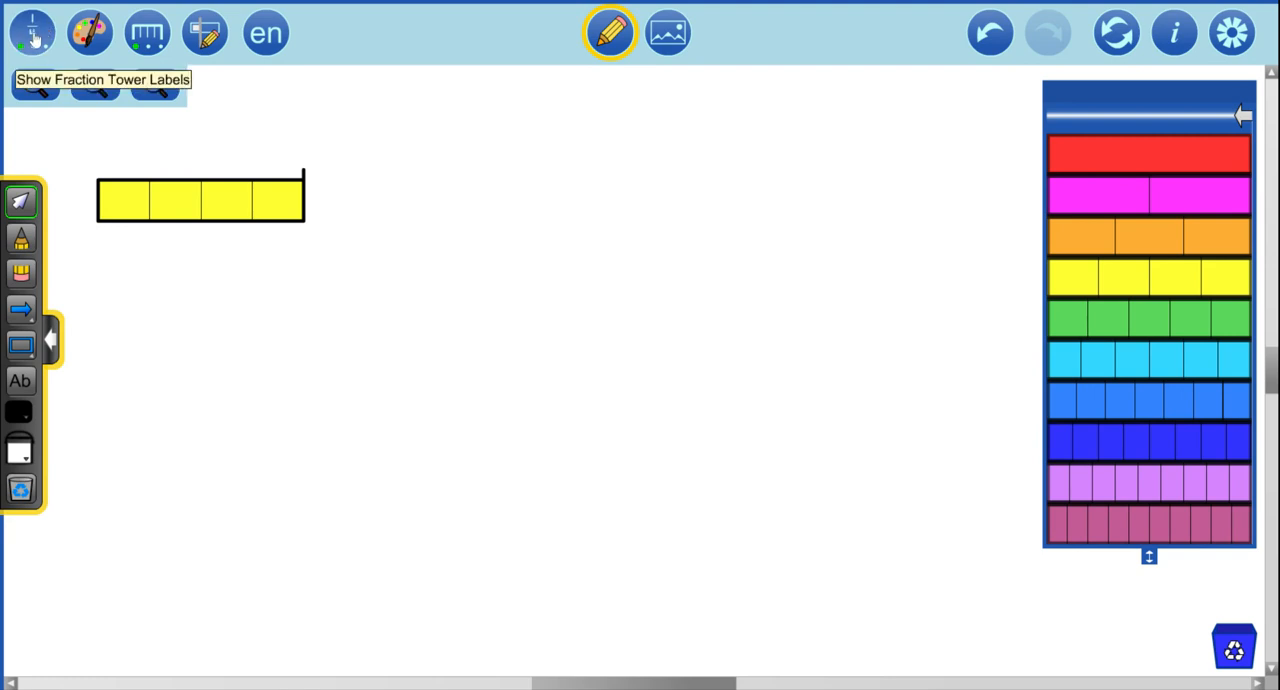
# Step: Show the fraction labels so each yellow piece reads 1/4 and every tower row is labelled
pyautogui.click(32, 32)
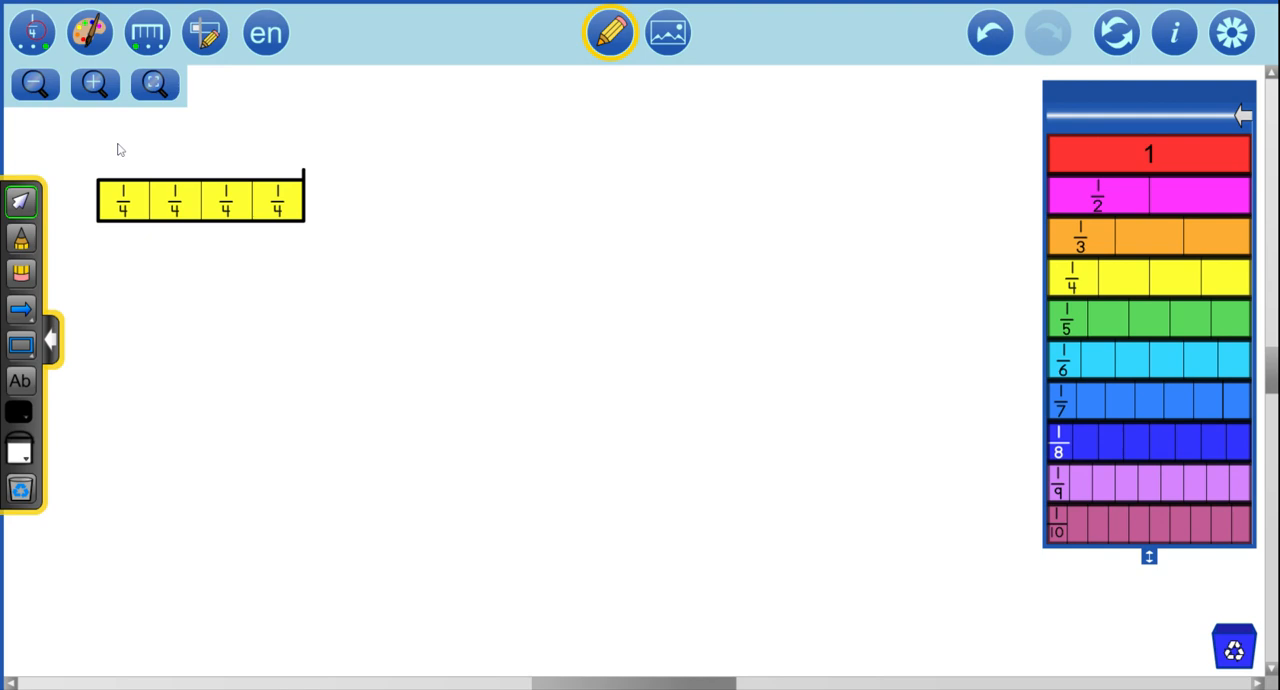
pyautogui.moveTo(192, 204)
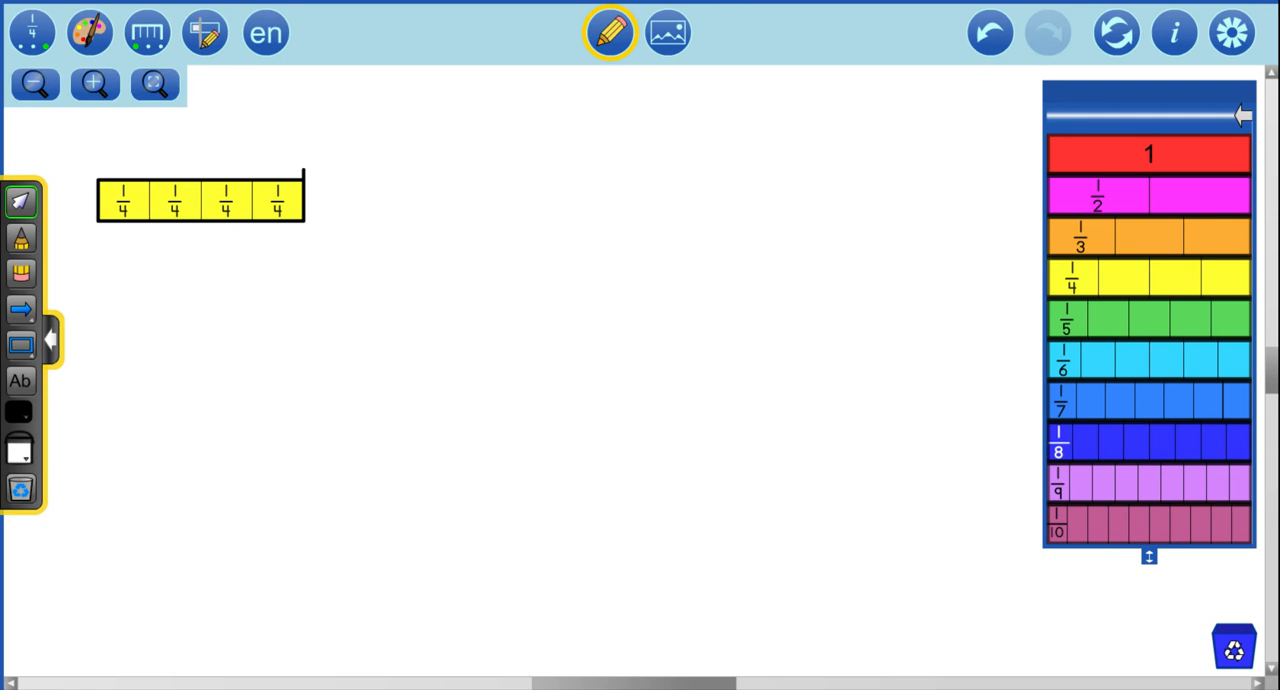
pyautogui.moveTo(184, 276)
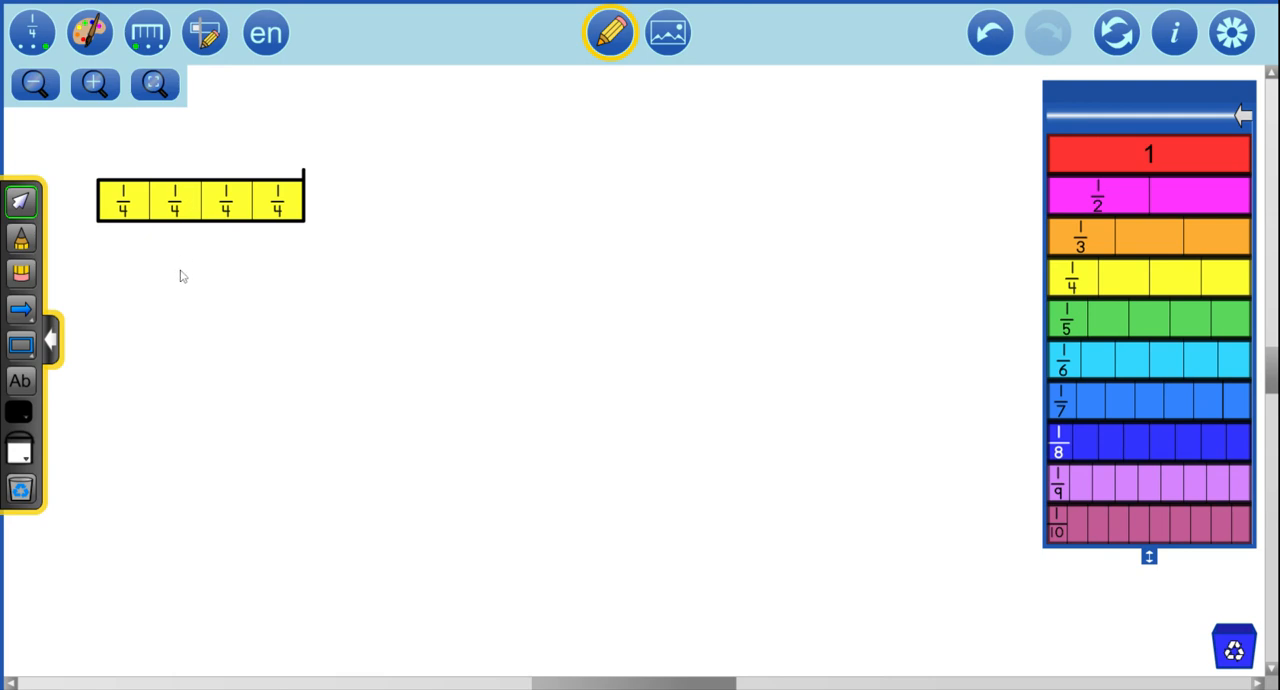
pyautogui.moveTo(156, 228)
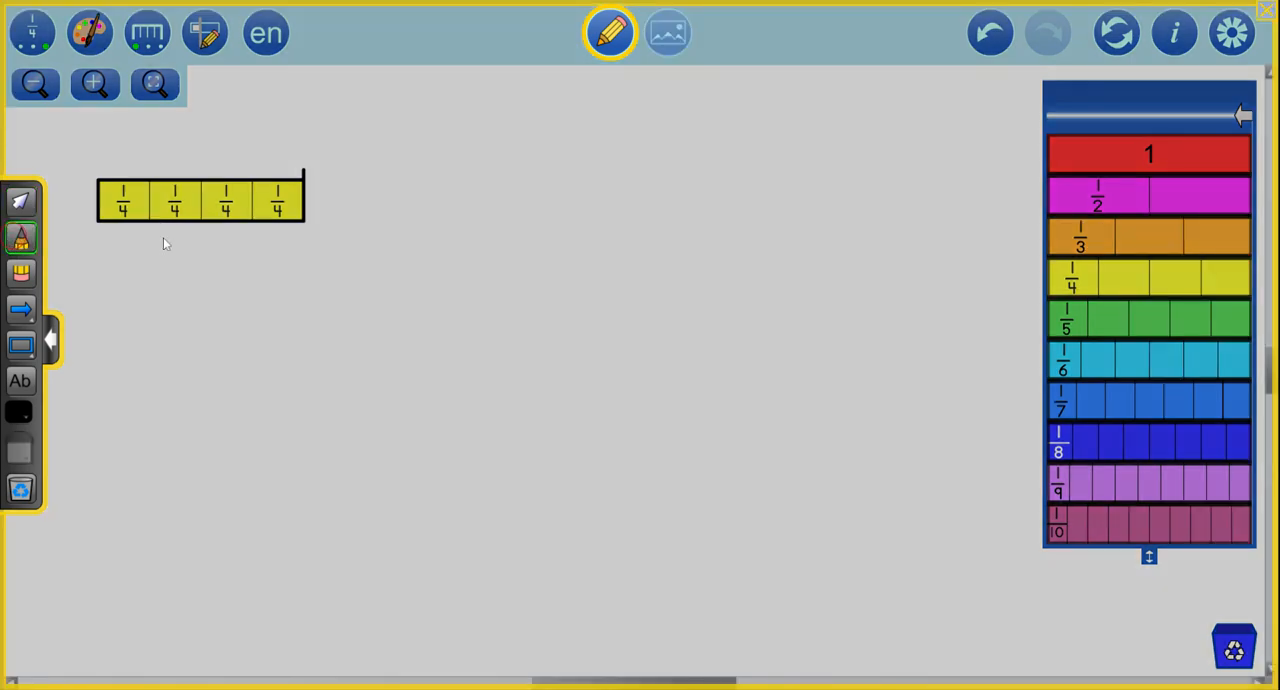
pyautogui.moveTo(150, 232)
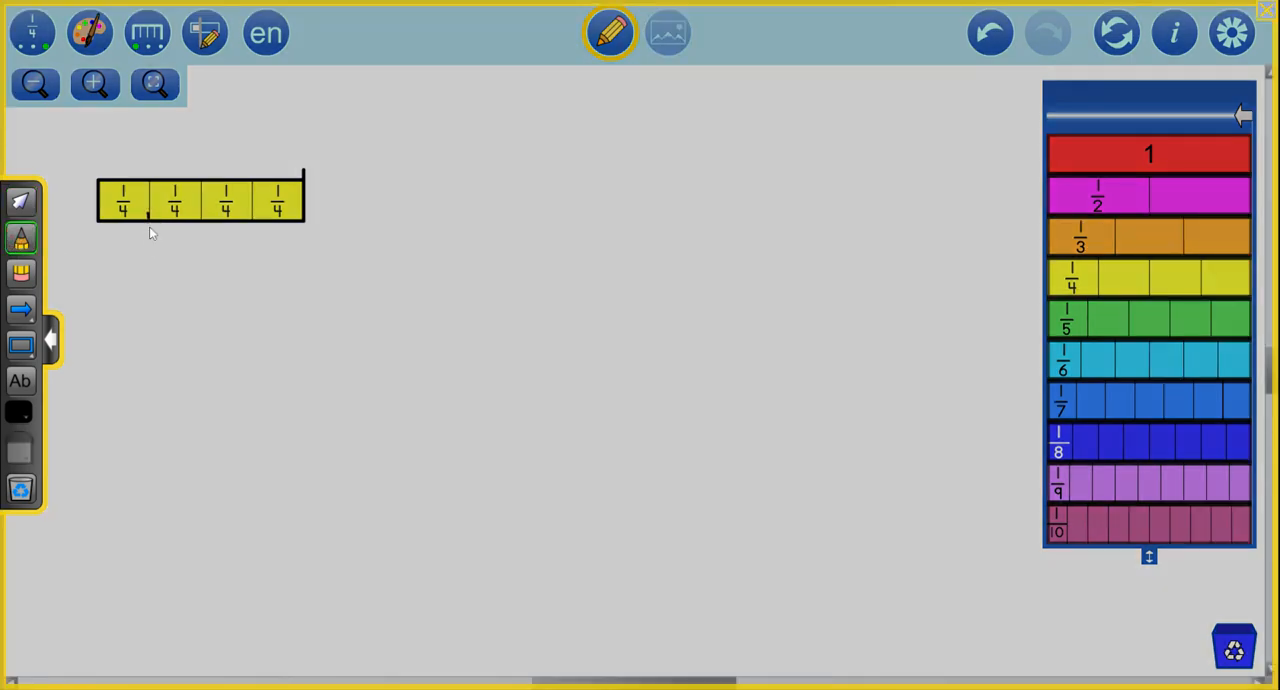
# Step: Pencil tick marks with 1/4, 2/4 and 3/4 under the strip boundaries, then bring up the colour choices
pyautogui.moveTo(150, 220); pyautogui.dragTo(142, 260)
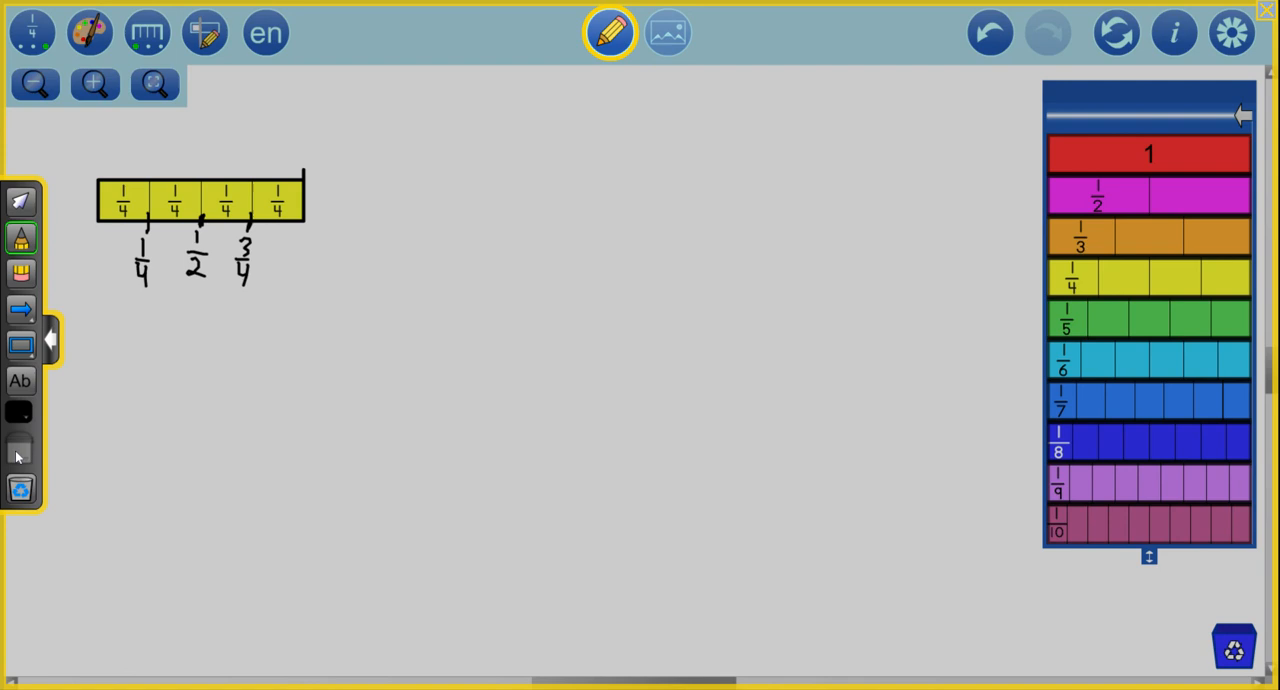
pyautogui.click(20, 412)
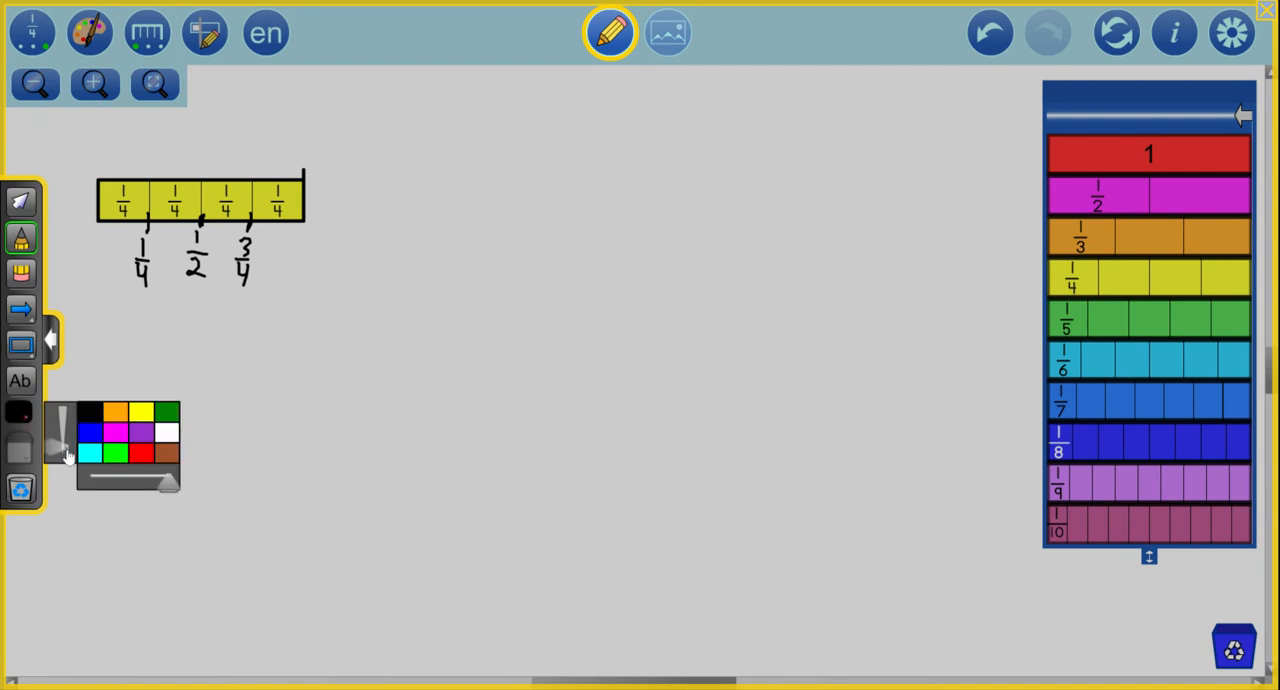
pyautogui.moveTo(296, 456)
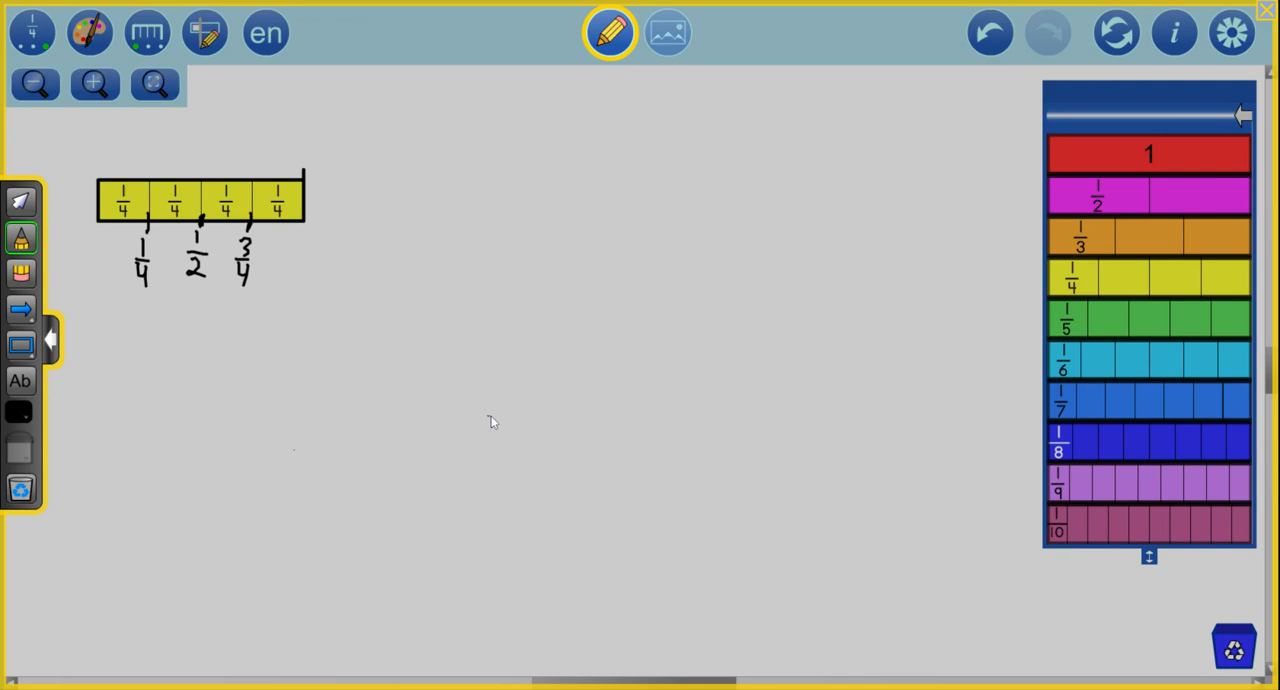
pyautogui.moveTo(1224, 32)
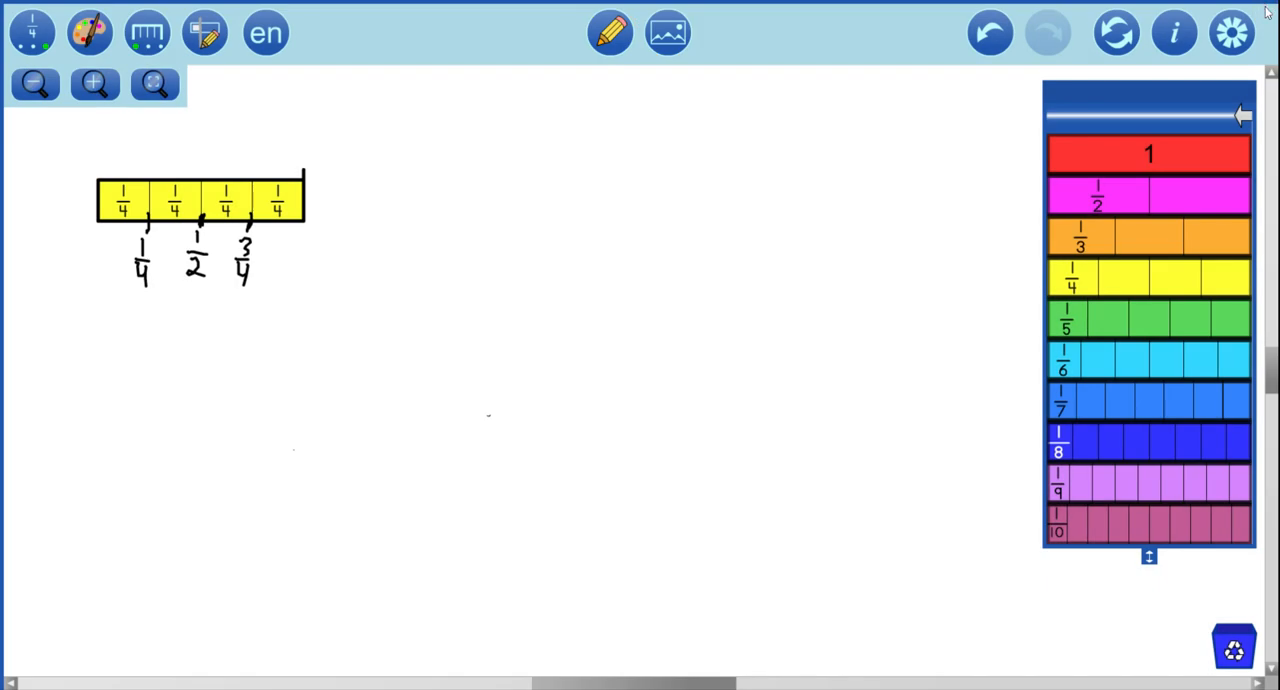
# Step: Handwrite the problem 'a) 1 3/4 + 1/2' below the strip in pencil and touch it up
pyautogui.click(610, 32)
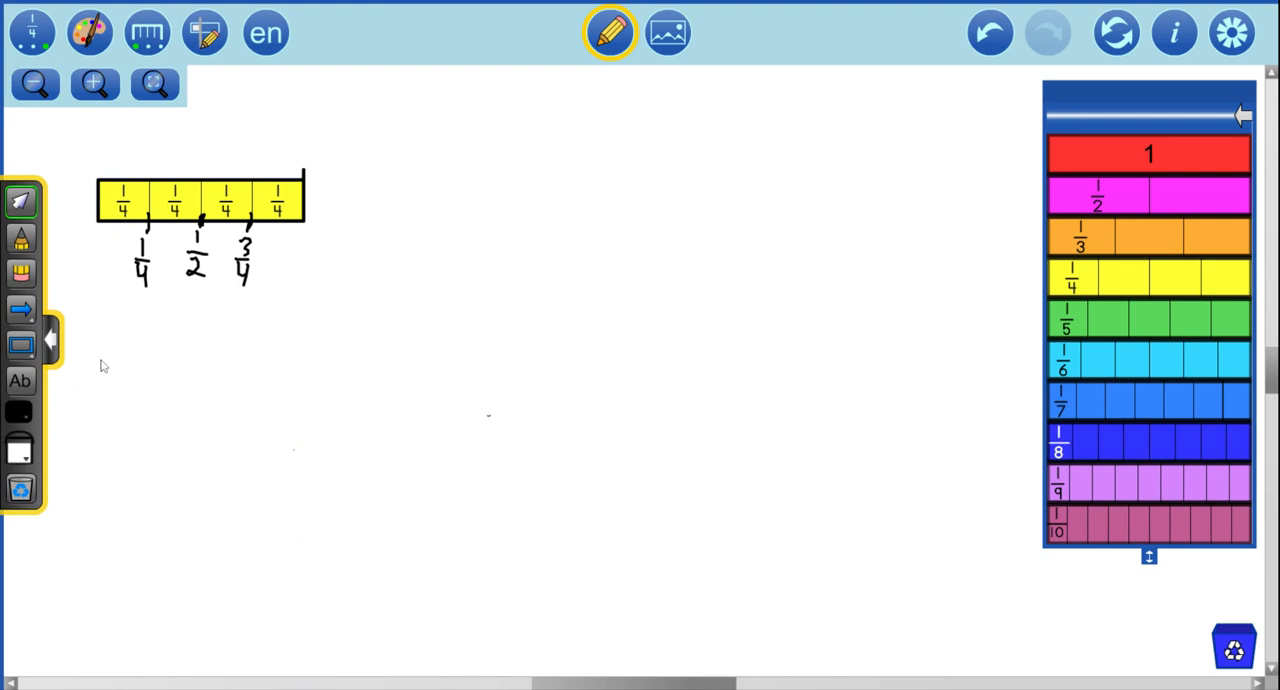
pyautogui.moveTo(128, 328)
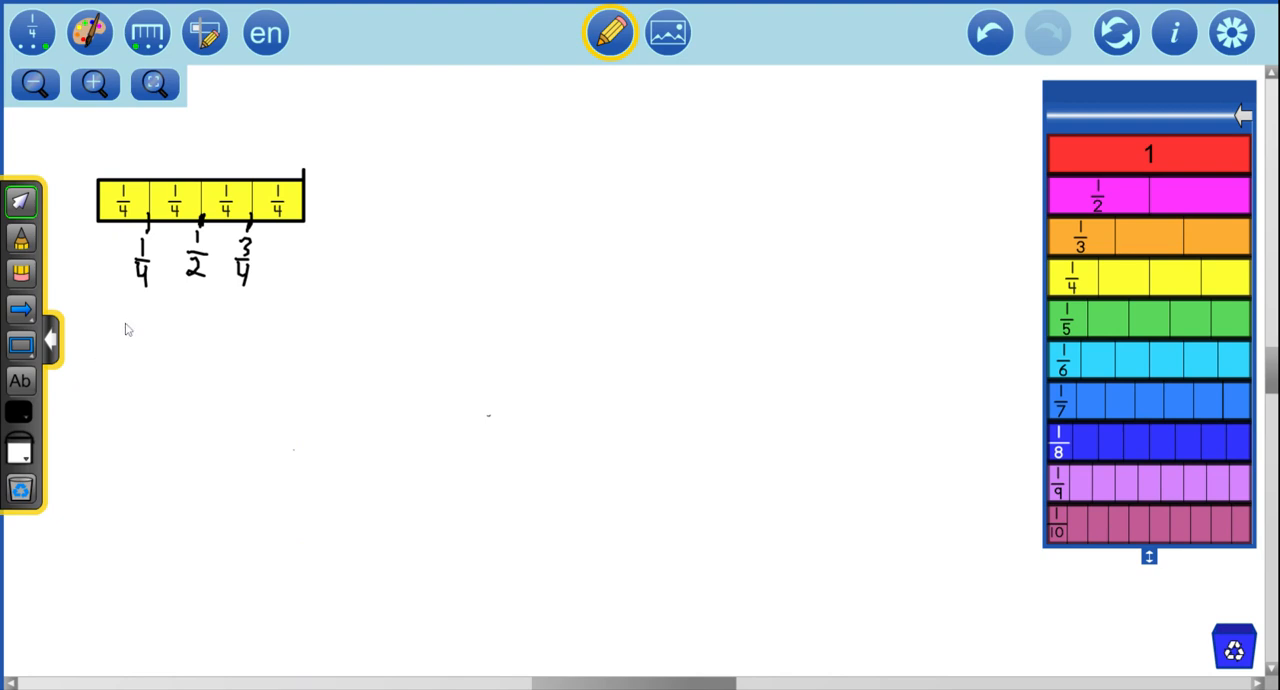
pyautogui.moveTo(96, 352)
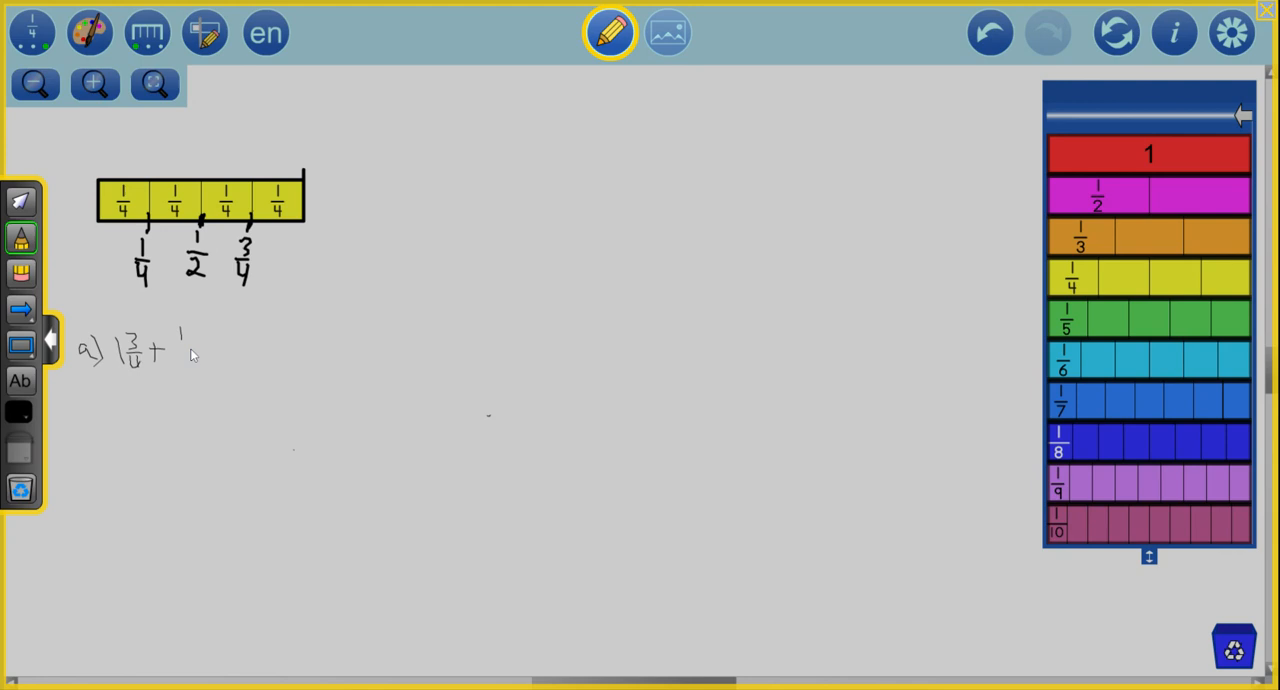
pyautogui.moveTo(180, 330); pyautogui.dragTo(184, 376)
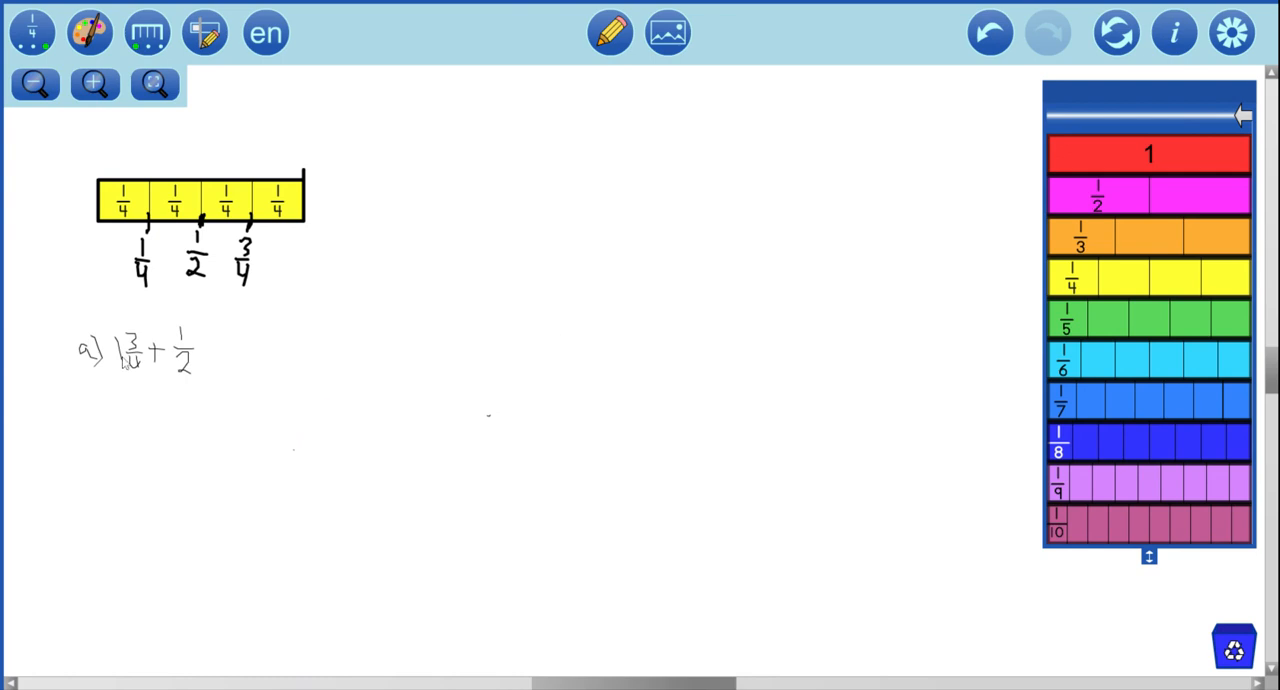
pyautogui.moveTo(140, 376)
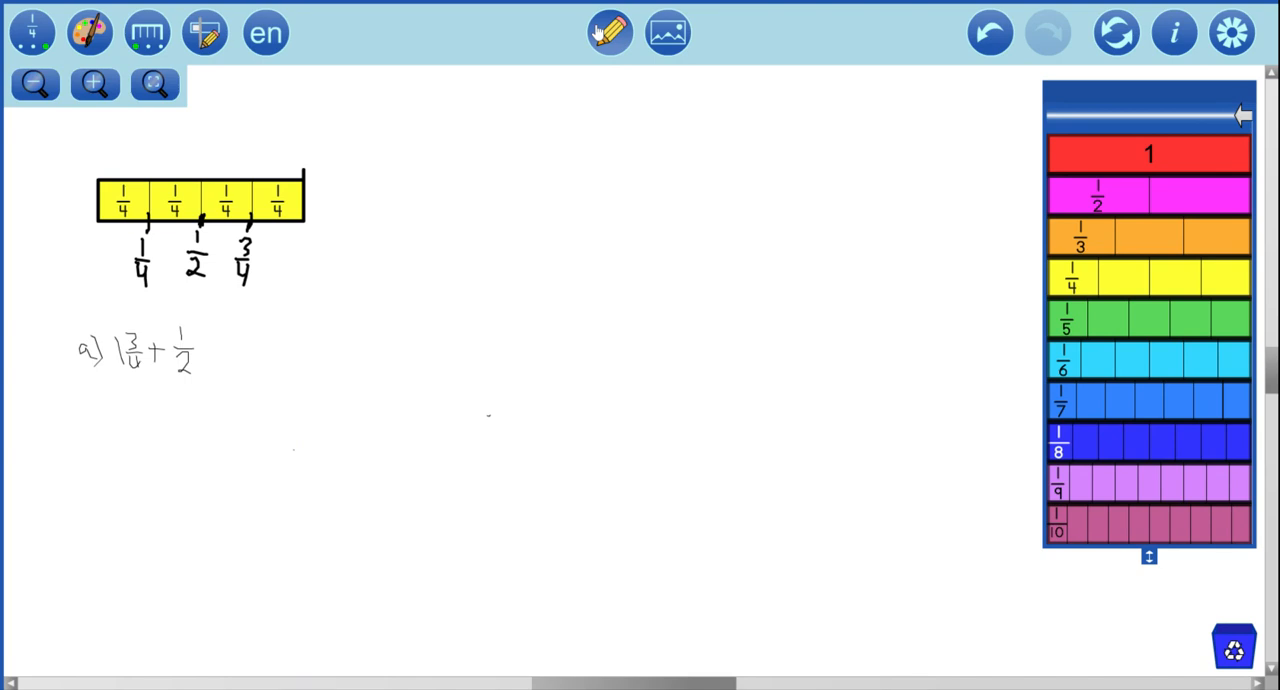
pyautogui.click(610, 32)
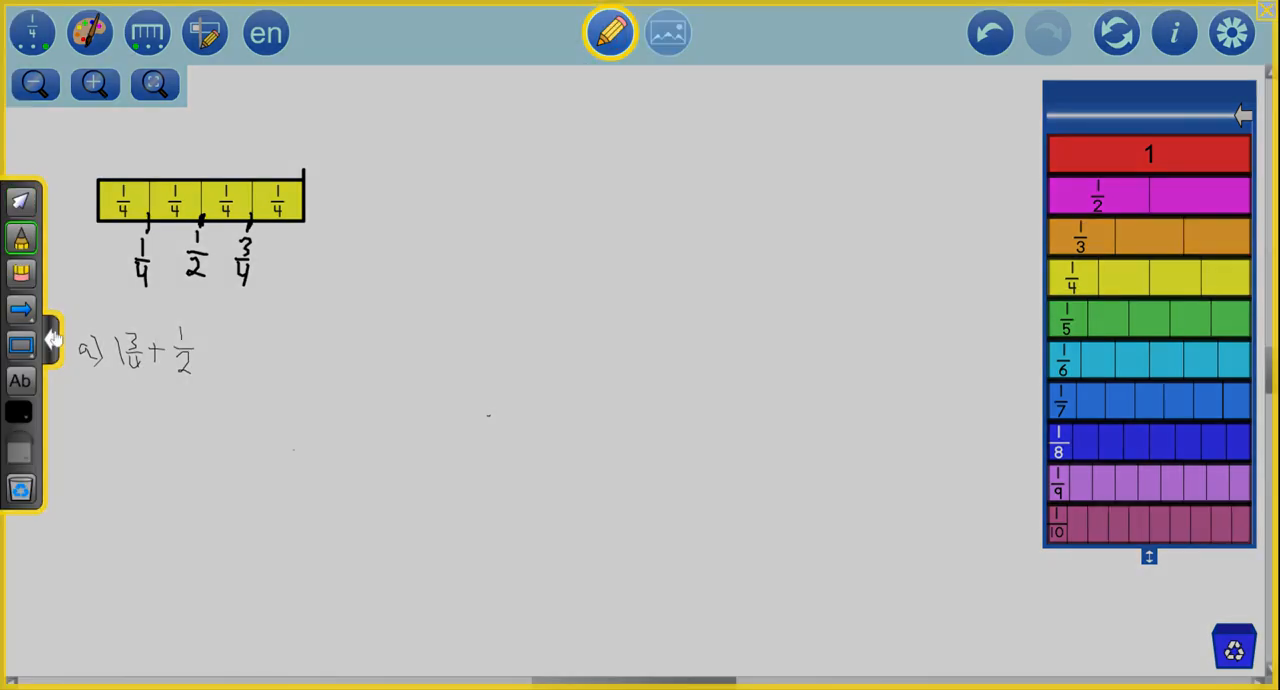
pyautogui.moveTo(138, 368)
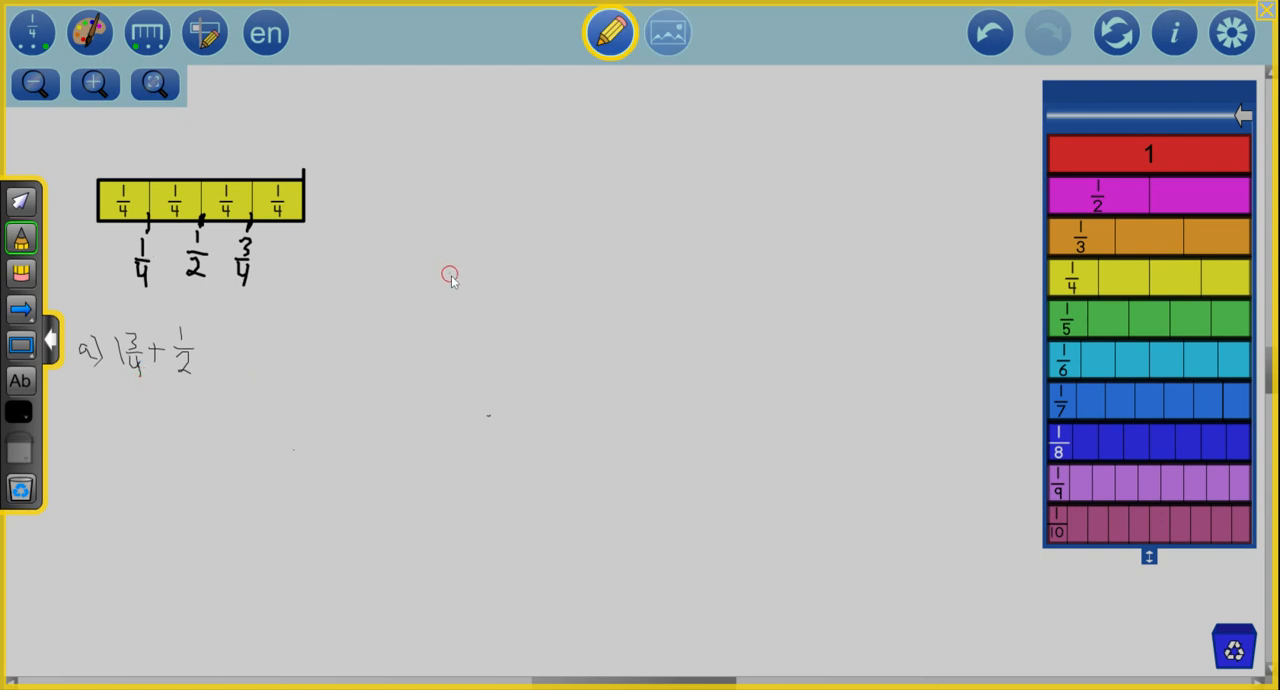
pyautogui.moveTo(1088, 156)
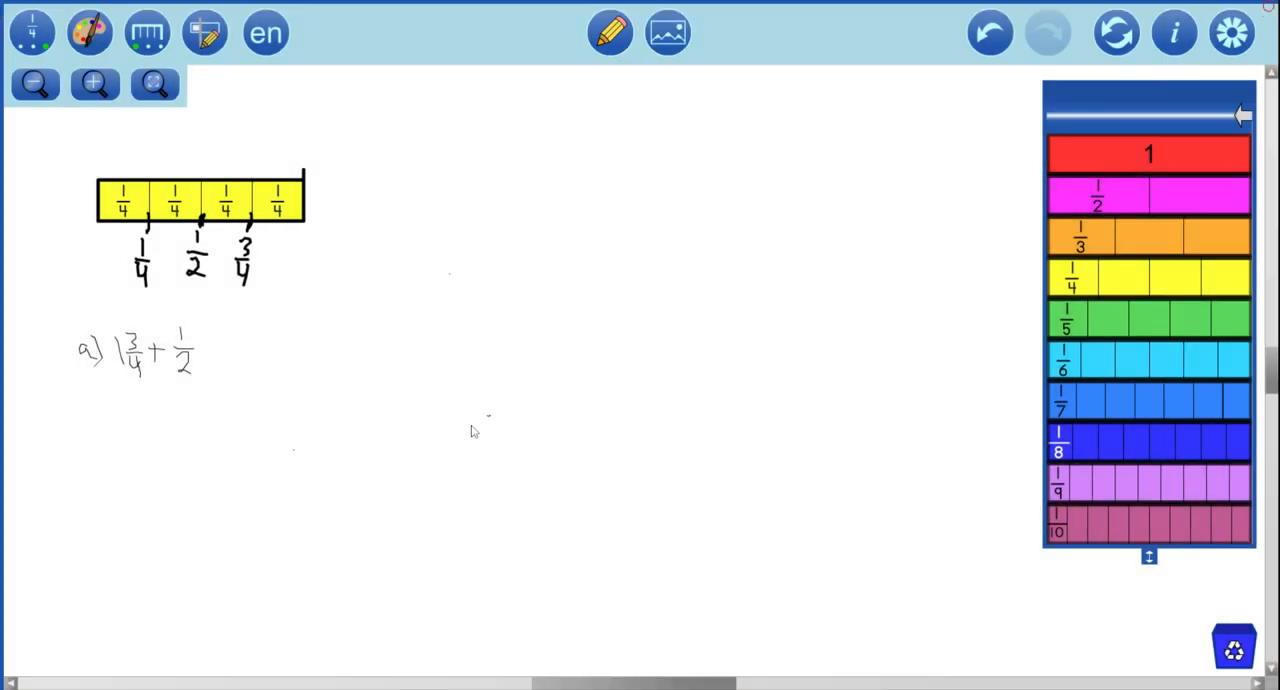
pyautogui.moveTo(1176, 160)
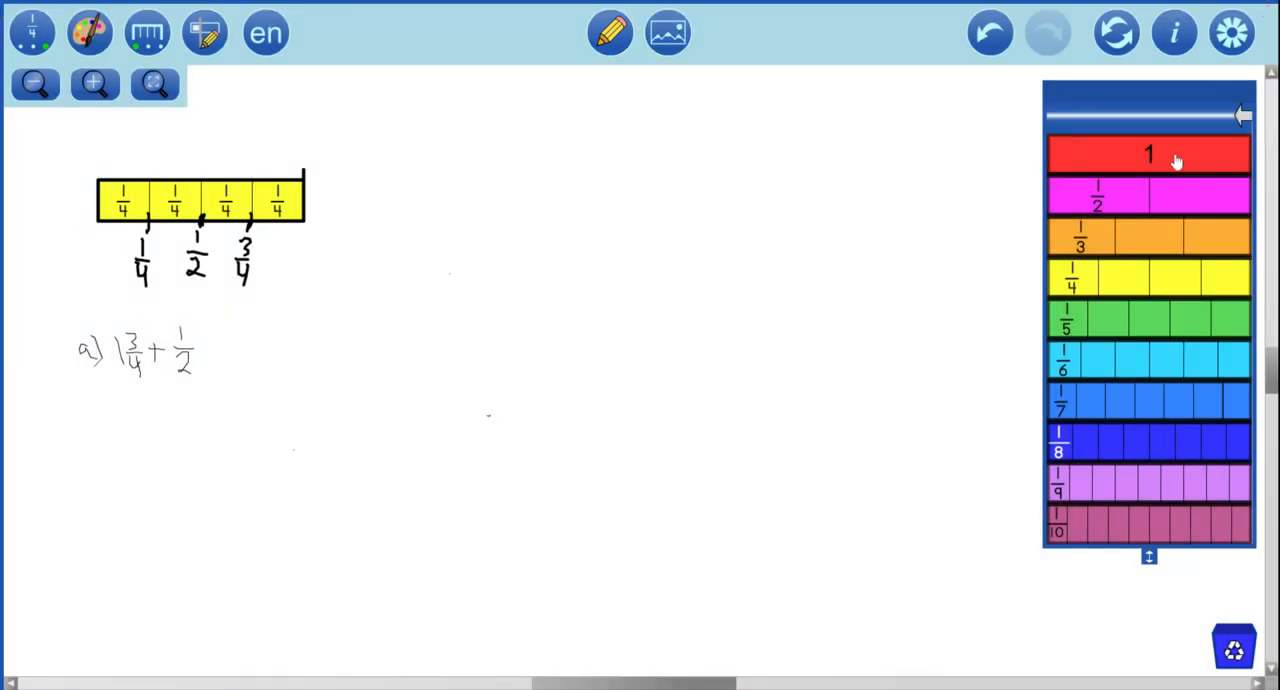
# Step: Place a whole 1 strip and a three-of-four fourths strip below the problem to model 1 3/4
pyautogui.moveTo(1148, 154); pyautogui.dragTo(168, 448)
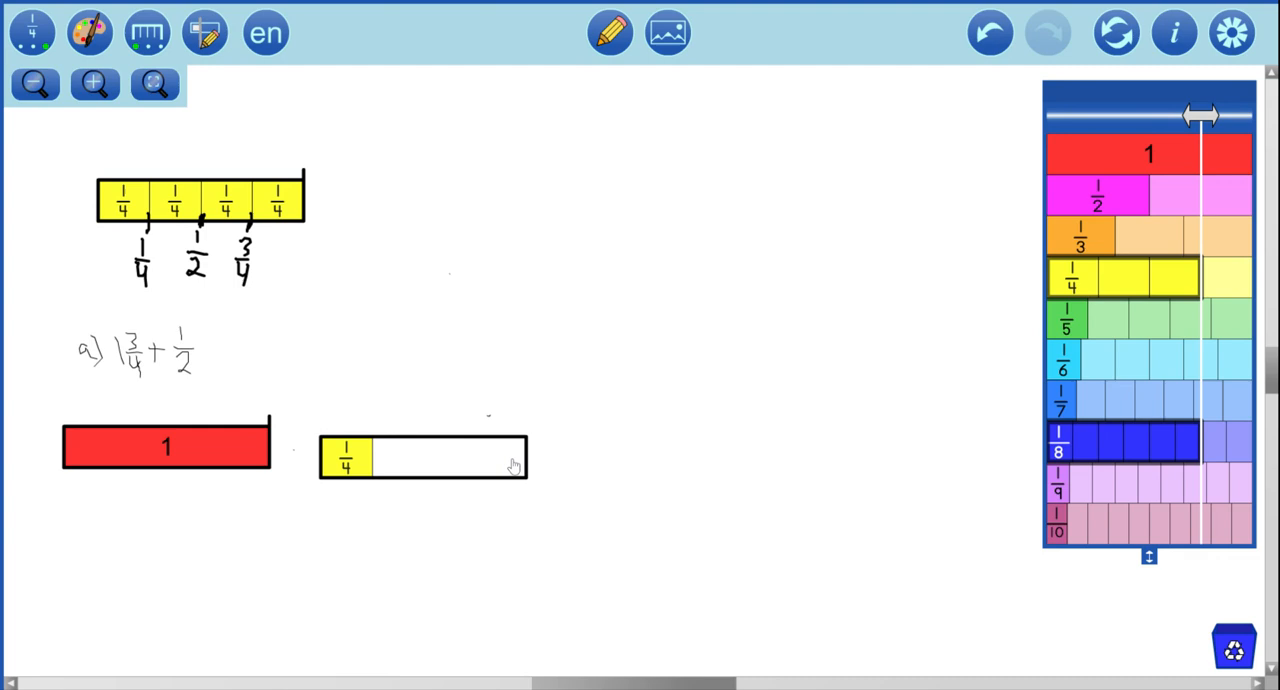
pyautogui.click(344, 458)
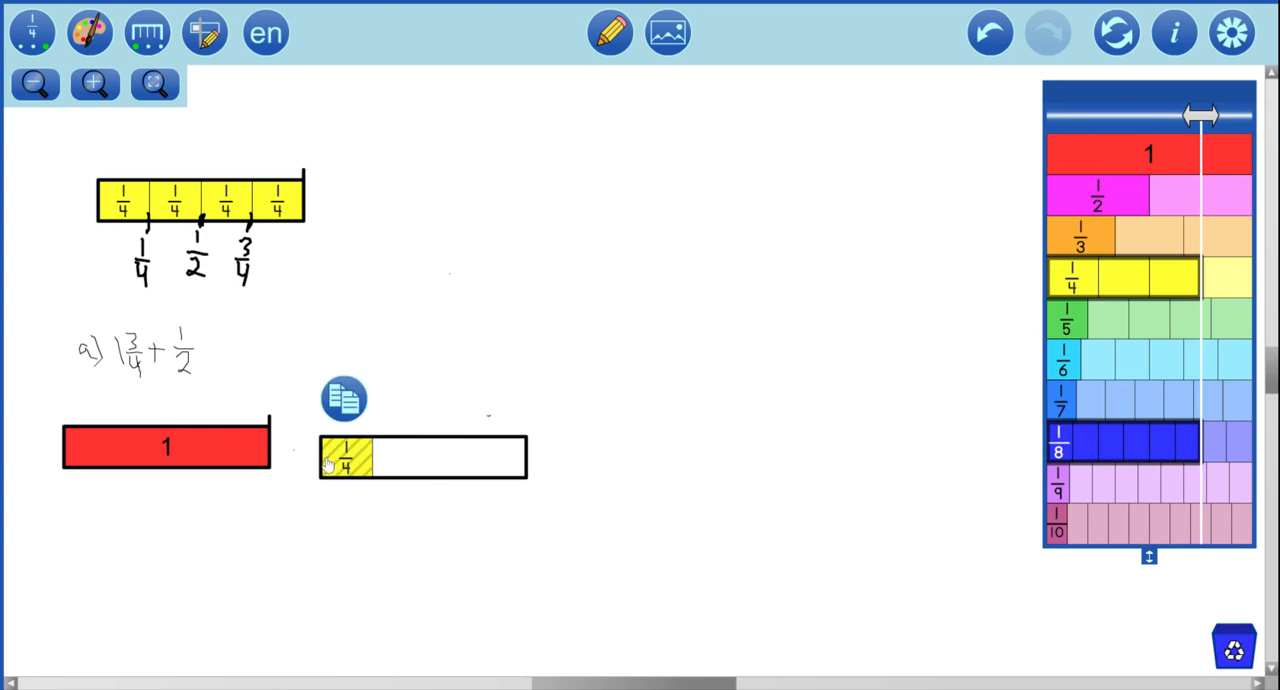
pyautogui.moveTo(1148, 290)
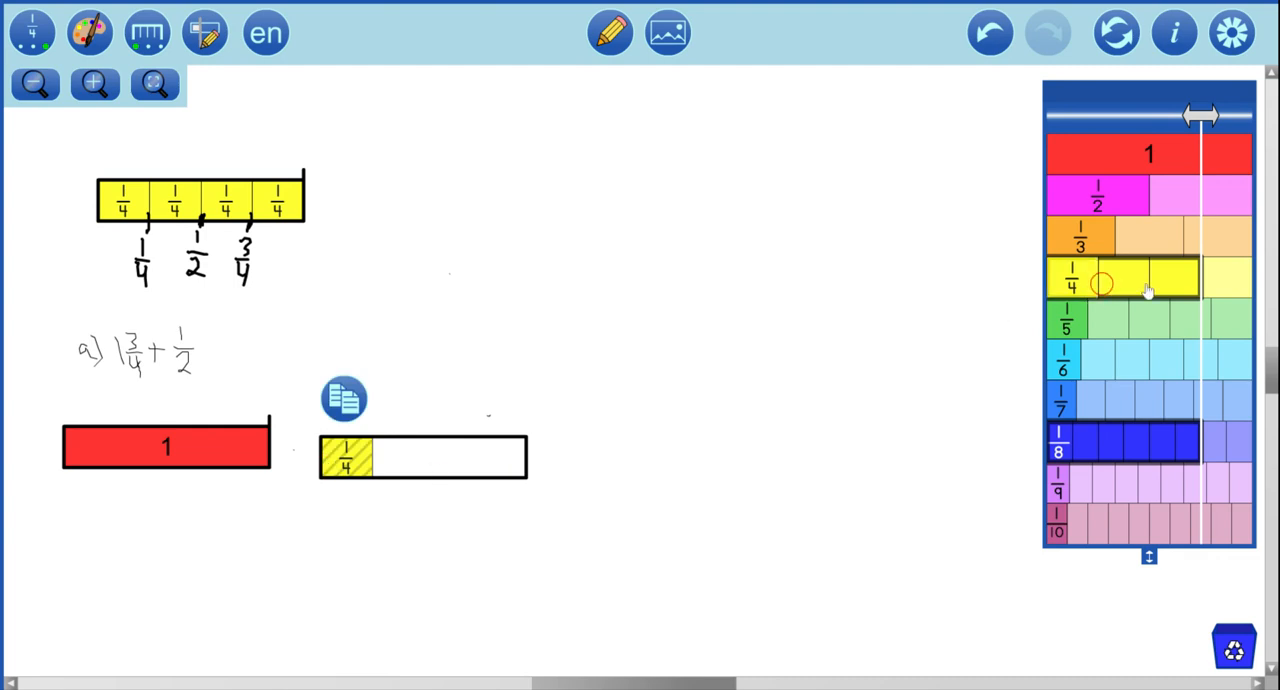
pyautogui.moveTo(1184, 290)
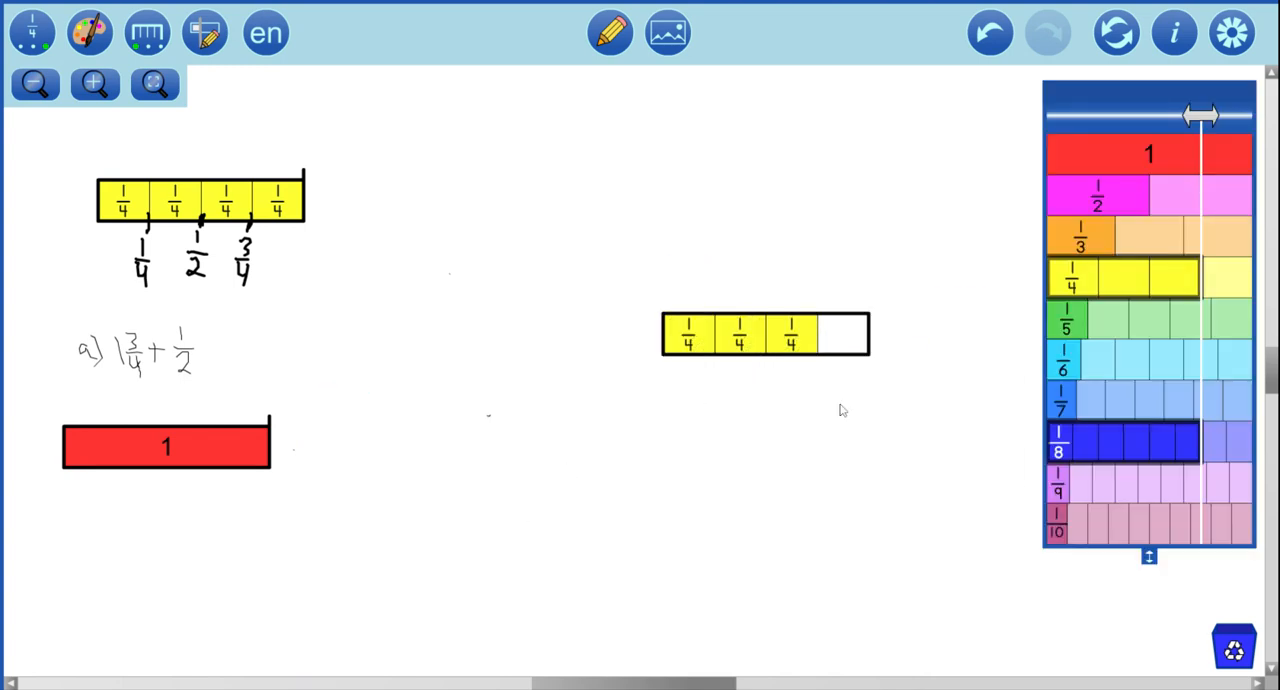
pyautogui.moveTo(764, 332); pyautogui.dragTo(424, 436)
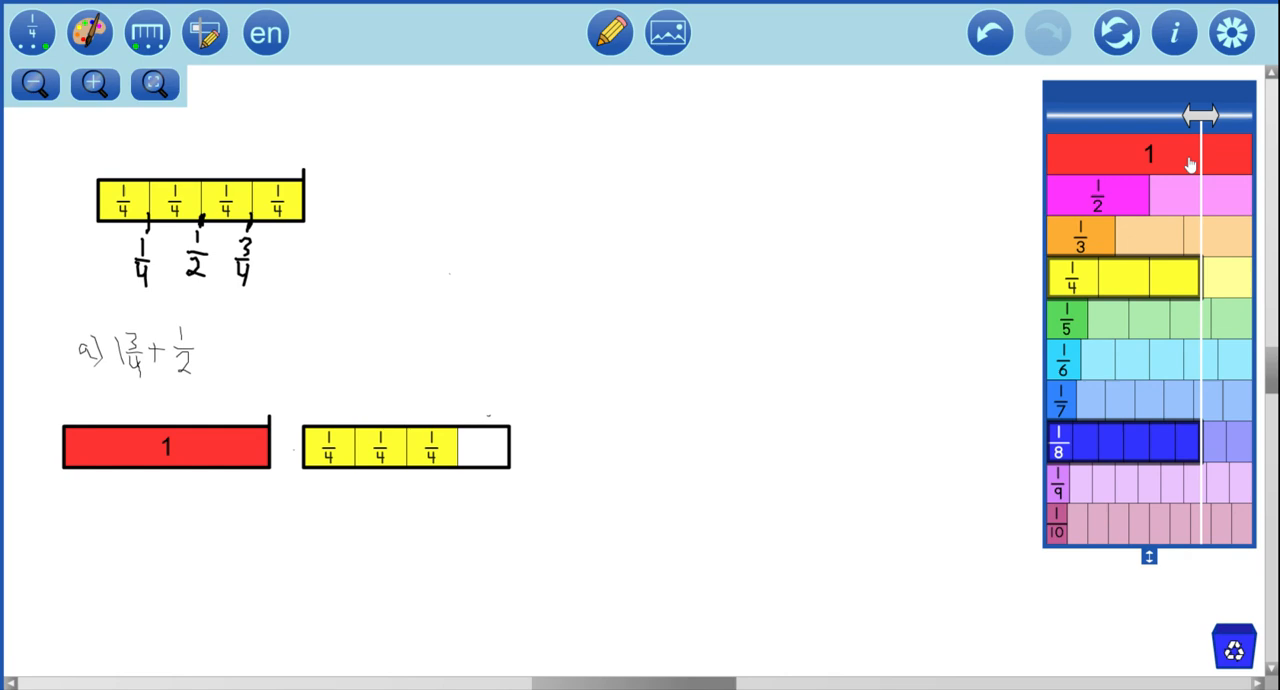
# Step: Bring out a one-half strip and position it under the whole strip, then select the three-fourths strip
pyautogui.moveTo(1200, 116); pyautogui.dragTo(1150, 116)
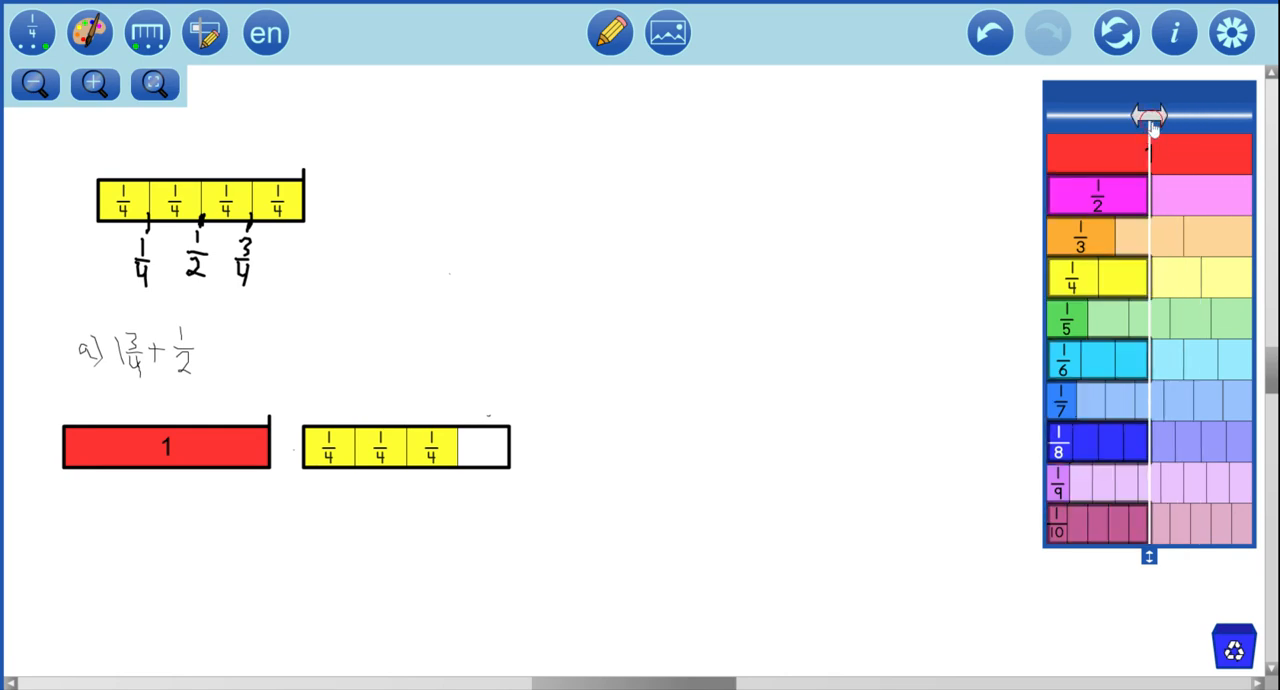
pyautogui.moveTo(1096, 196); pyautogui.dragTo(628, 498)
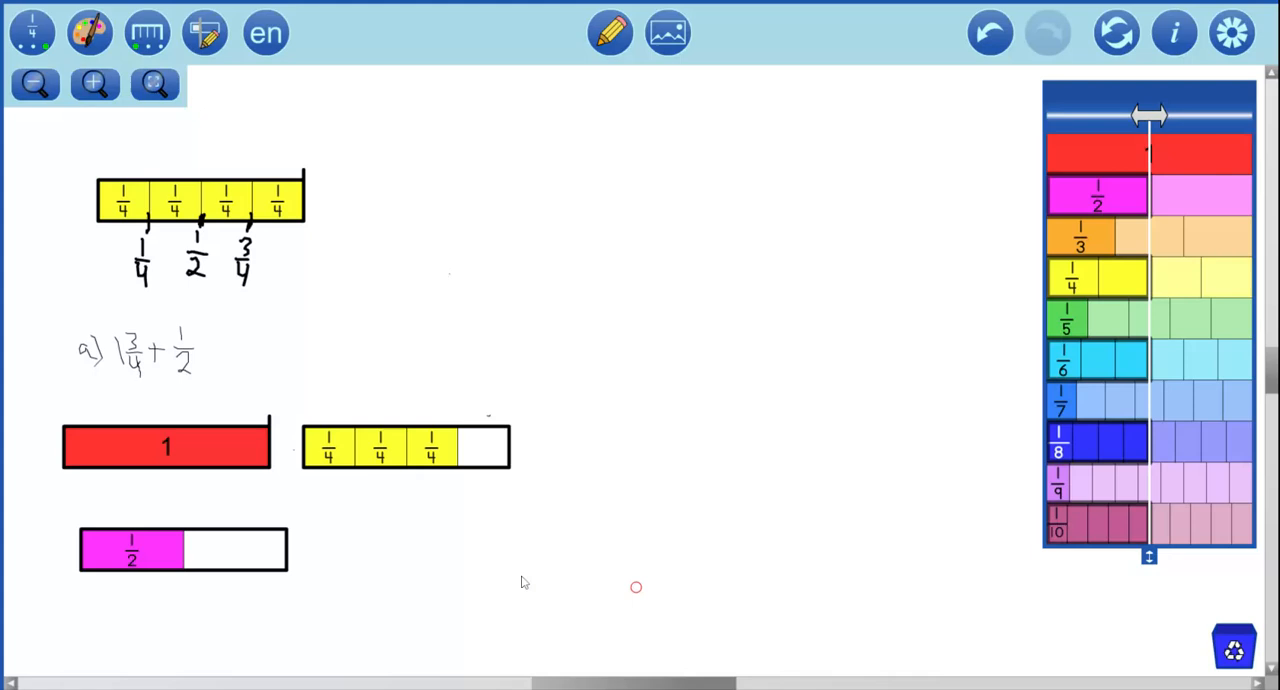
pyautogui.moveTo(448, 552)
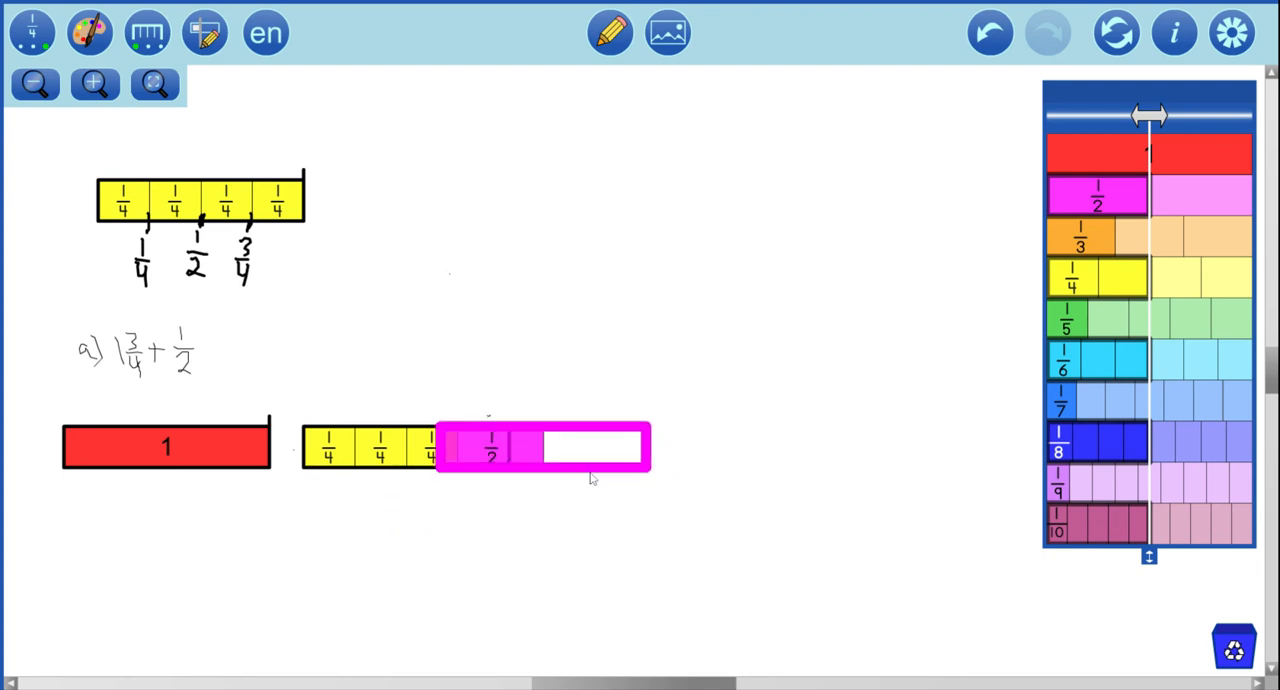
pyautogui.moveTo(490, 448); pyautogui.dragTo(524, 448)
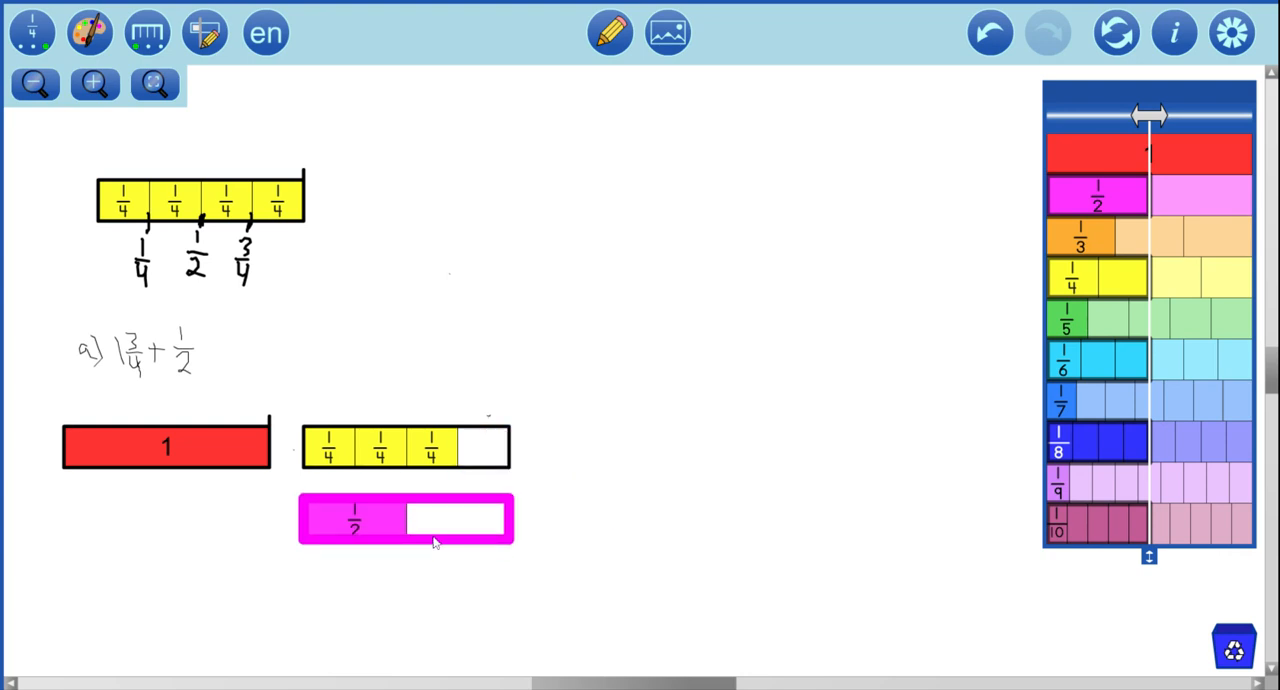
pyautogui.moveTo(406, 518); pyautogui.dragTo(200, 540)
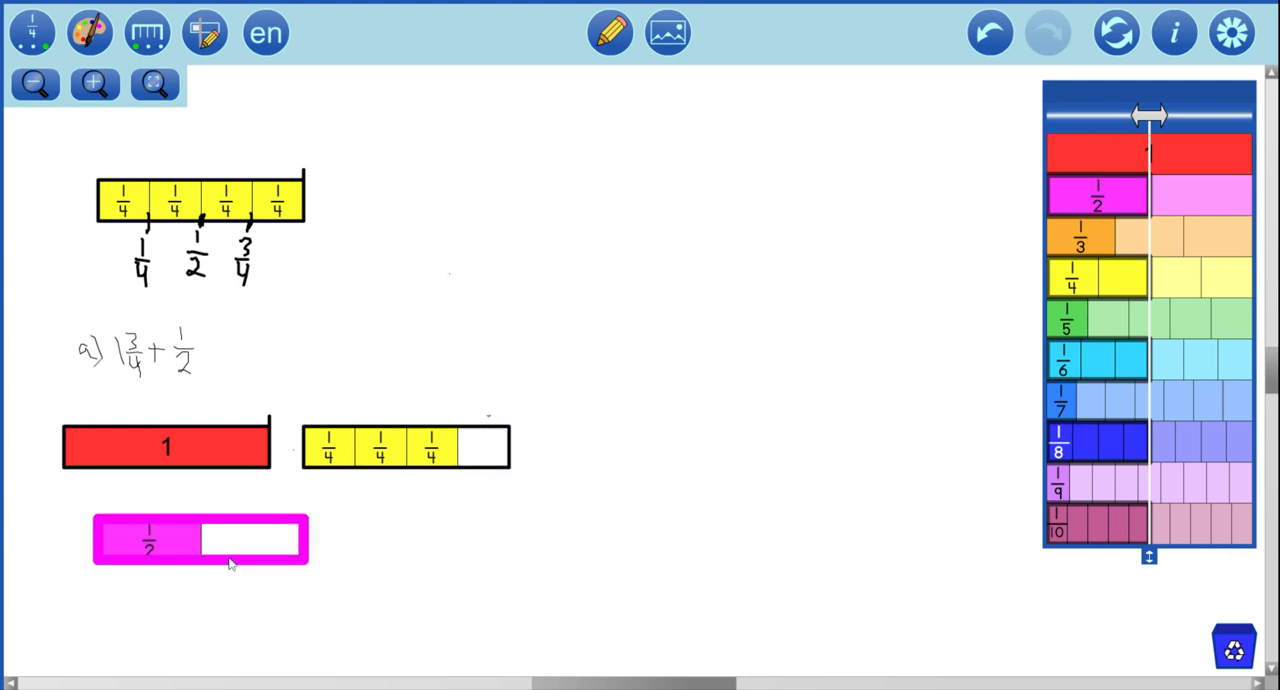
pyautogui.click(200, 540)
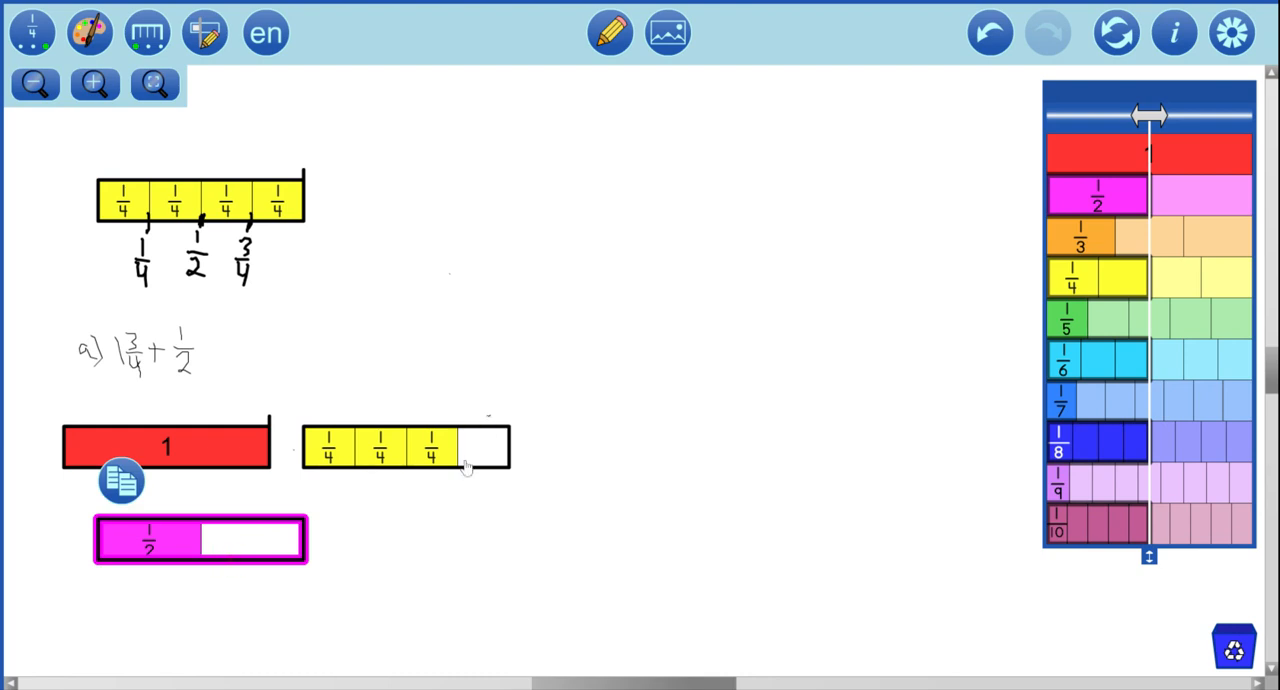
pyautogui.click(404, 448)
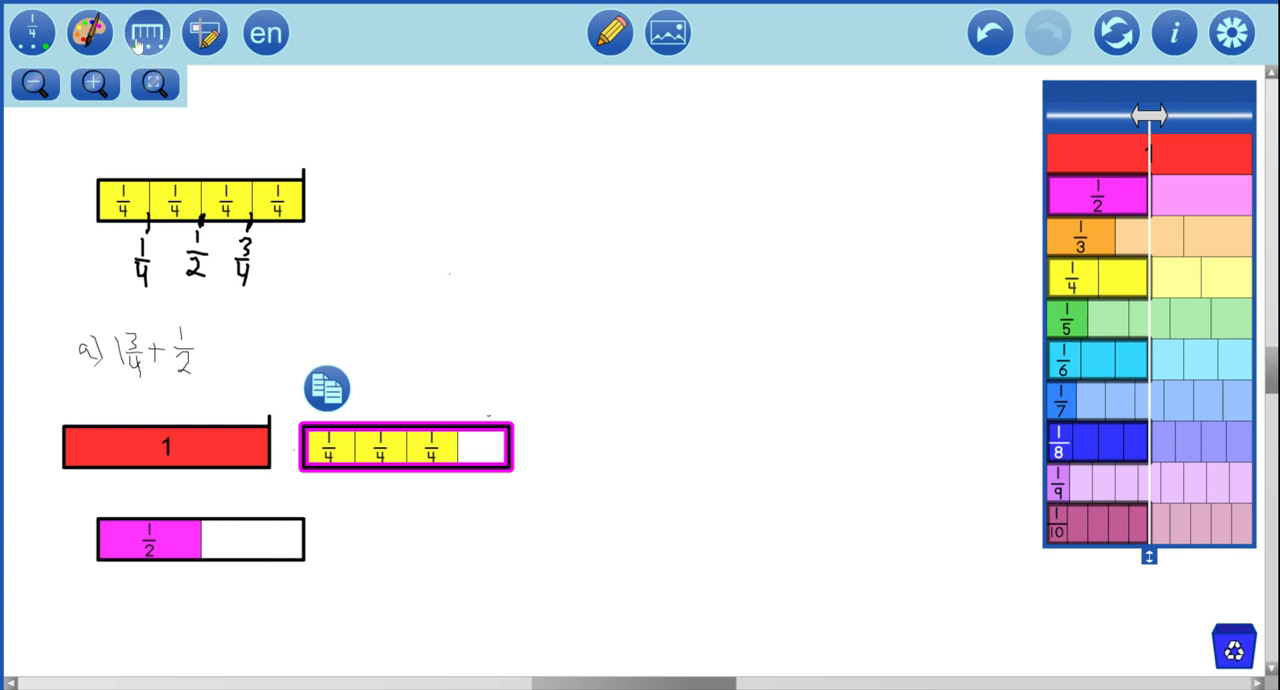
pyautogui.moveTo(146, 32)
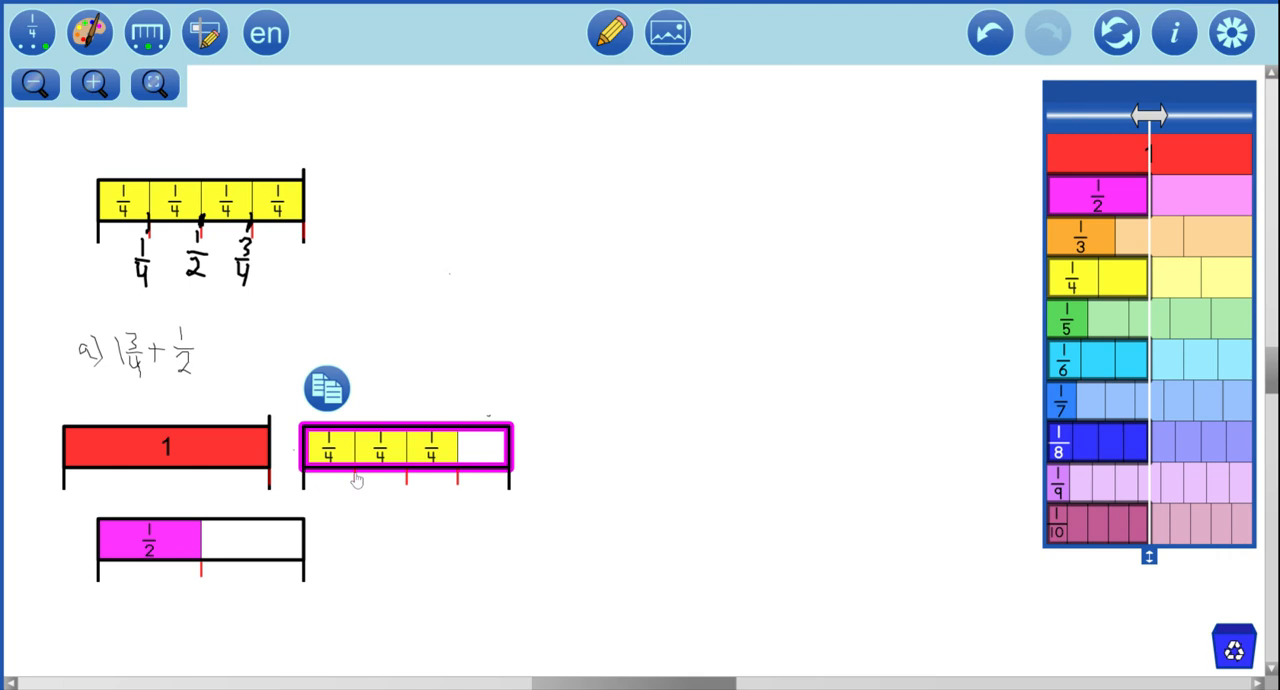
pyautogui.moveTo(252, 482)
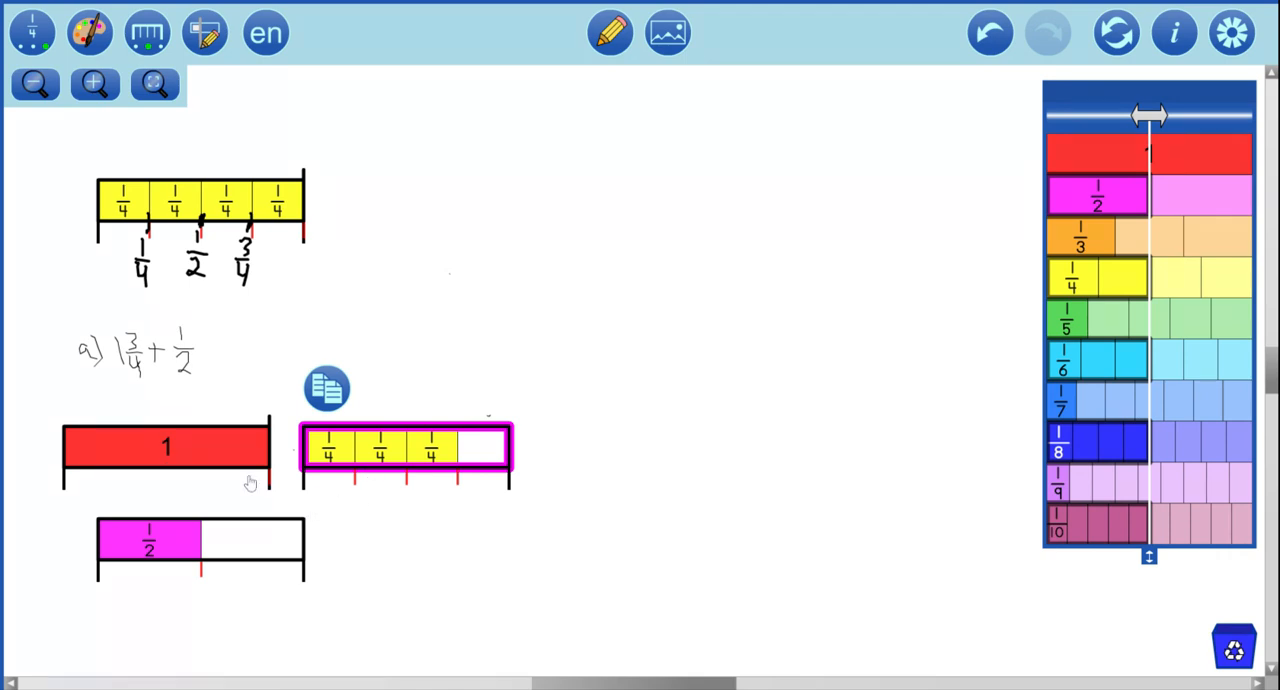
pyautogui.moveTo(270, 488)
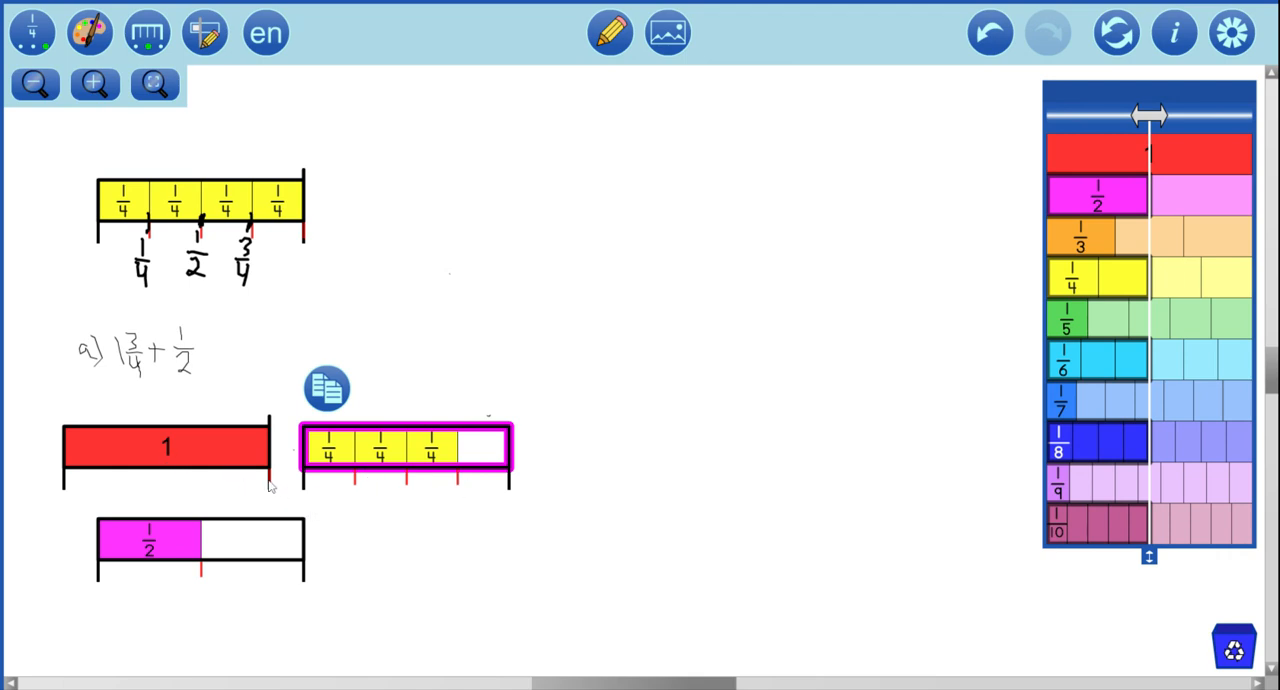
pyautogui.moveTo(190, 568)
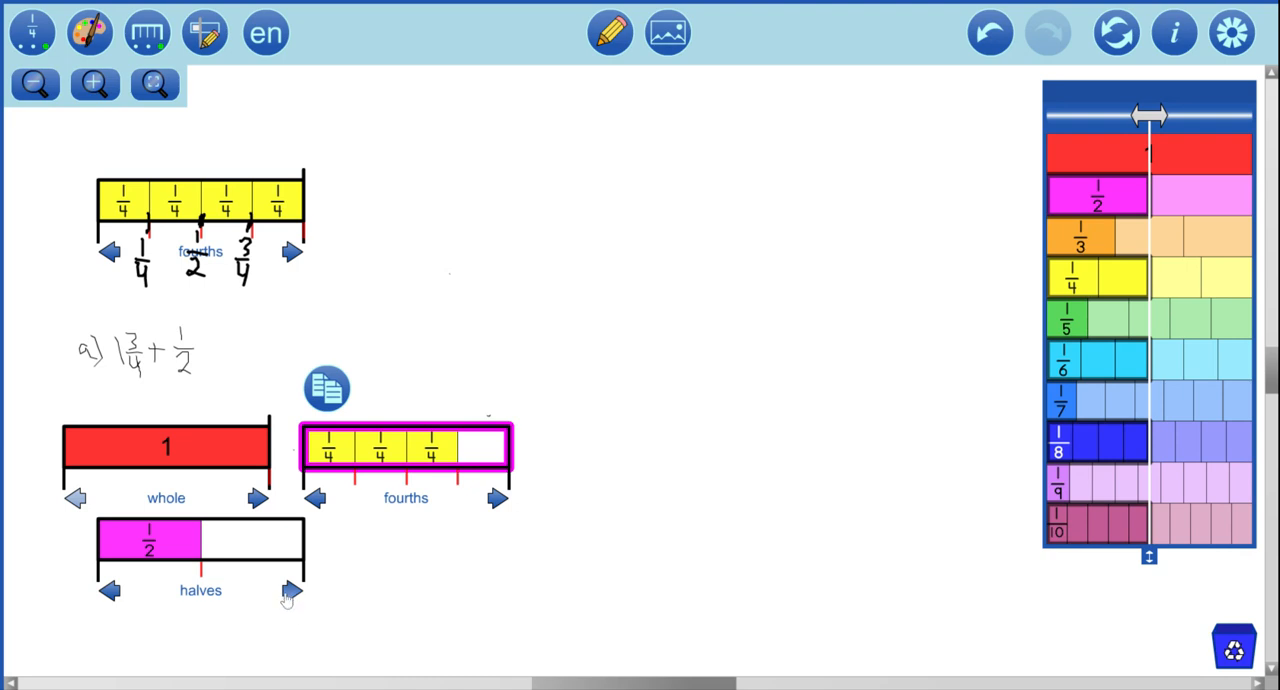
# Step: Repartition the half strip and the whole strip so both are marked off in fourths
pyautogui.click(292, 590)
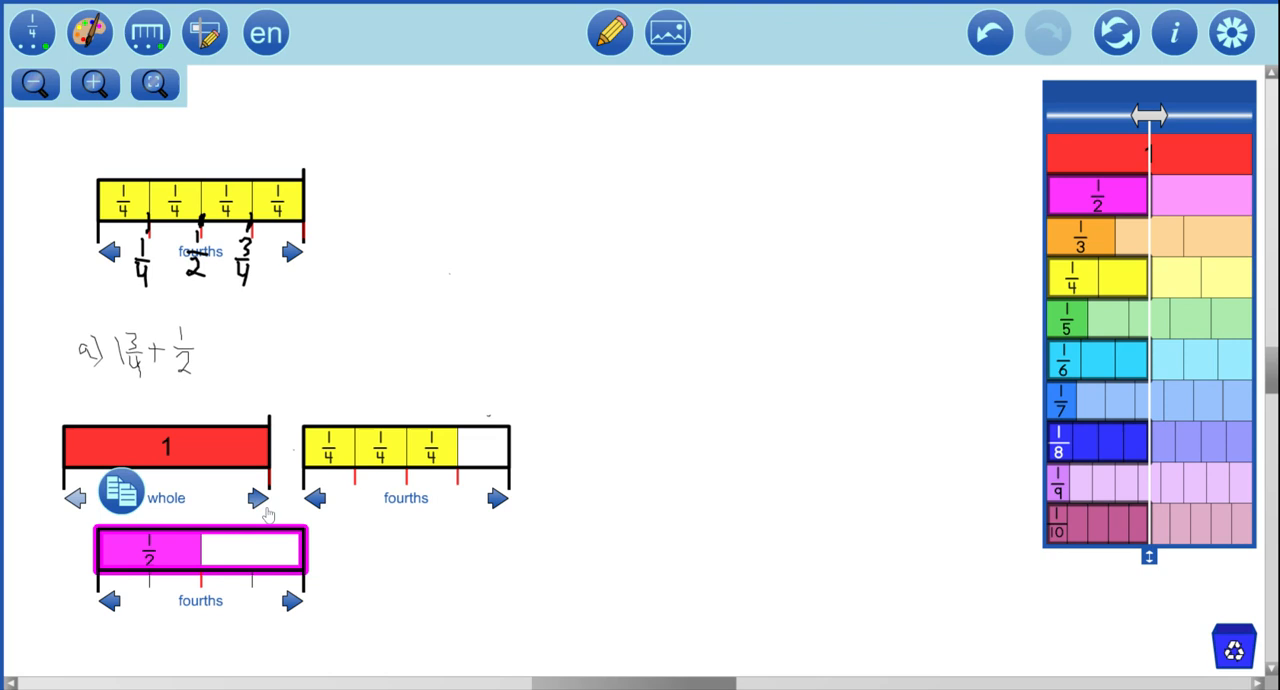
pyautogui.click(258, 498)
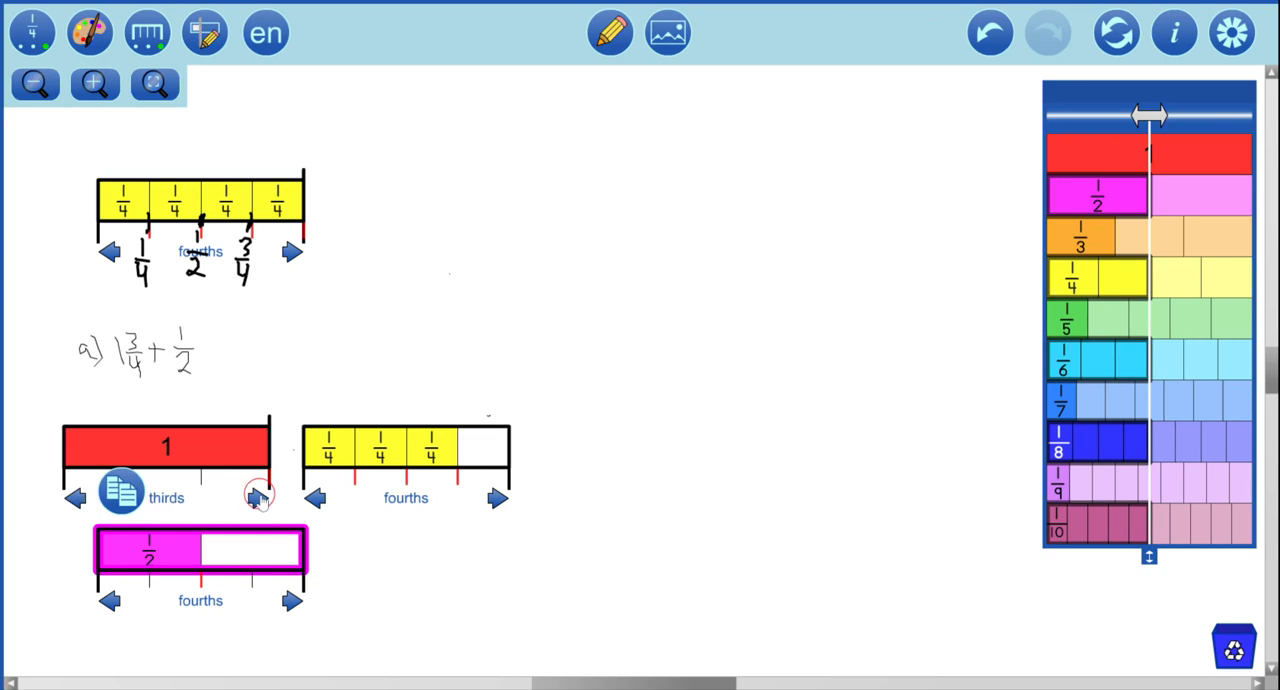
pyautogui.click(258, 496)
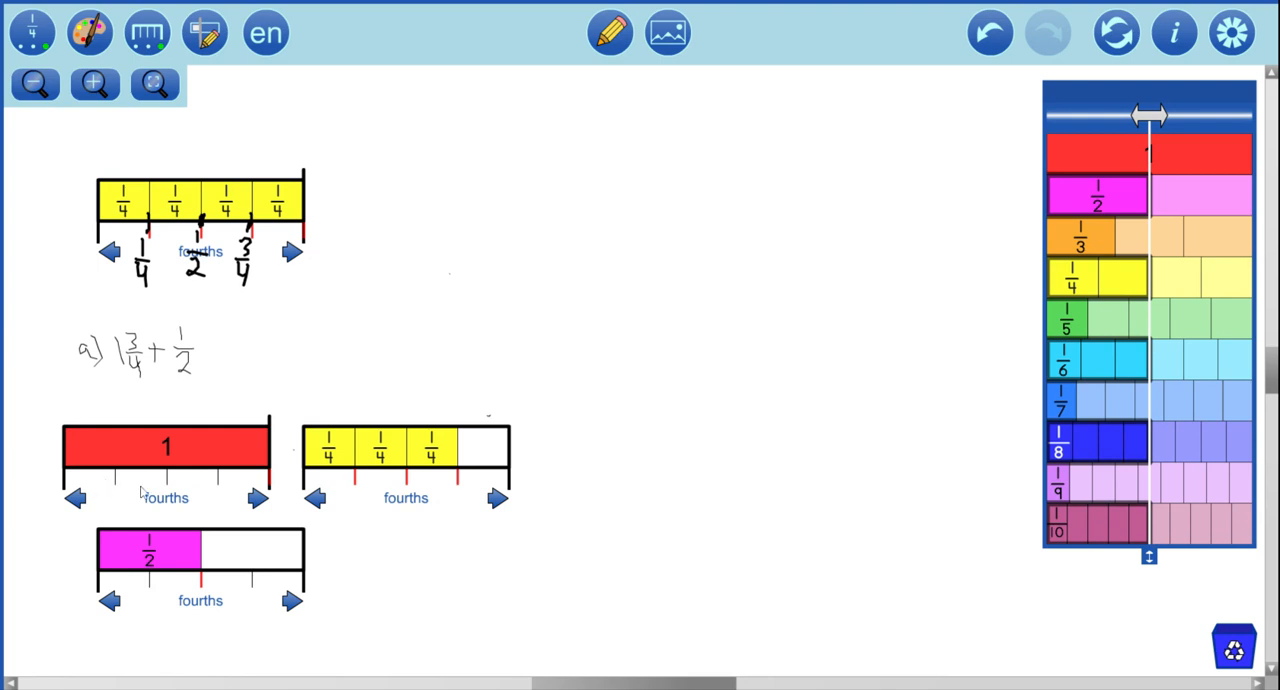
pyautogui.moveTo(212, 506)
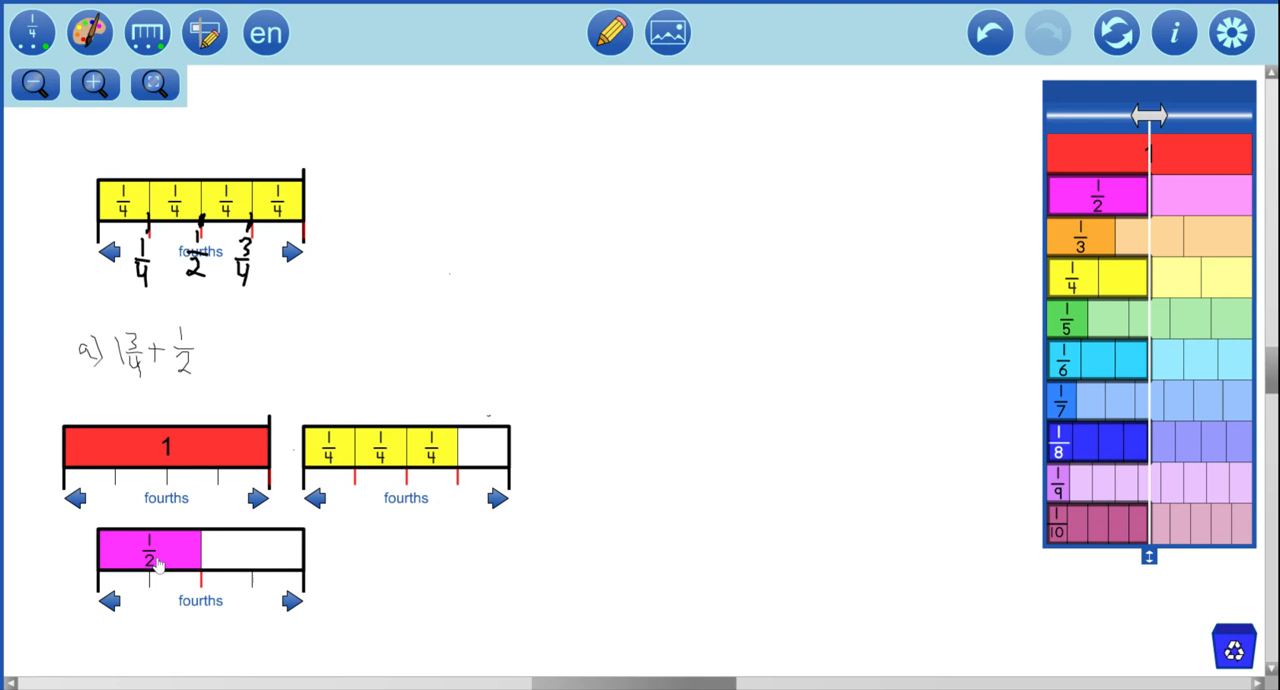
pyautogui.moveTo(152, 470)
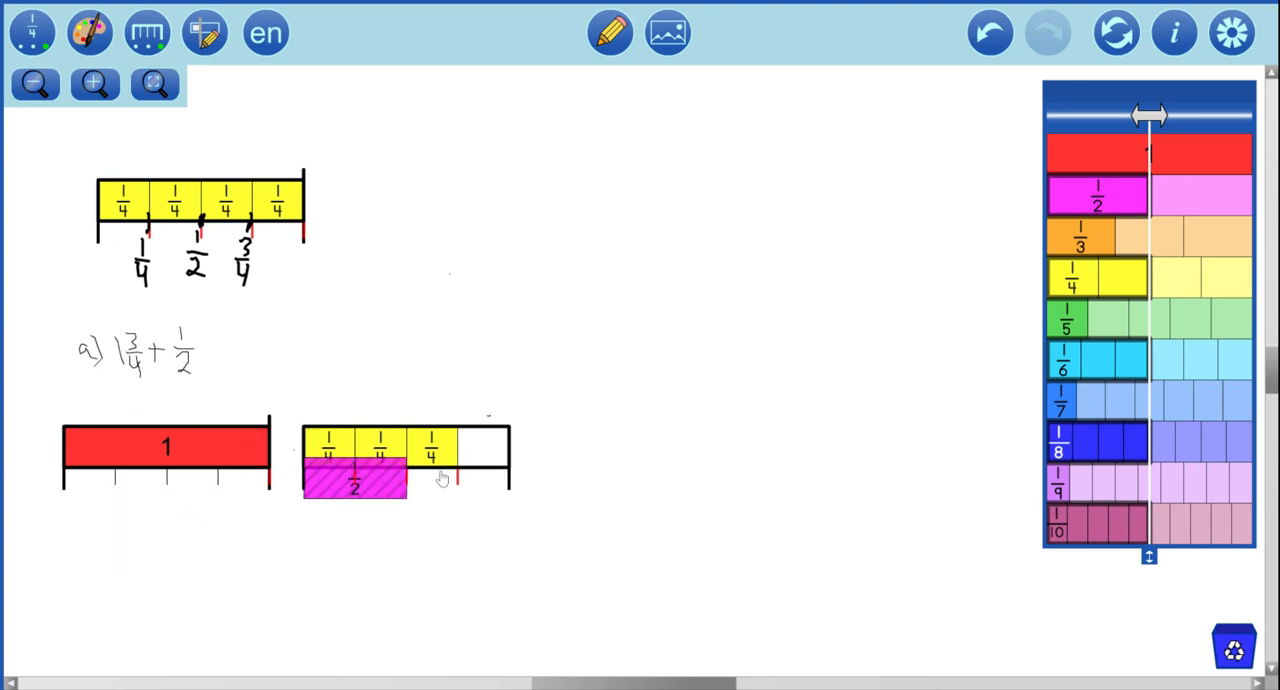
# Step: Snap the half strip onto the end of the three fourths and select the combined row
pyautogui.moveTo(356, 480); pyautogui.dragTo(500, 450)
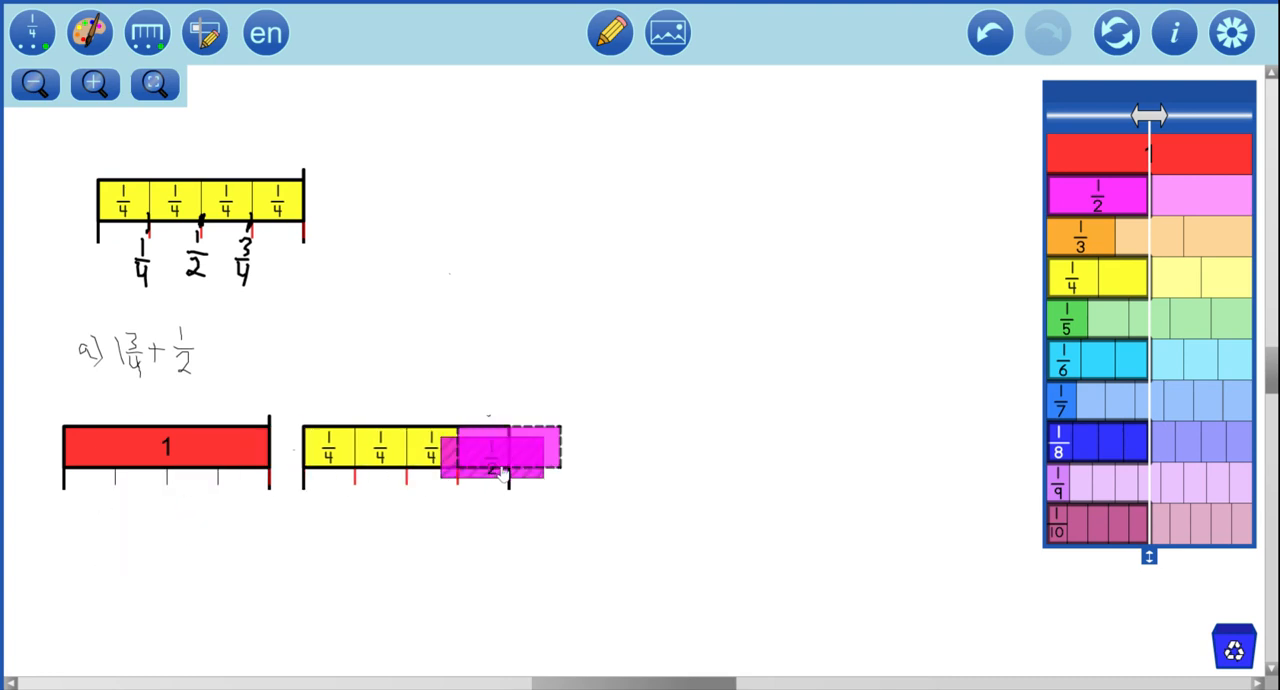
pyautogui.click(496, 452)
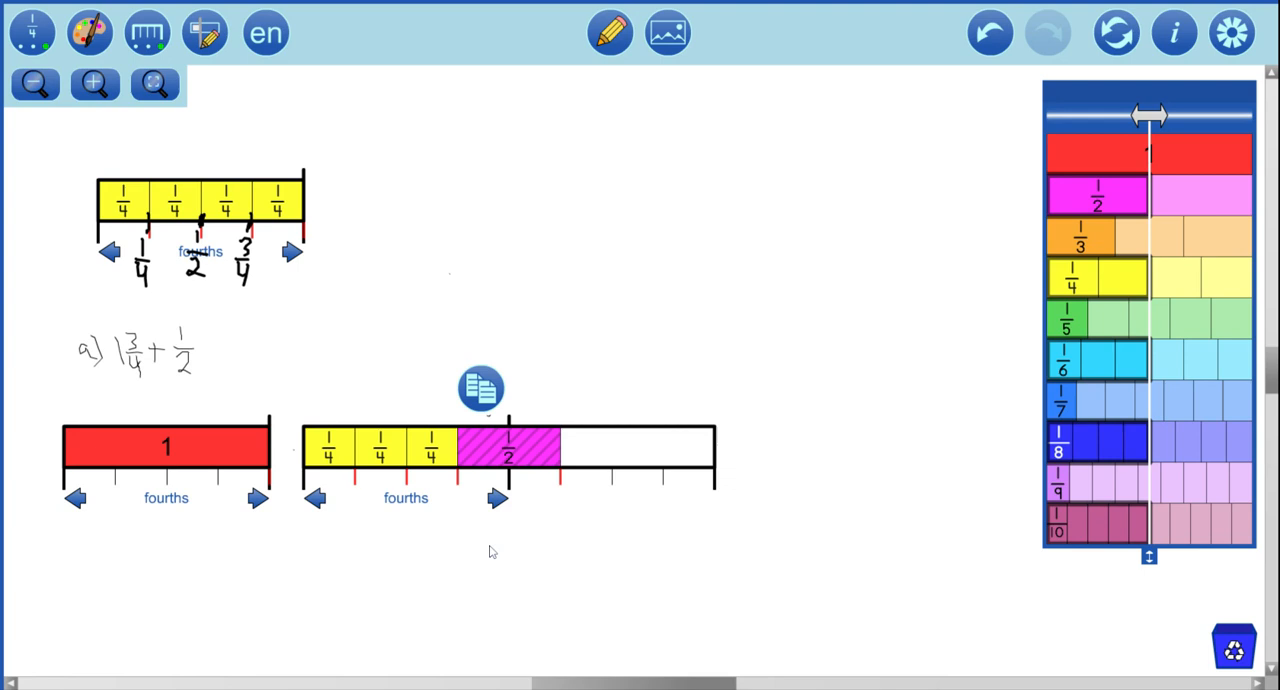
pyautogui.moveTo(480, 588)
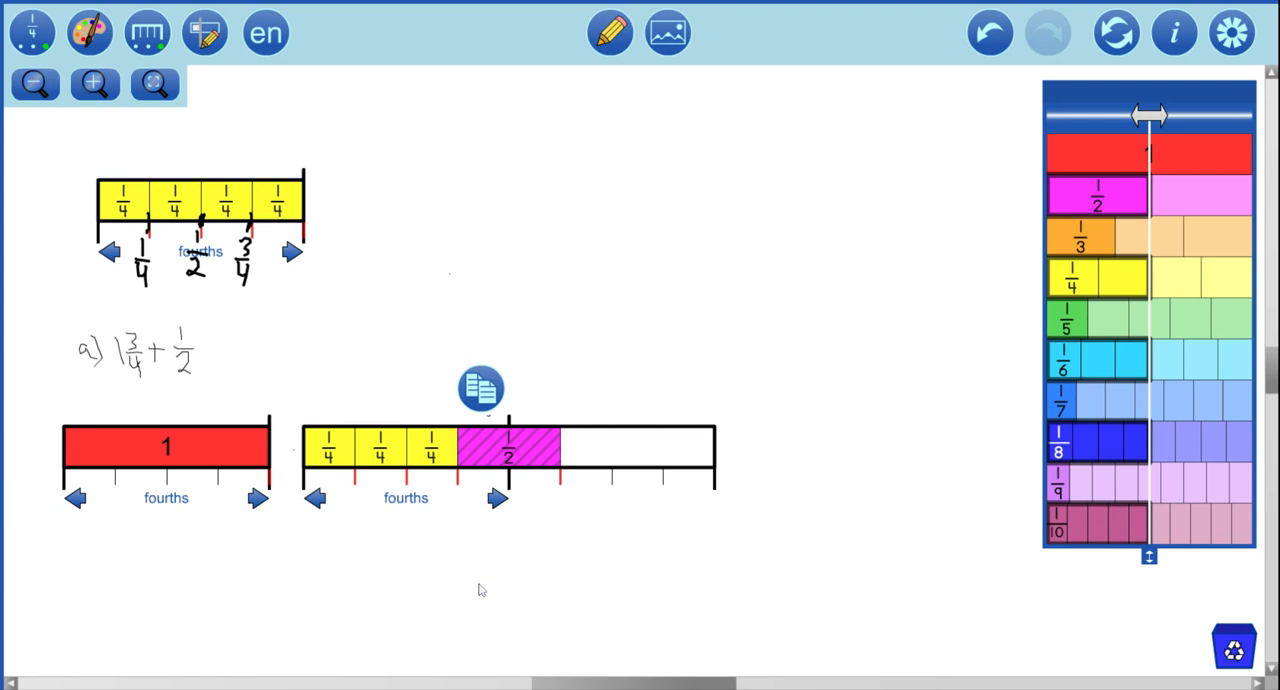
pyautogui.moveTo(236, 416)
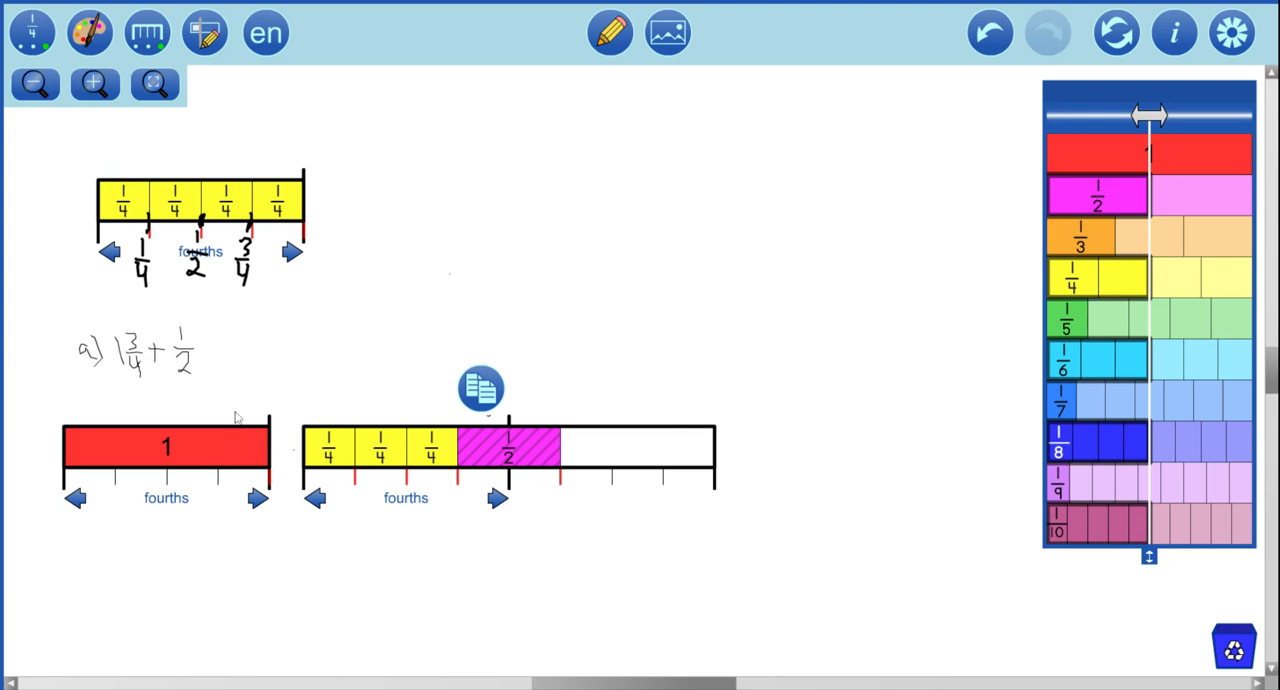
pyautogui.moveTo(92, 450)
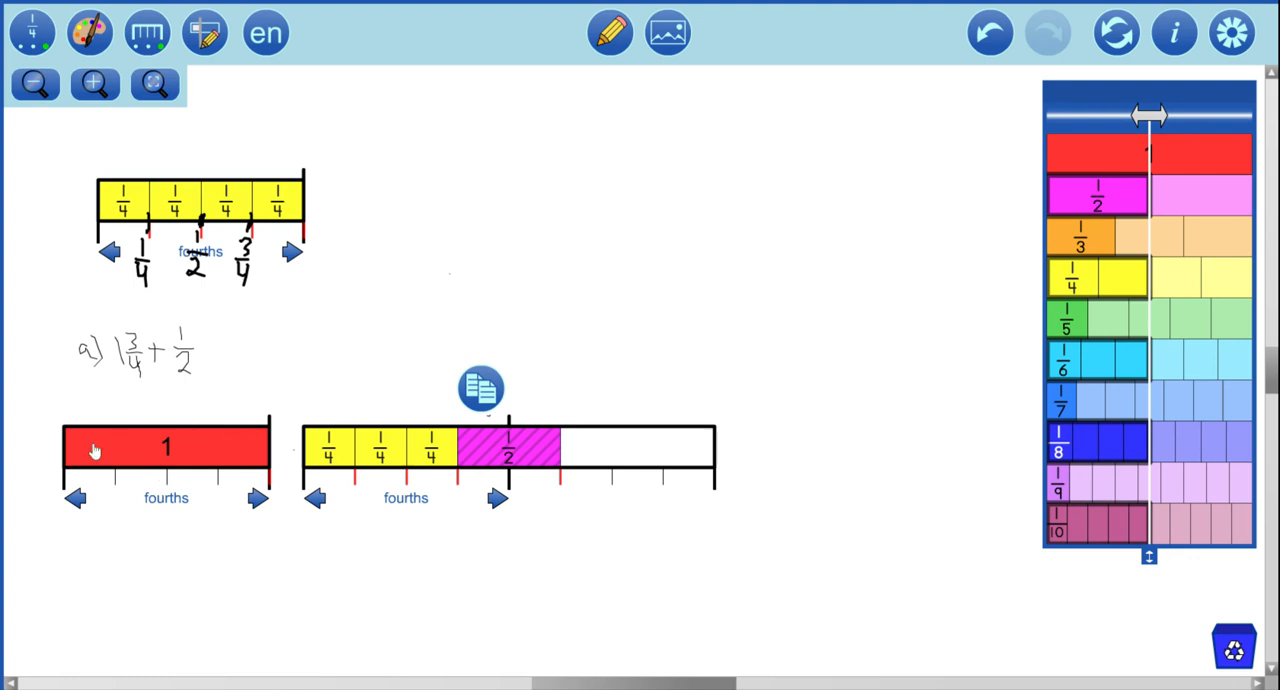
pyautogui.moveTo(892, 108)
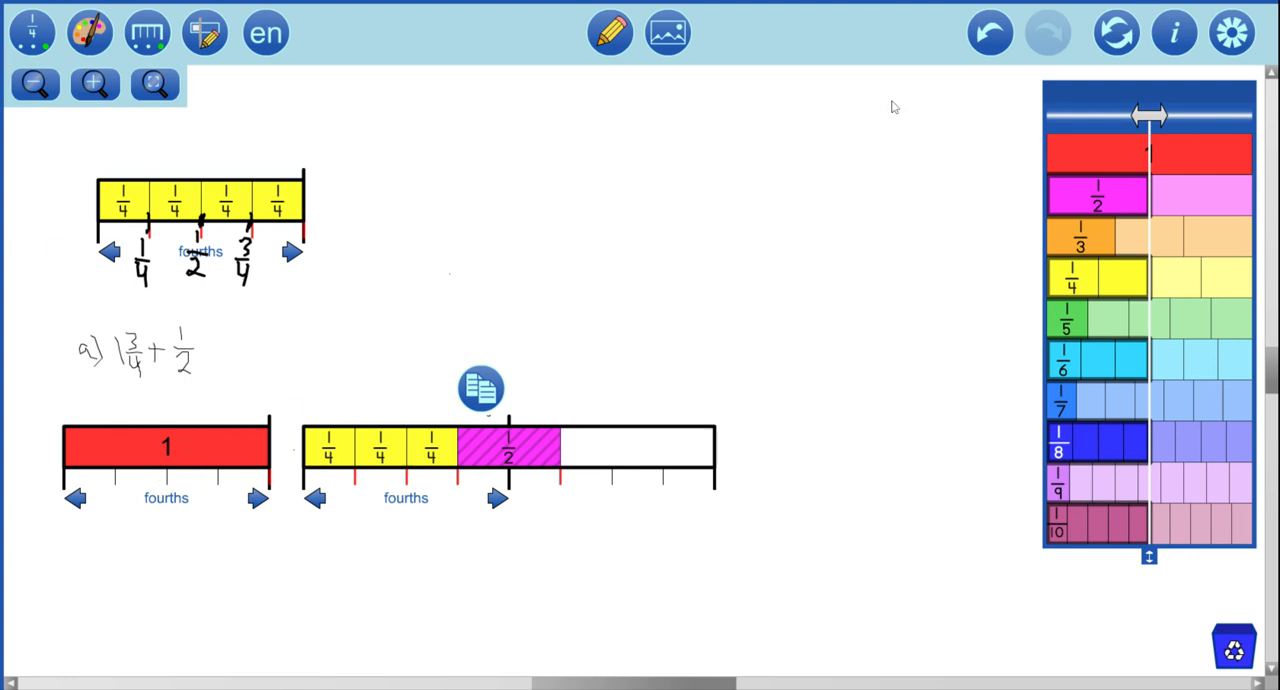
# Step: Pencil braces marking the whole strip as 1 and four fourths as another whole, with the leftover 1/4 and '= 2 1/4'
pyautogui.click(608, 32)
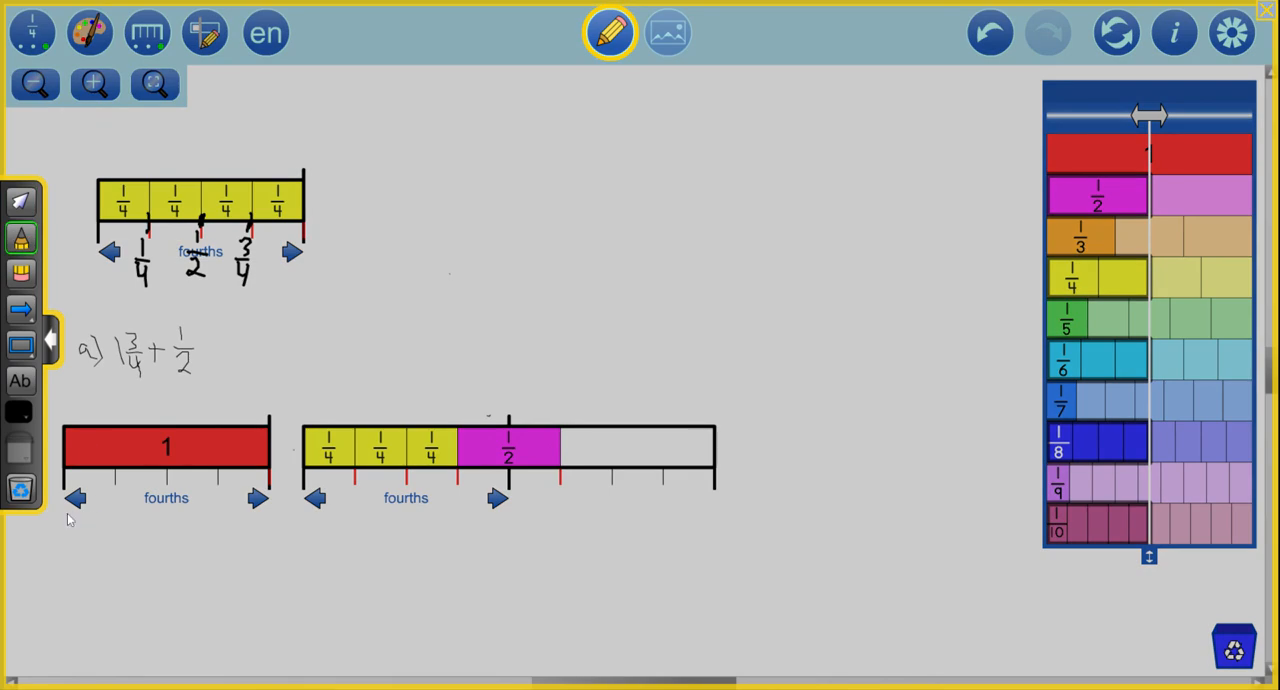
pyautogui.moveTo(68, 516); pyautogui.dragTo(256, 544)
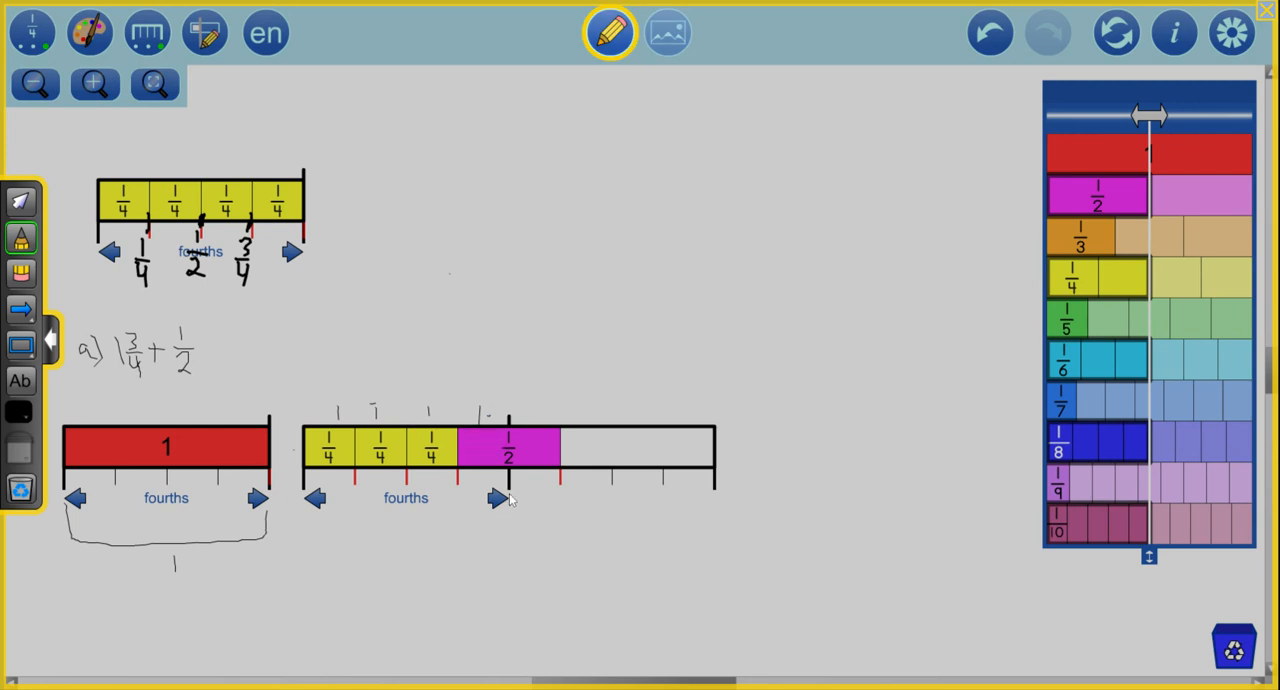
pyautogui.moveTo(508, 508)
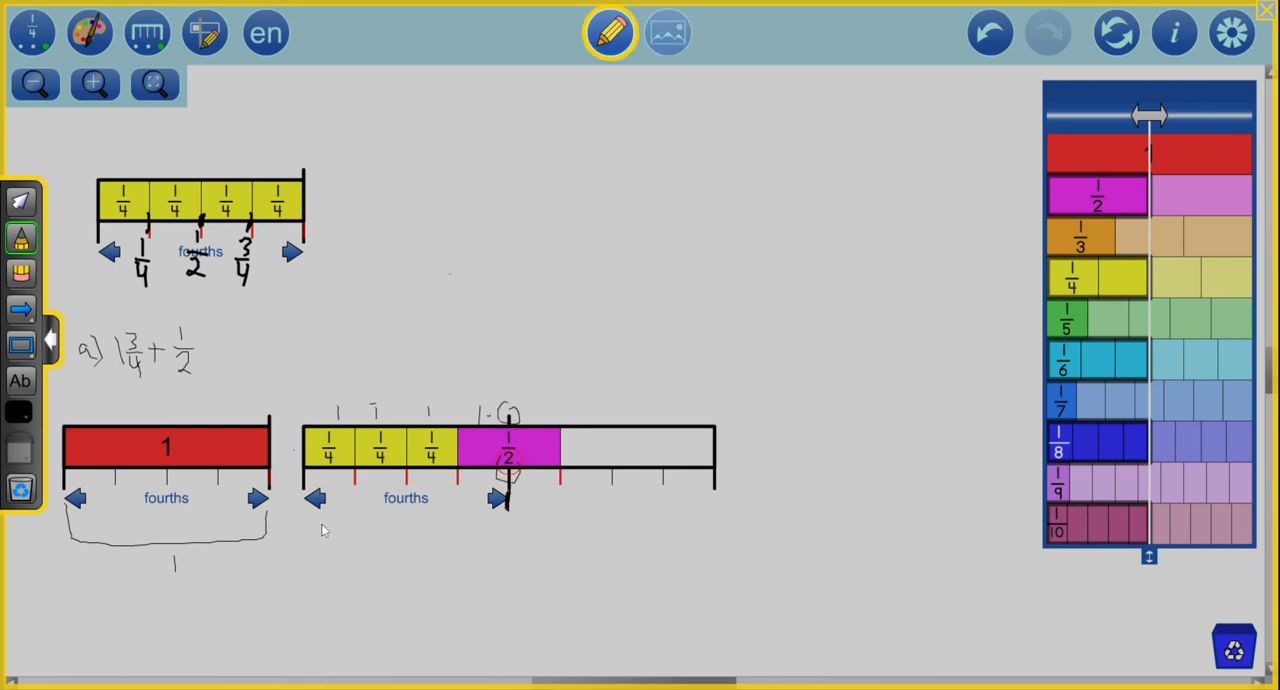
pyautogui.moveTo(316, 530); pyautogui.dragTo(490, 510)
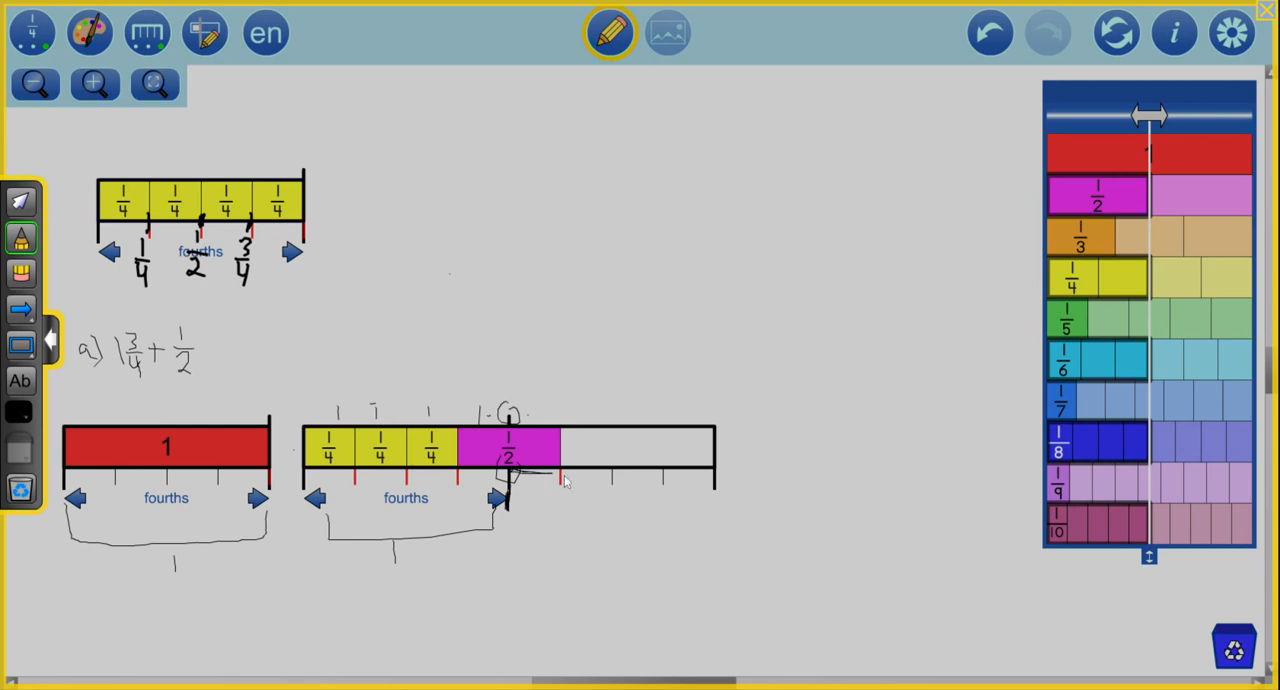
pyautogui.moveTo(540, 508)
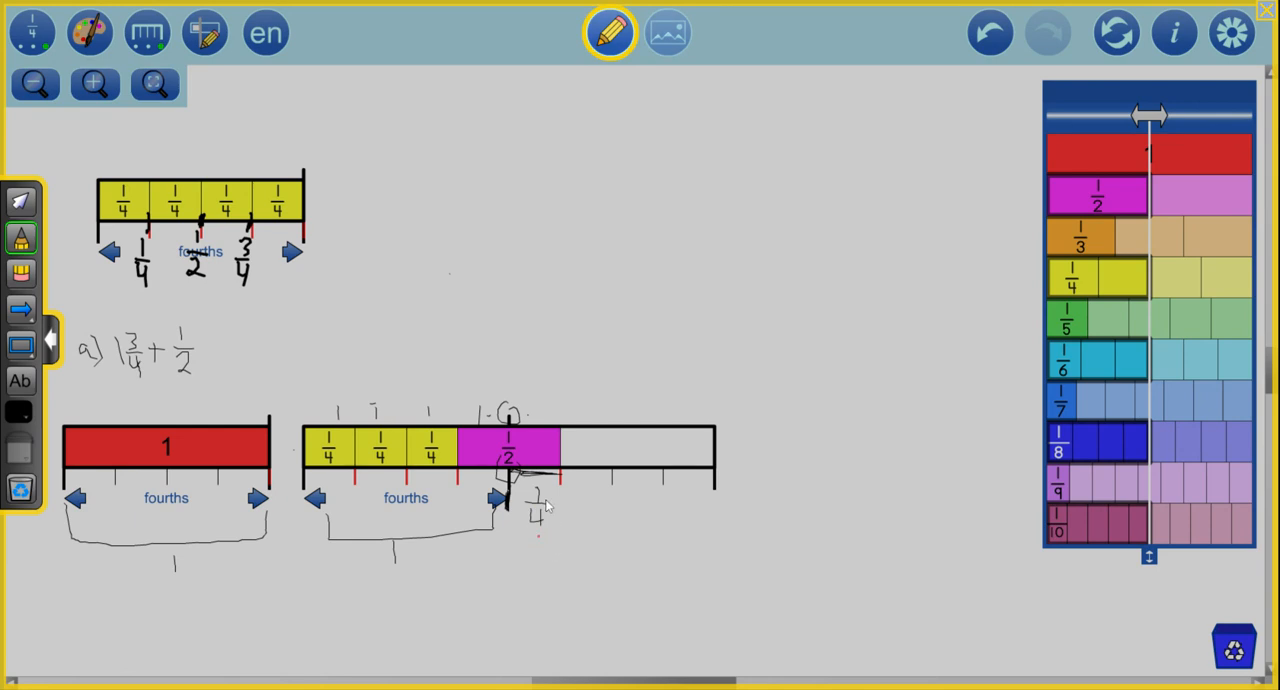
pyautogui.moveTo(280, 360)
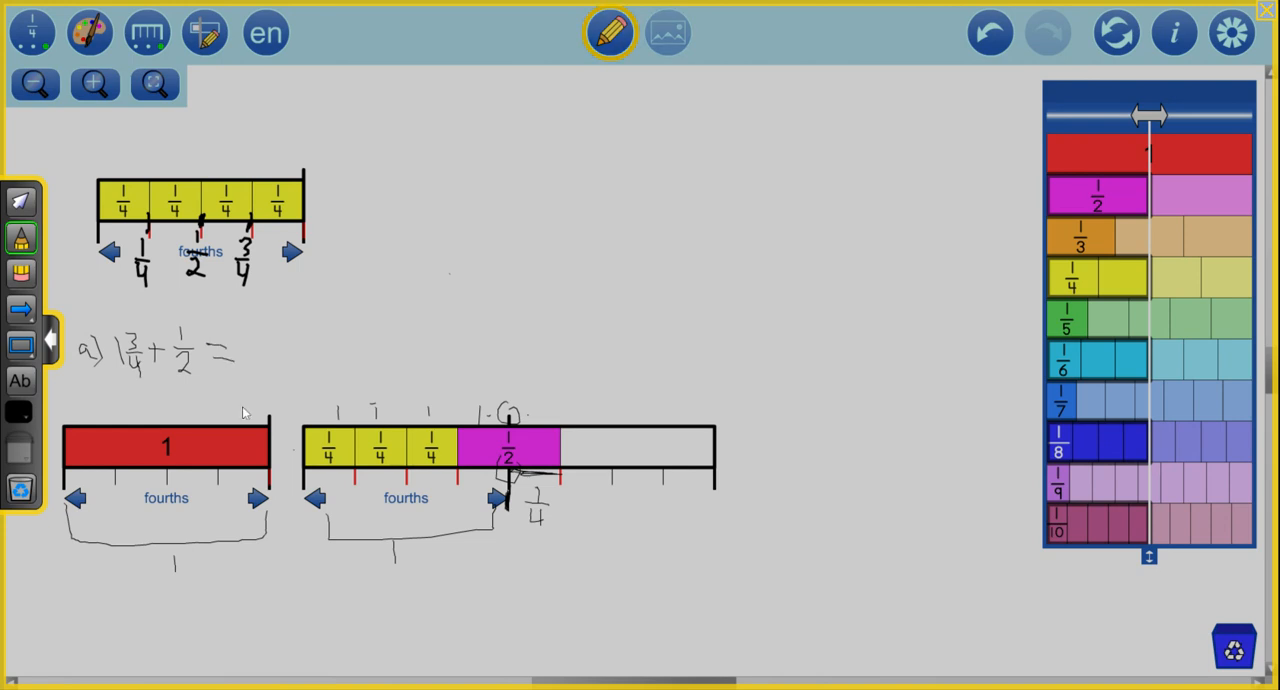
pyautogui.moveTo(170, 578); pyautogui.dragTo(208, 580)
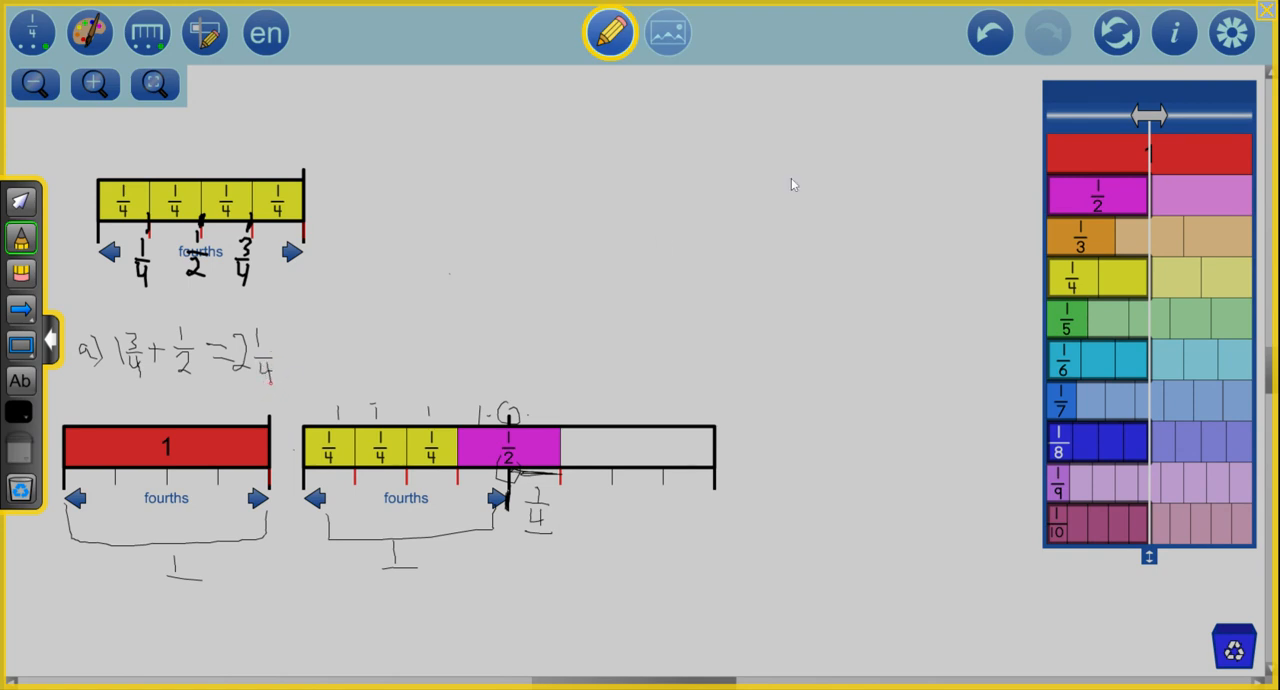
pyautogui.moveTo(1180, 40)
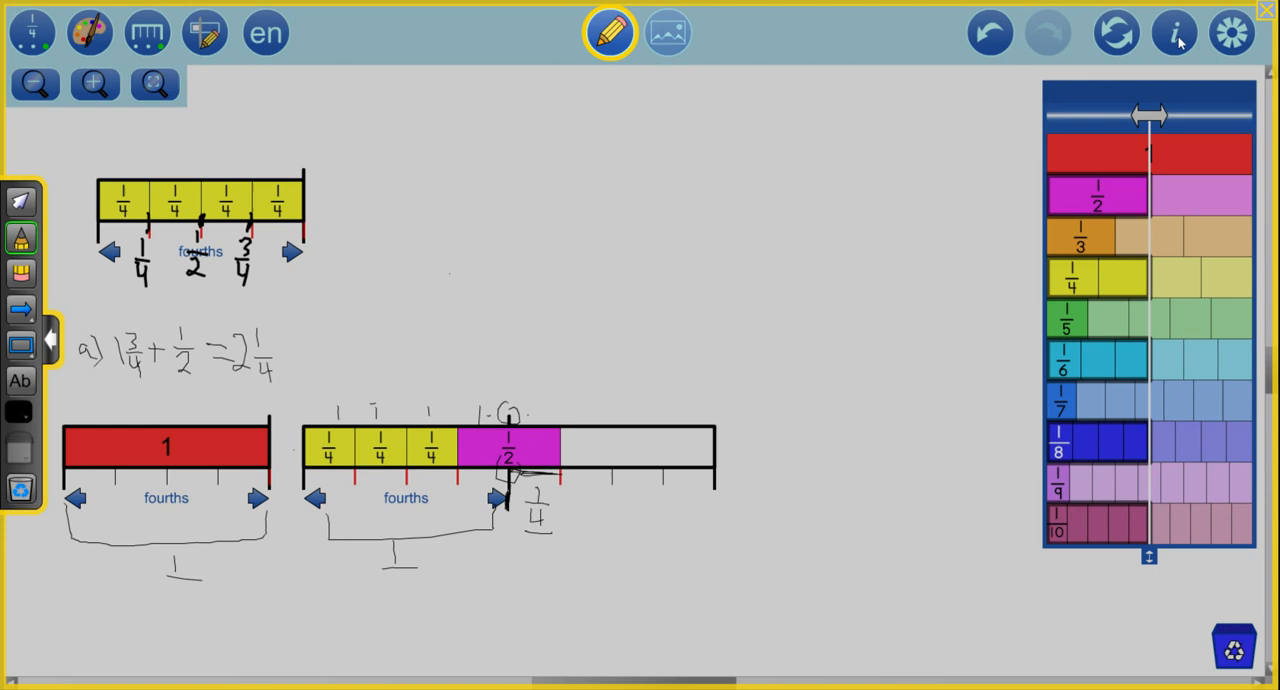
pyautogui.moveTo(1264, 14)
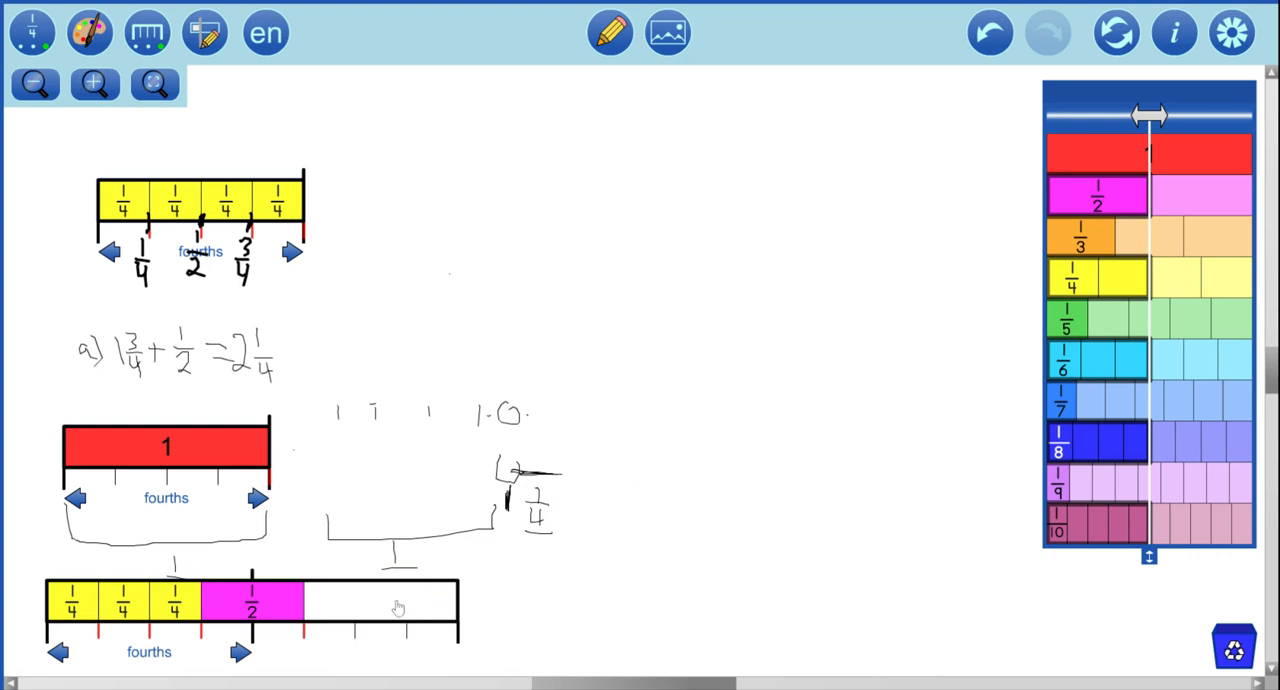
# Step: Move the combined strip back under its annotations and begin writing 'b) 2' in pencil at the top
pyautogui.moveTo(250, 600); pyautogui.dragTo(510, 444)
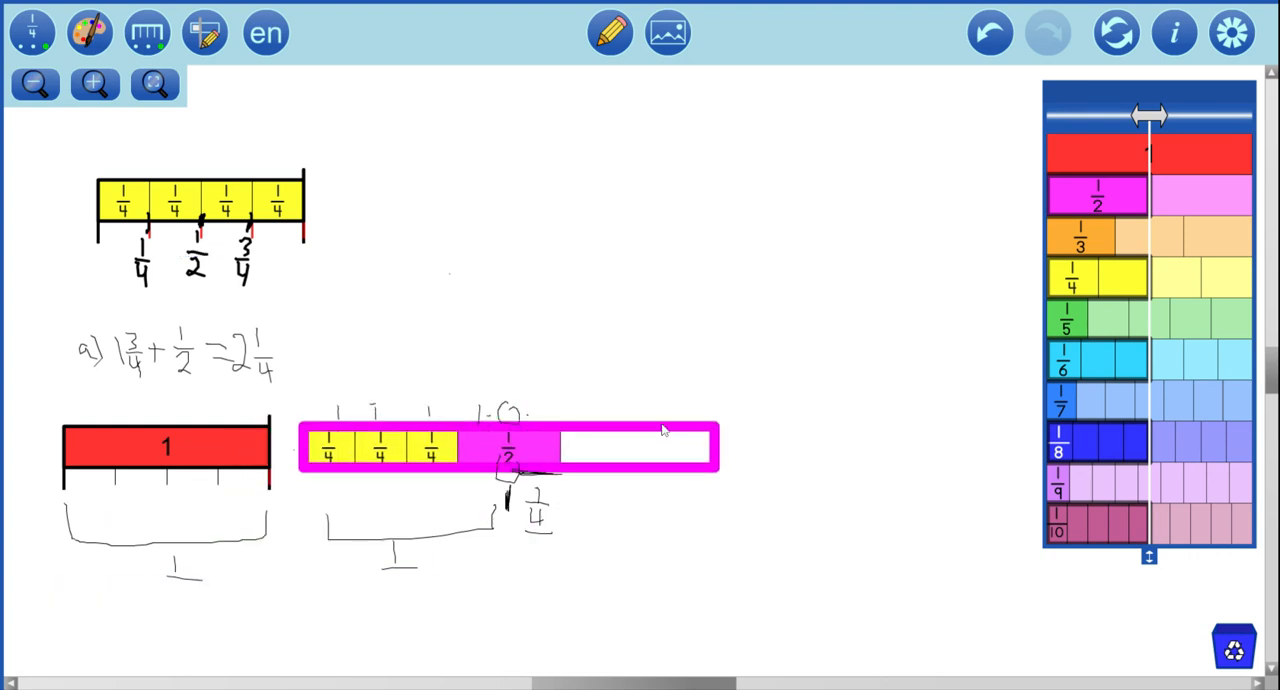
pyautogui.click(636, 448)
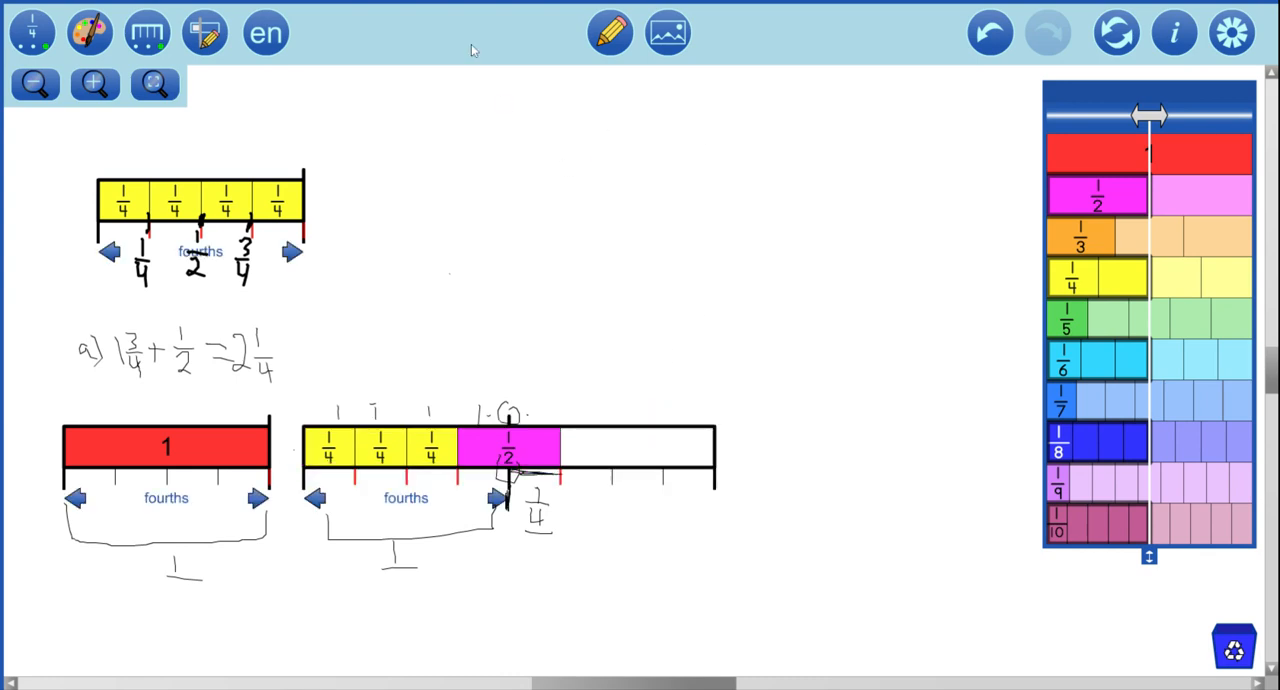
pyautogui.click(610, 32)
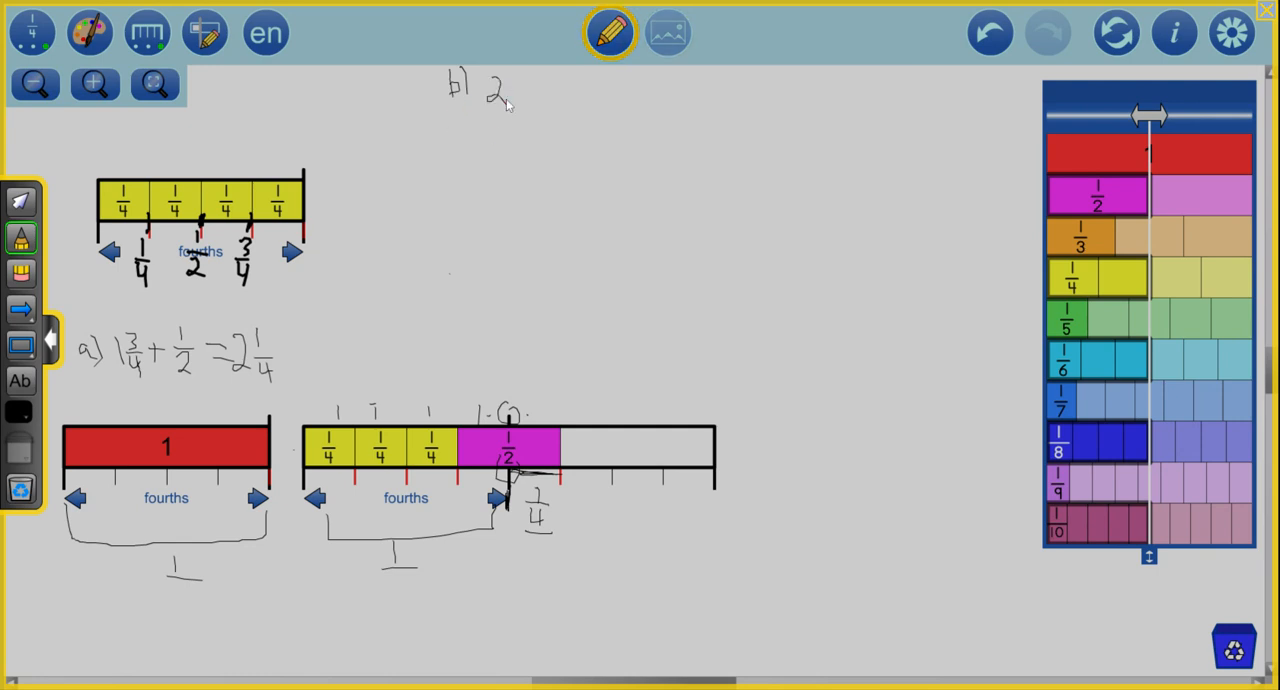
# Step: Handwrite the subtraction problem 'b) 2 1/4 − 1 1/2' at the top of the workspace
pyautogui.moveTo(510, 80); pyautogui.dragTo(530, 100)
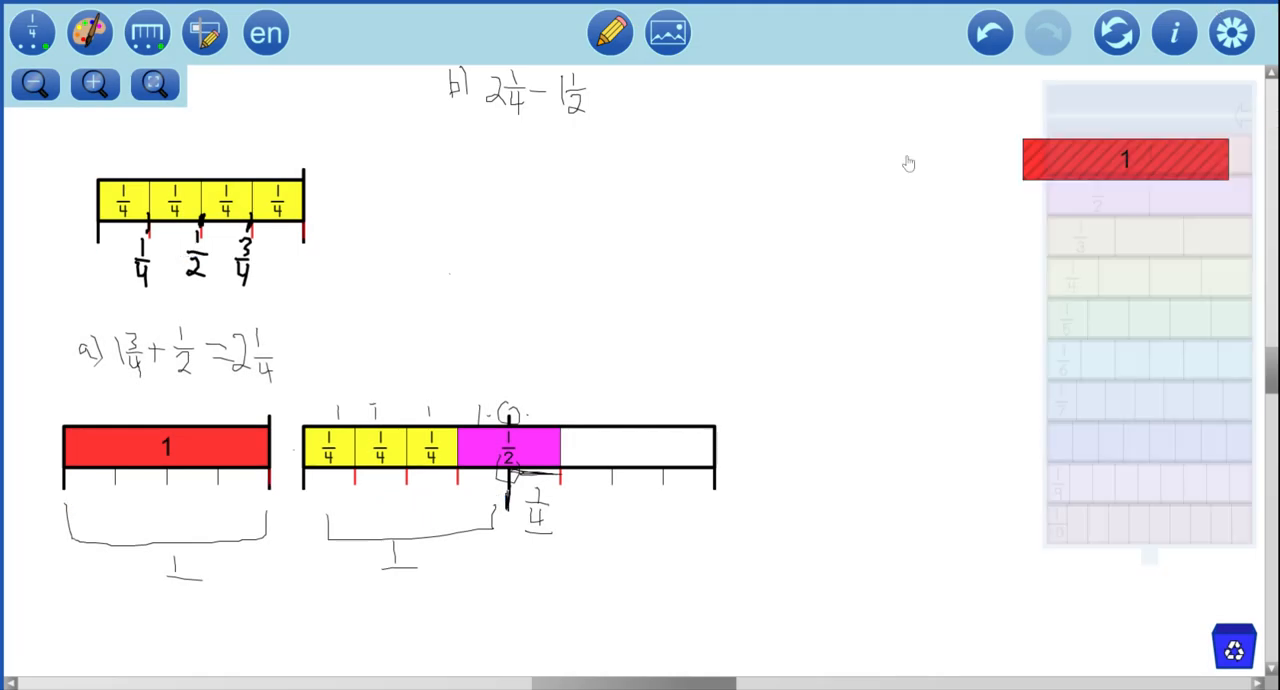
# Step: Place two whole strips under problem b, one below the other, and pick the next strip from the panel
pyautogui.moveTo(1124, 160); pyautogui.dragTo(490, 170)
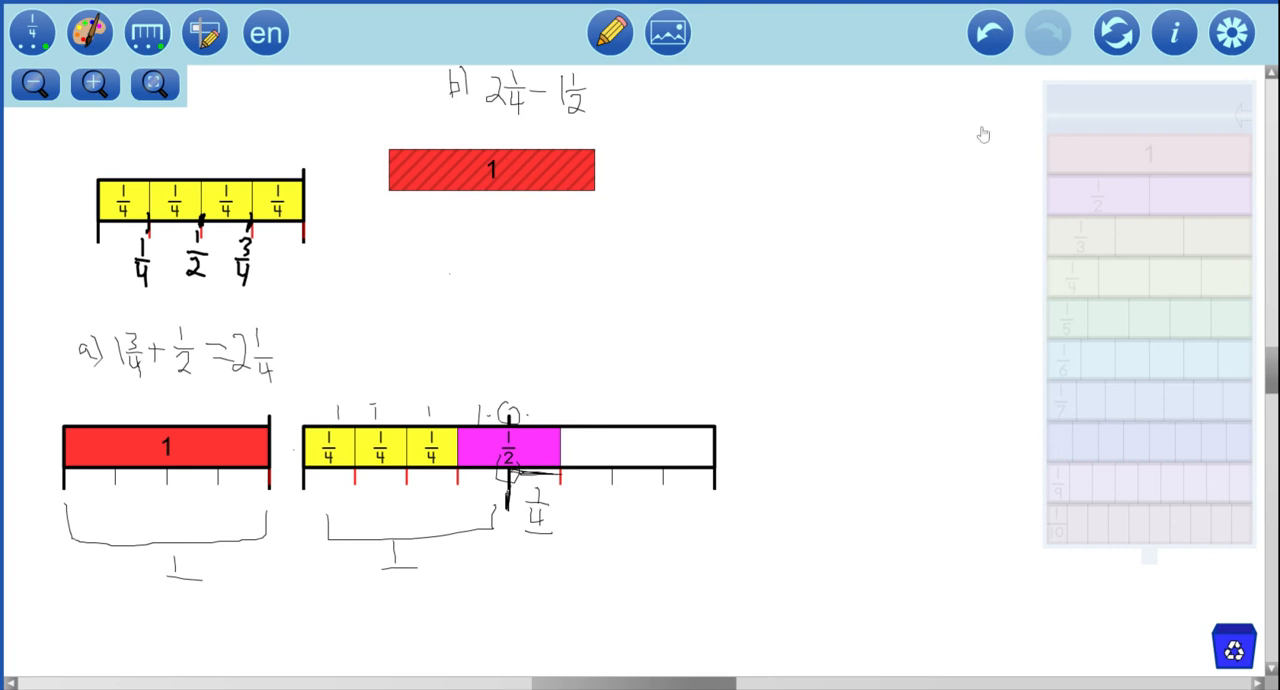
pyautogui.moveTo(490, 170); pyautogui.dragTo(508, 252)
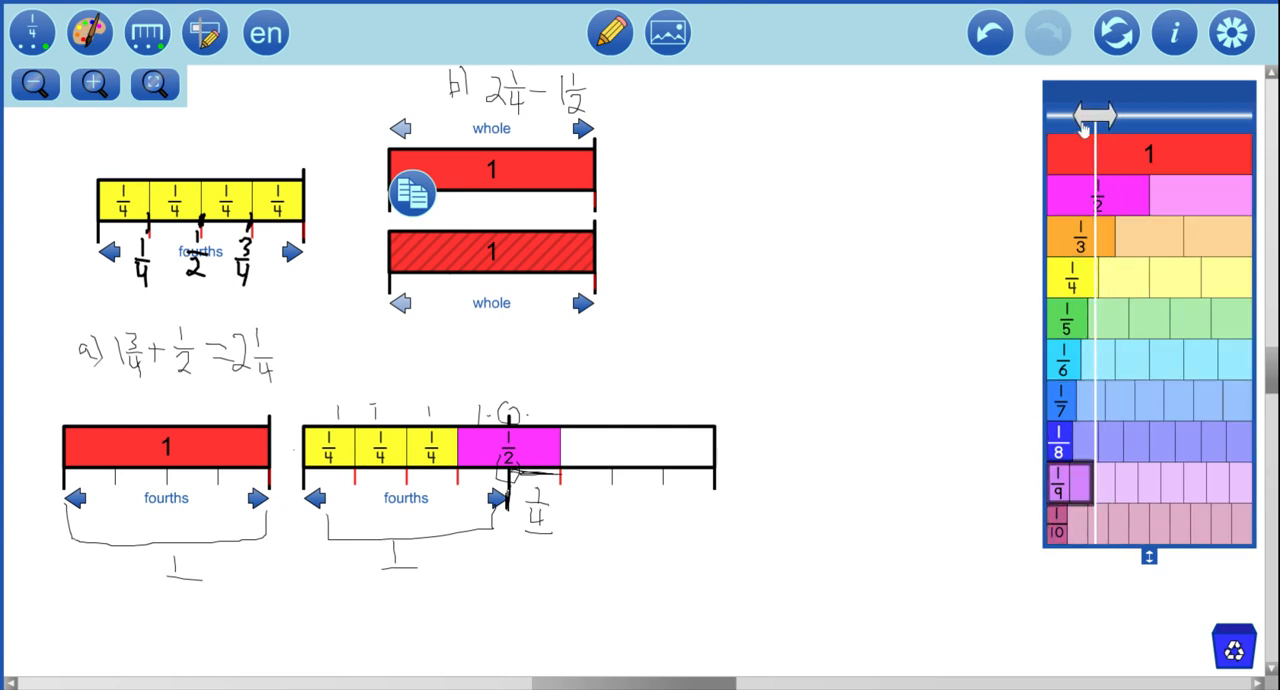
pyautogui.click(1064, 400)
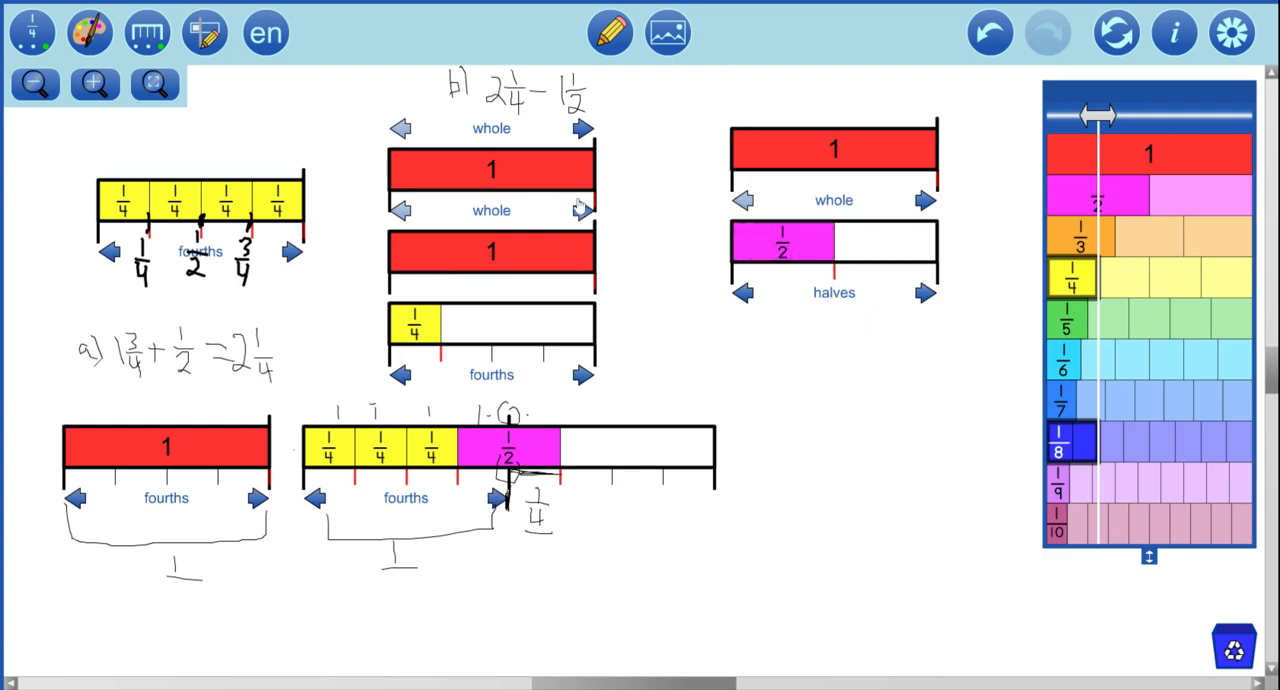
pyautogui.moveTo(460, 336)
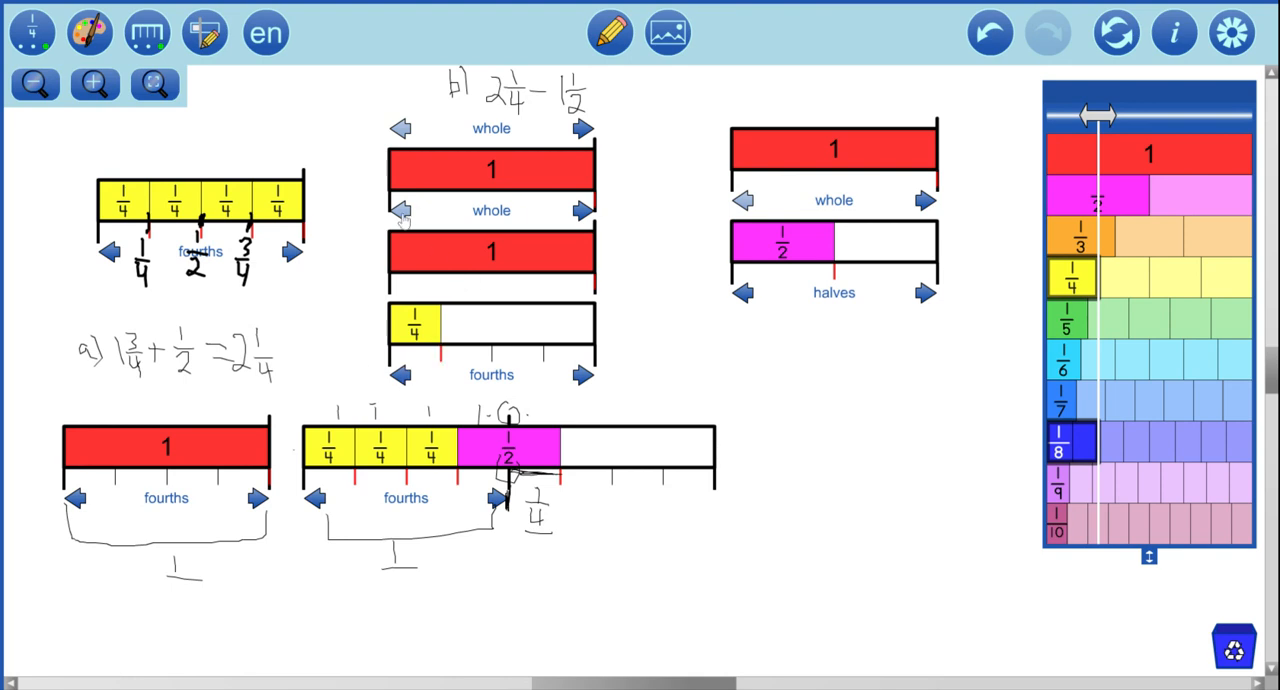
# Step: Divide both whole strips, the fourth and the half into fourths, then finish editing
pyautogui.click(492, 246)
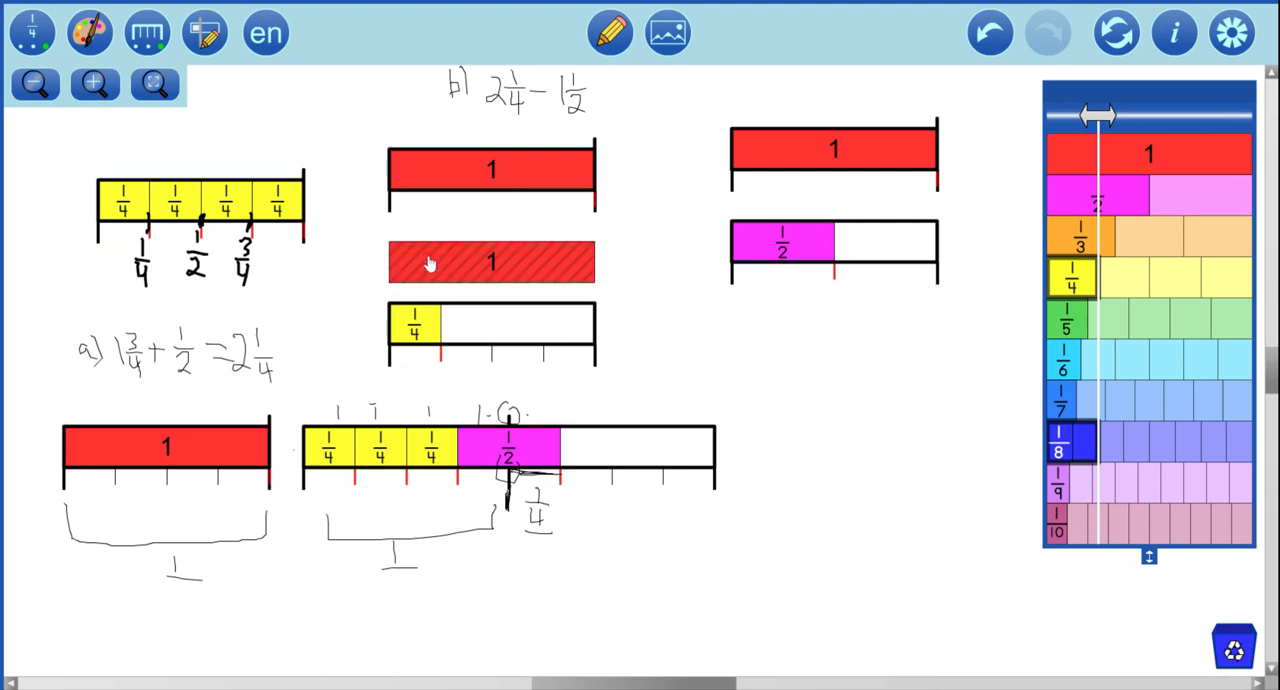
pyautogui.click(490, 260)
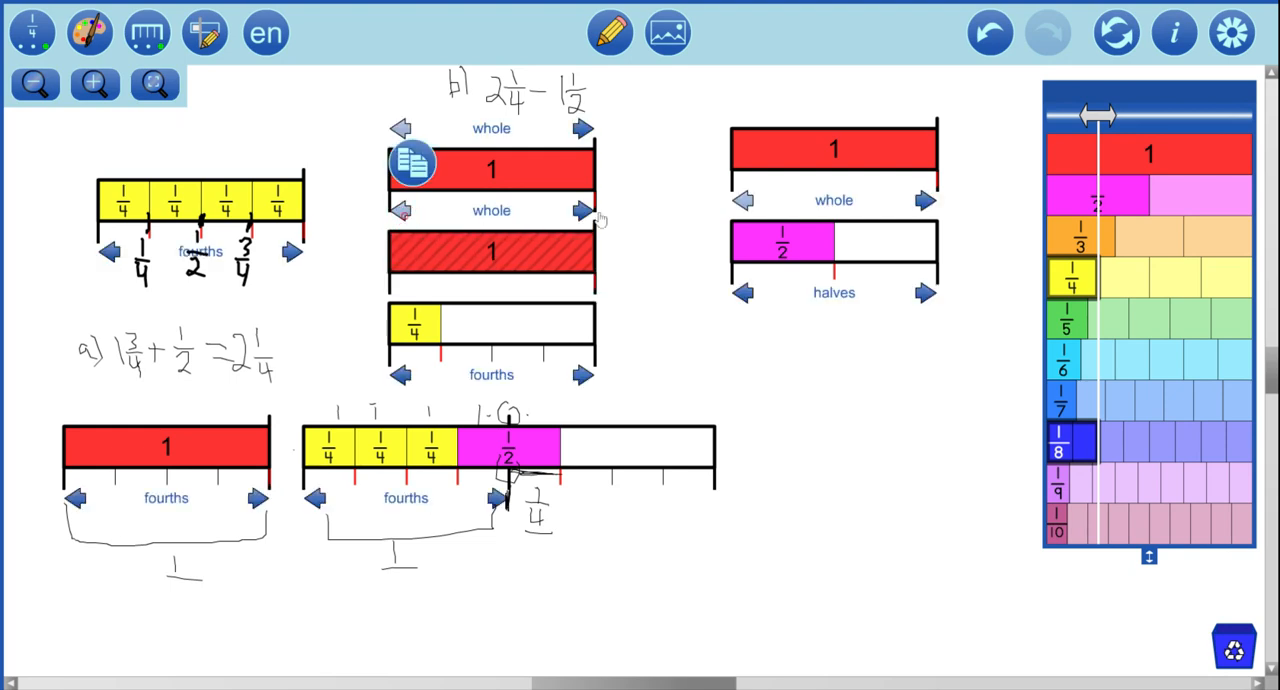
pyautogui.click(582, 210)
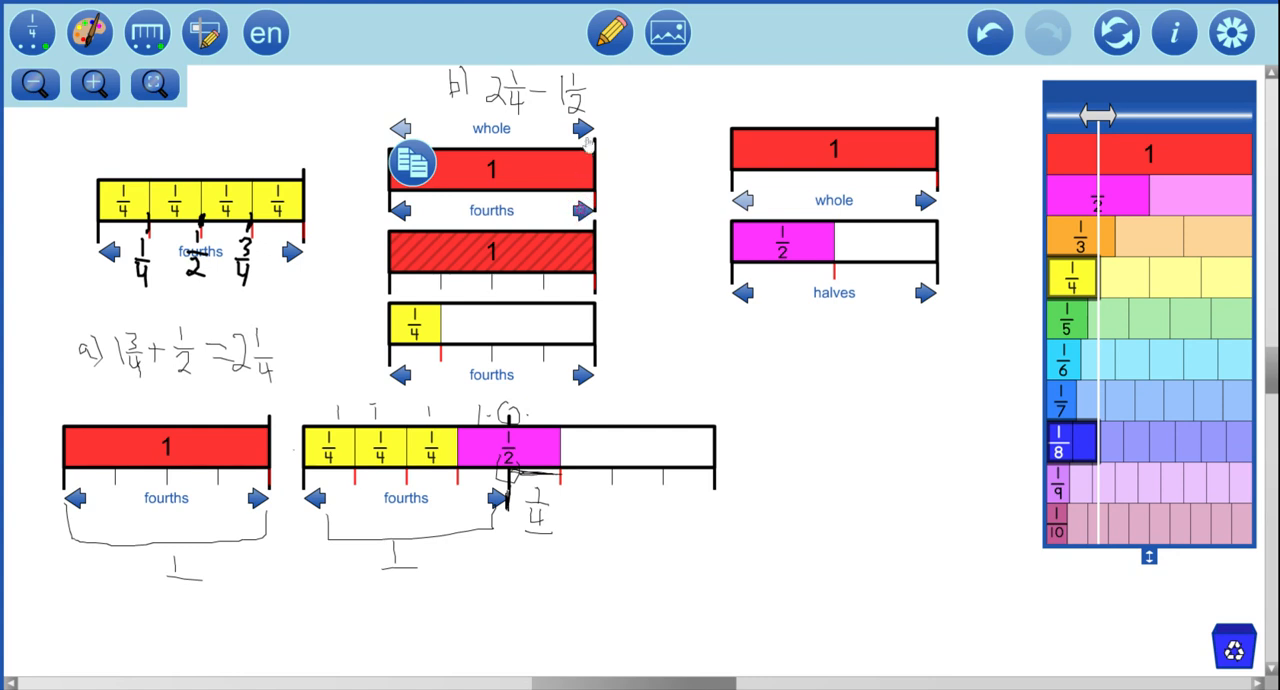
pyautogui.click(584, 128)
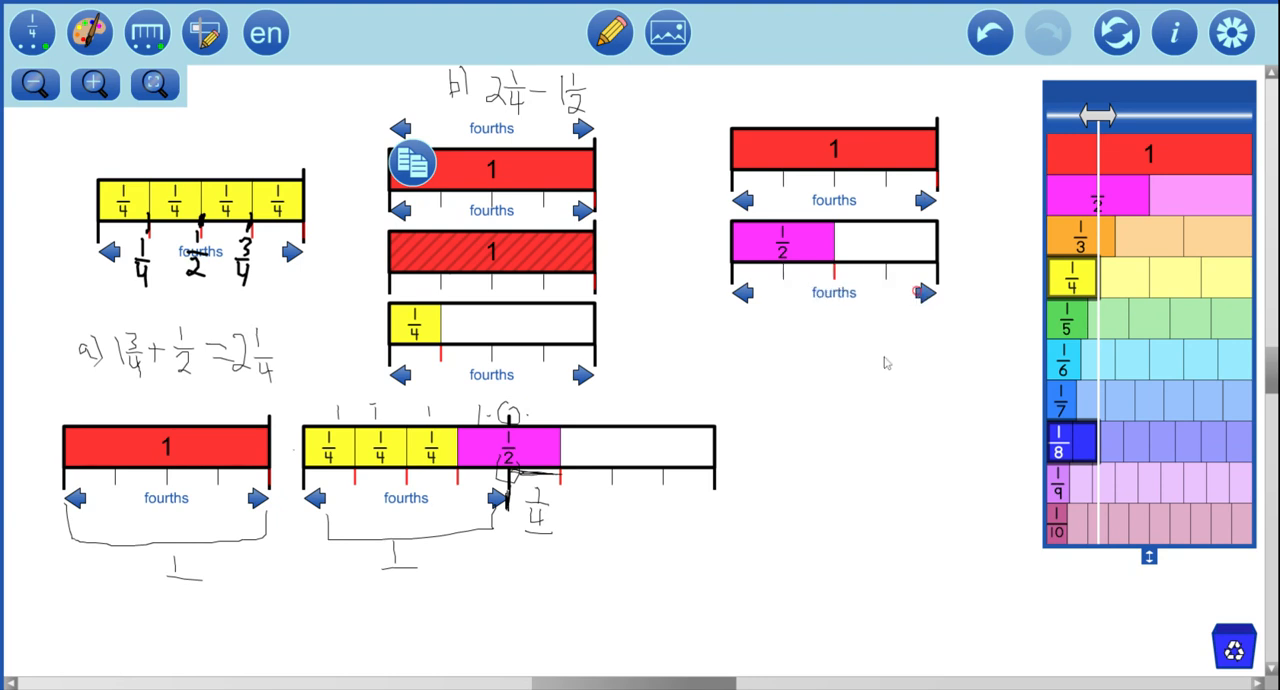
pyautogui.click(492, 250)
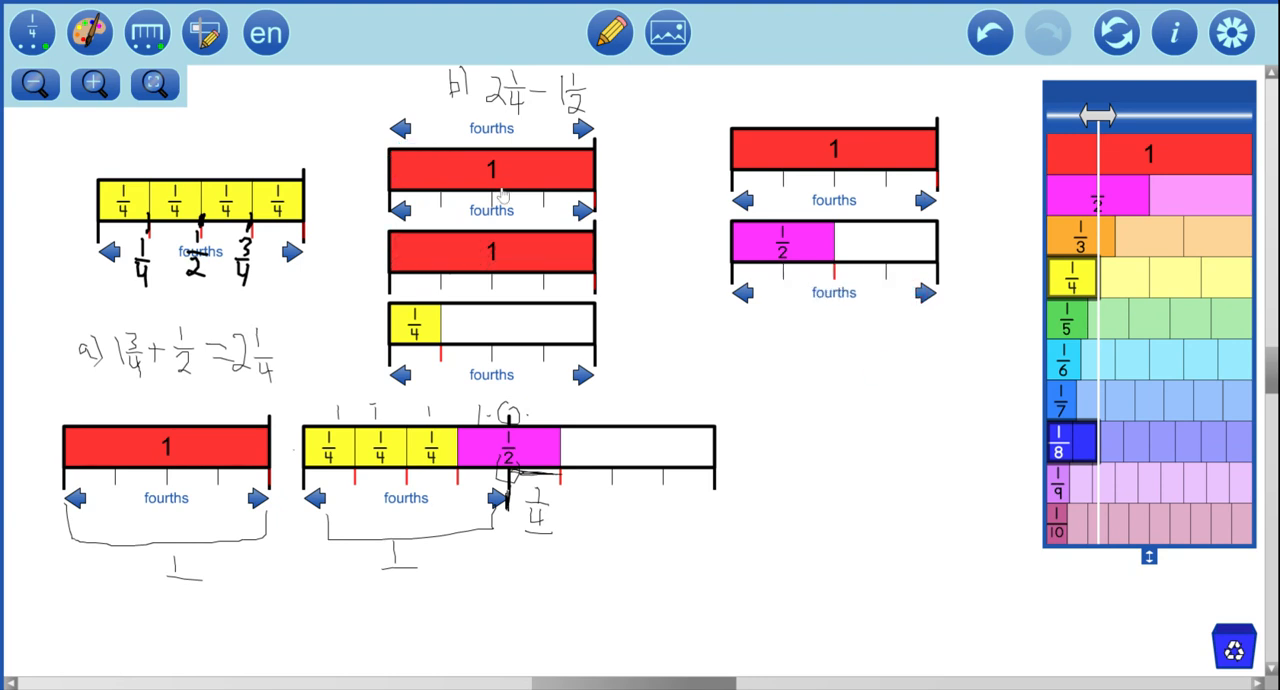
pyautogui.moveTo(478, 328)
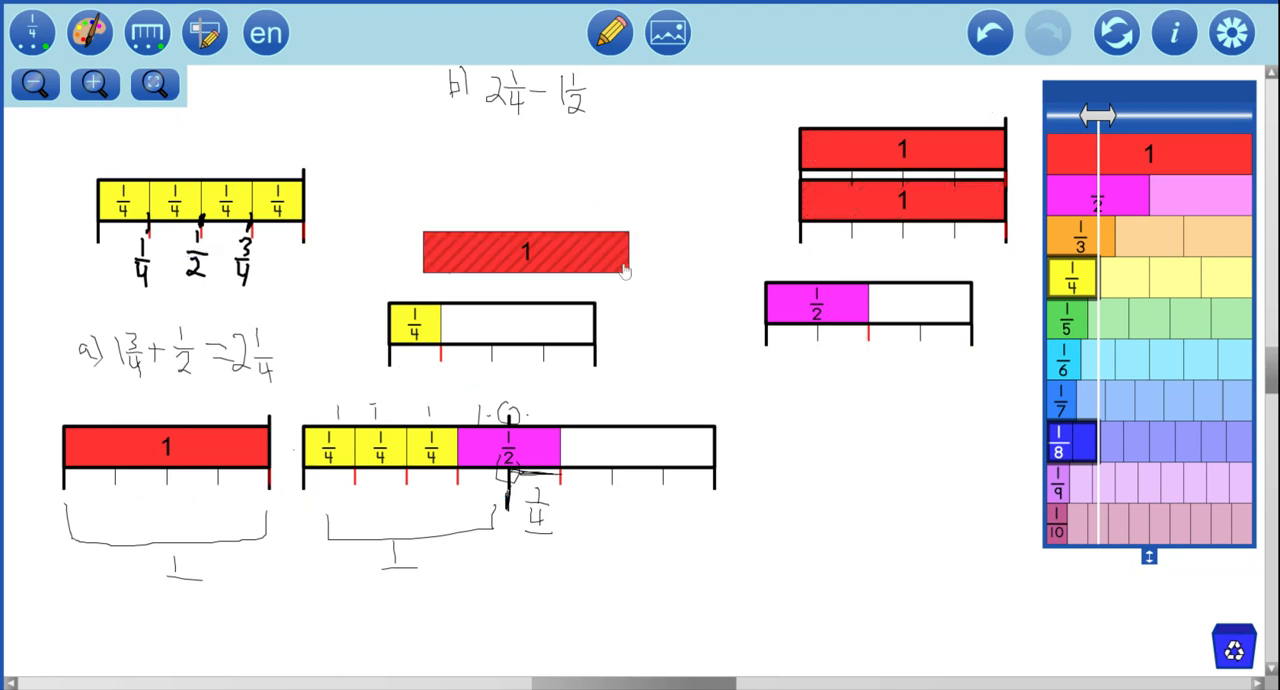
# Step: Move the hatched whole strip aside and line up fourths pieces beneath the whole and half strips
pyautogui.moveTo(524, 252); pyautogui.dragTo(748, 272)
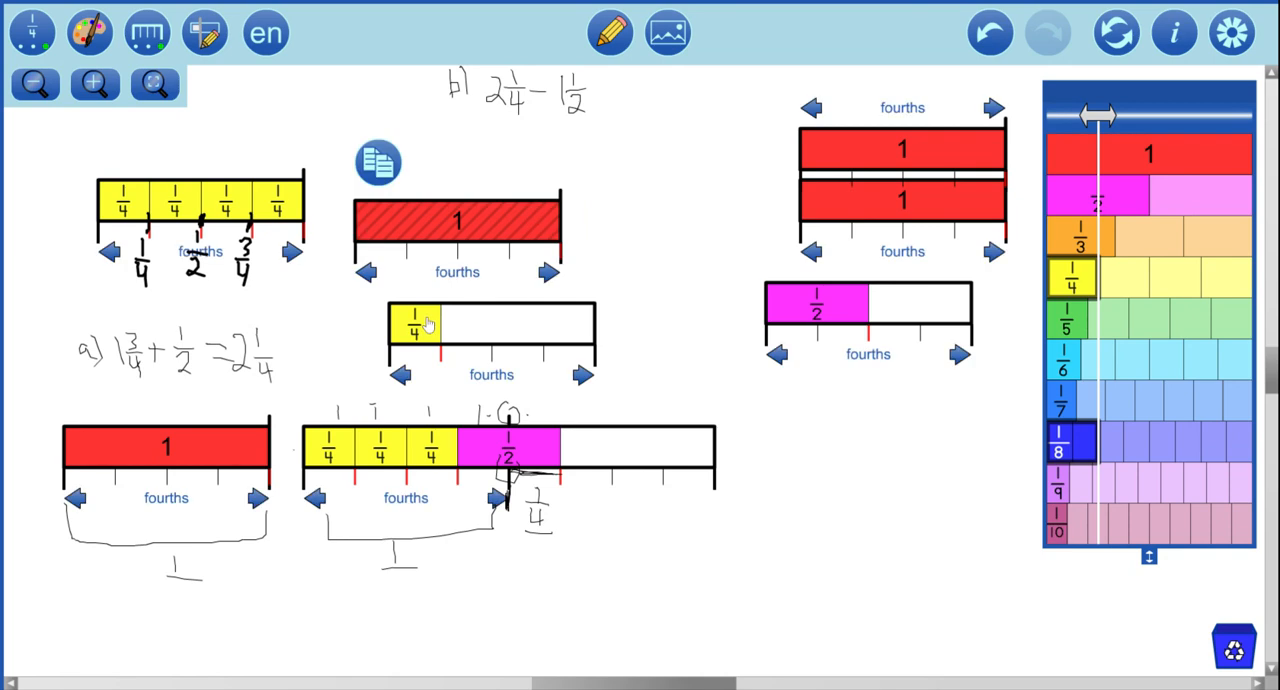
pyautogui.moveTo(412, 320); pyautogui.dragTo(844, 356)
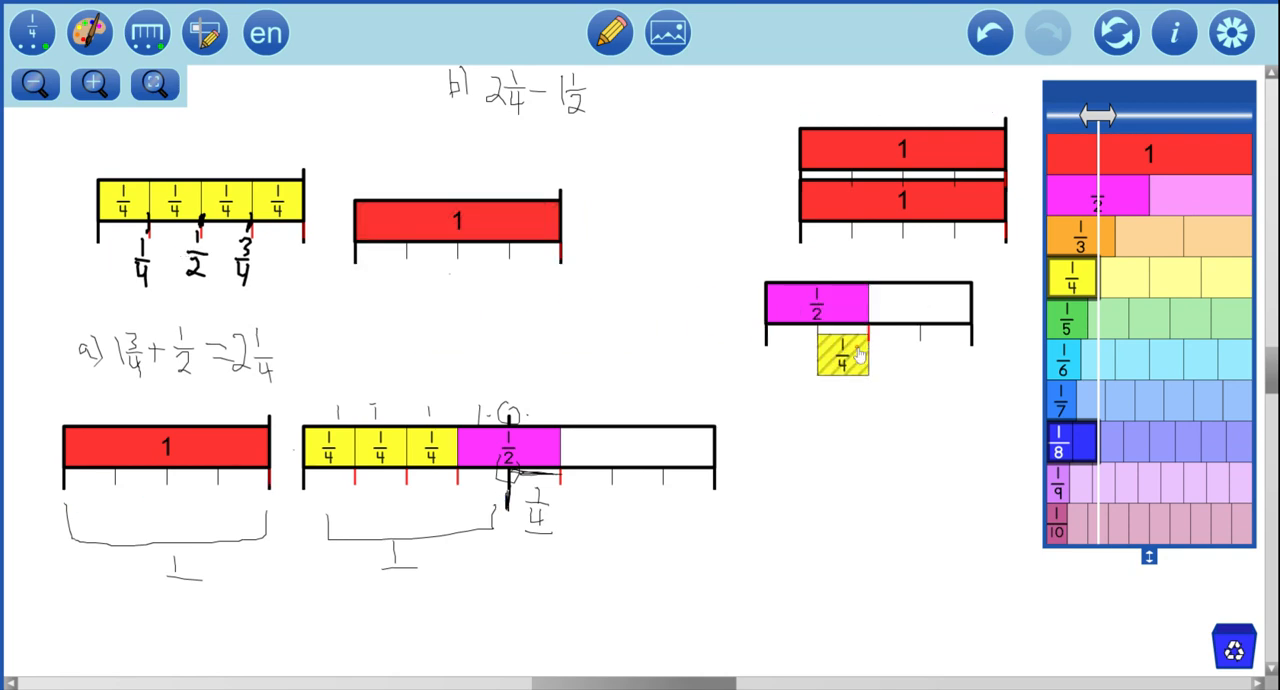
pyautogui.moveTo(844, 360); pyautogui.dragTo(844, 344)
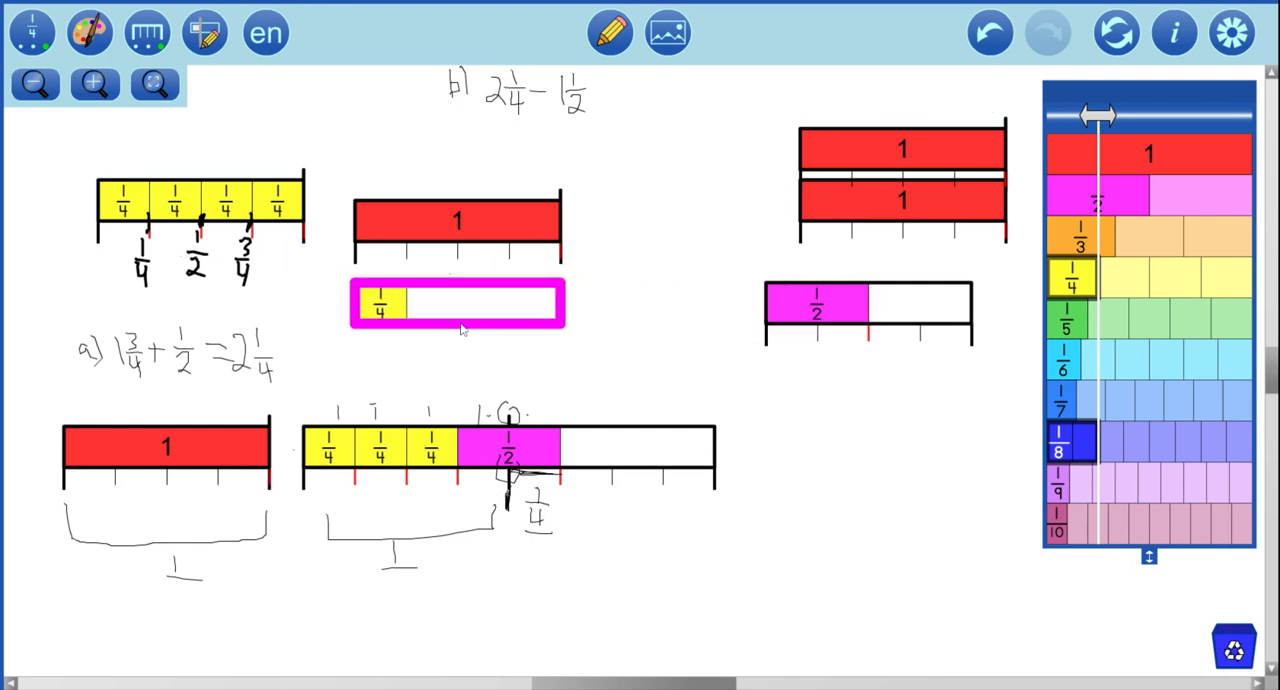
pyautogui.click(456, 304)
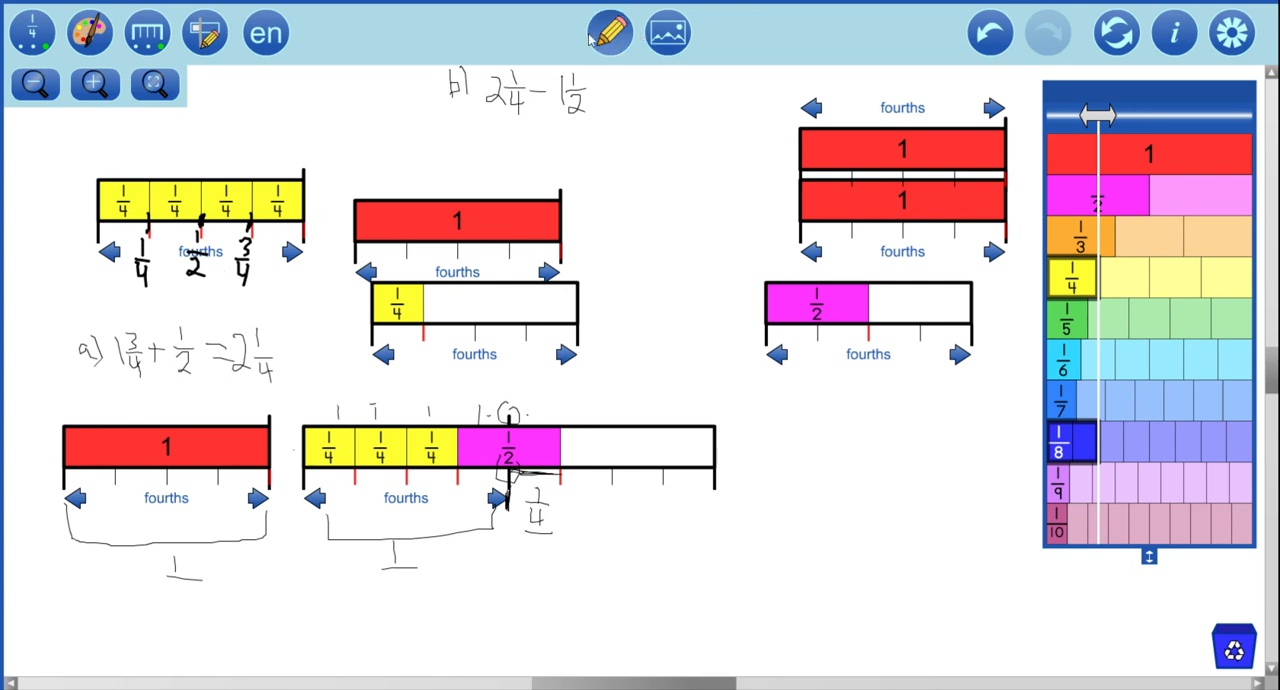
pyautogui.click(608, 32)
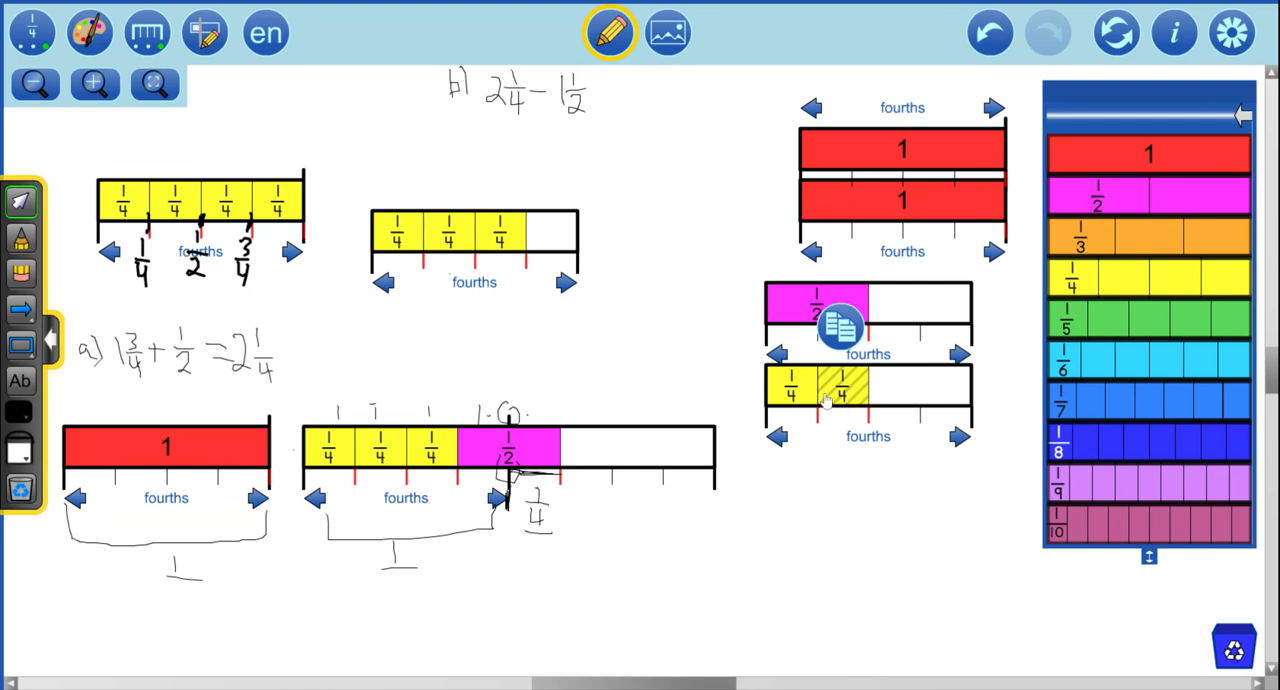
pyautogui.moveTo(338, 164)
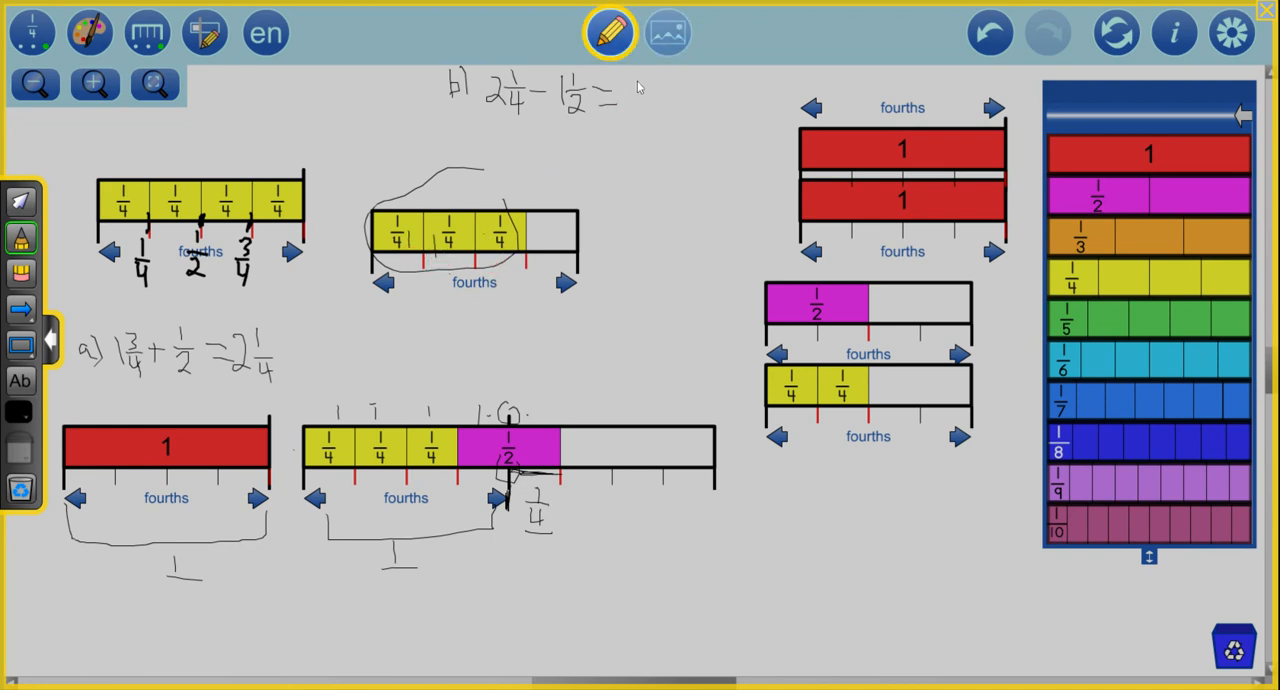
# Step: Write the answer '= 3/4' after problem b, completing 2 1/4 − 1 1/2 = 3/4
pyautogui.moveTo(624, 90); pyautogui.dragTo(636, 120)
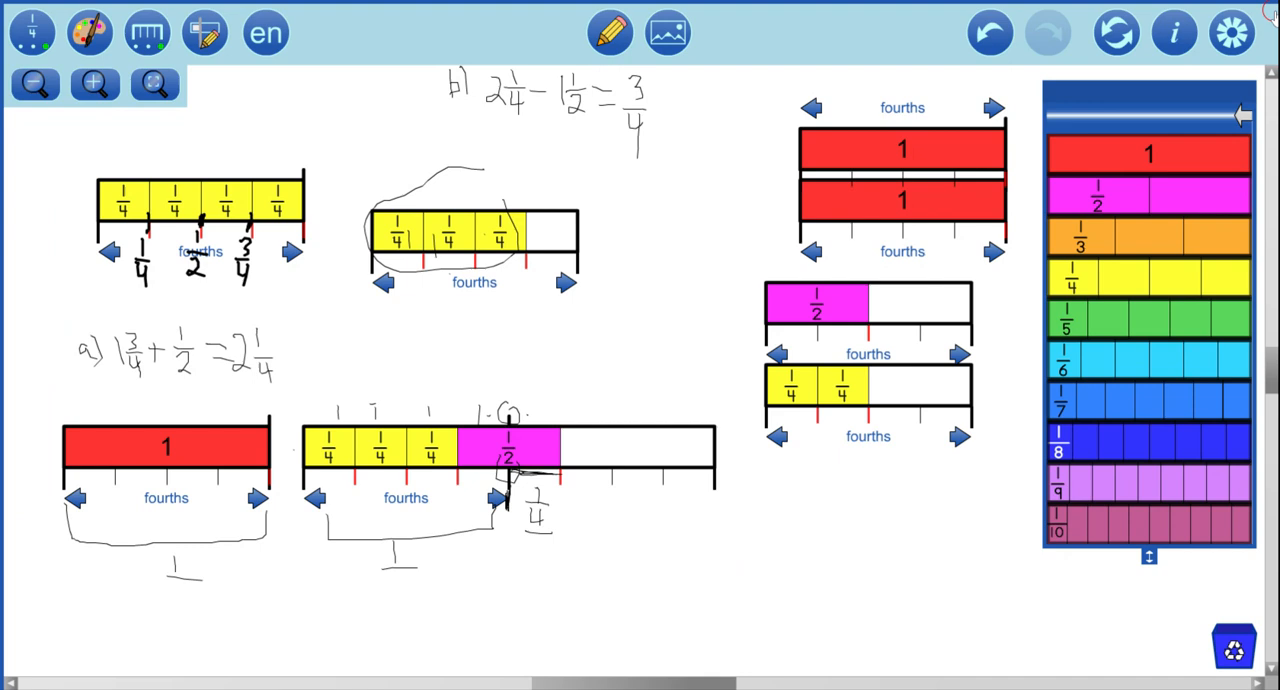
pyautogui.moveTo(952, 156)
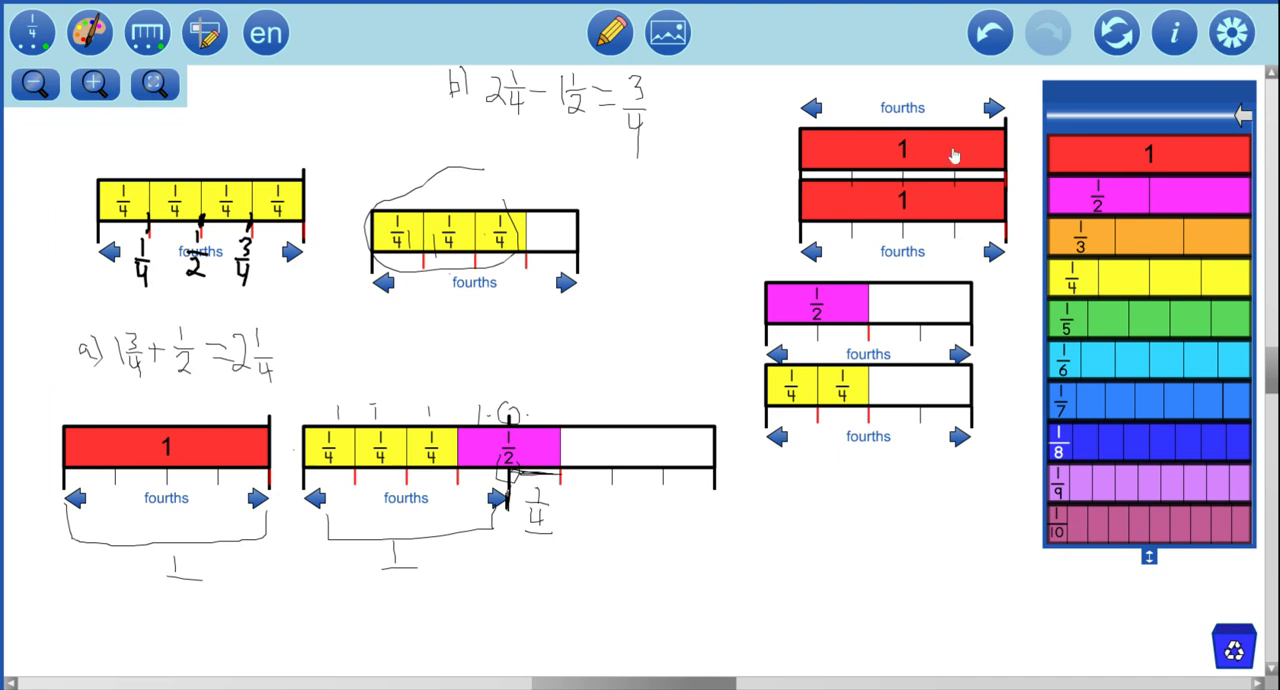
pyautogui.moveTo(1084, 290)
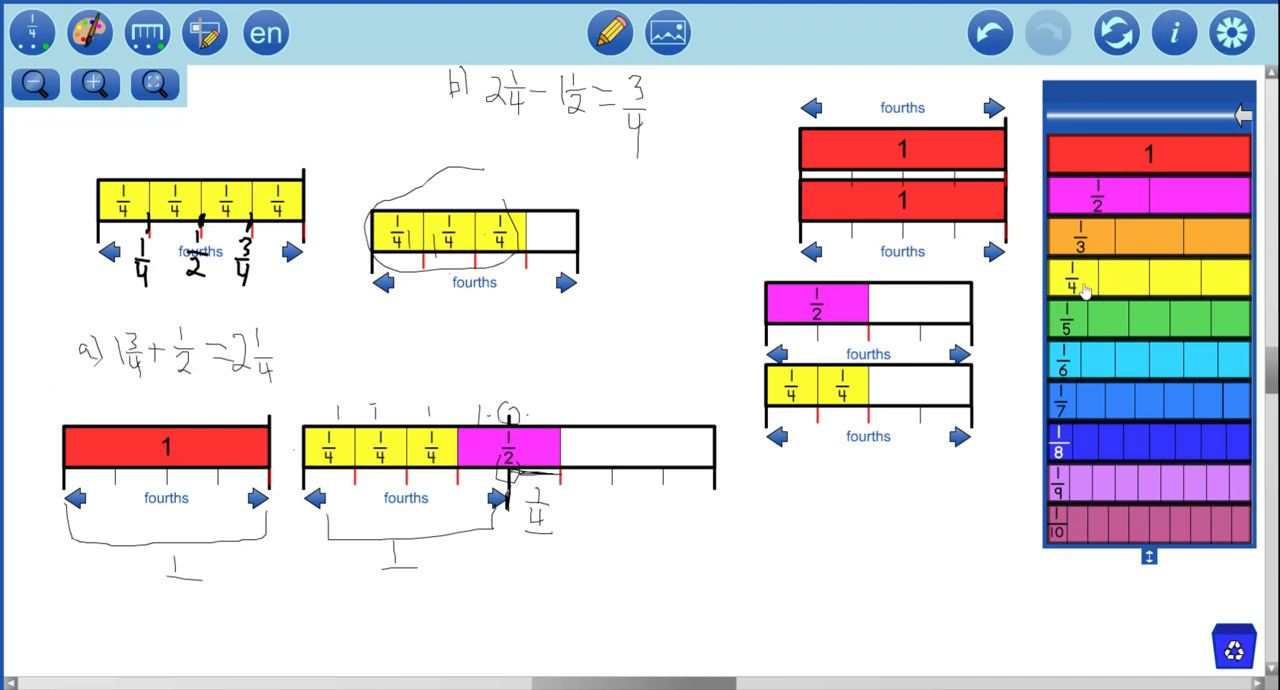
pyautogui.moveTo(1152, 296)
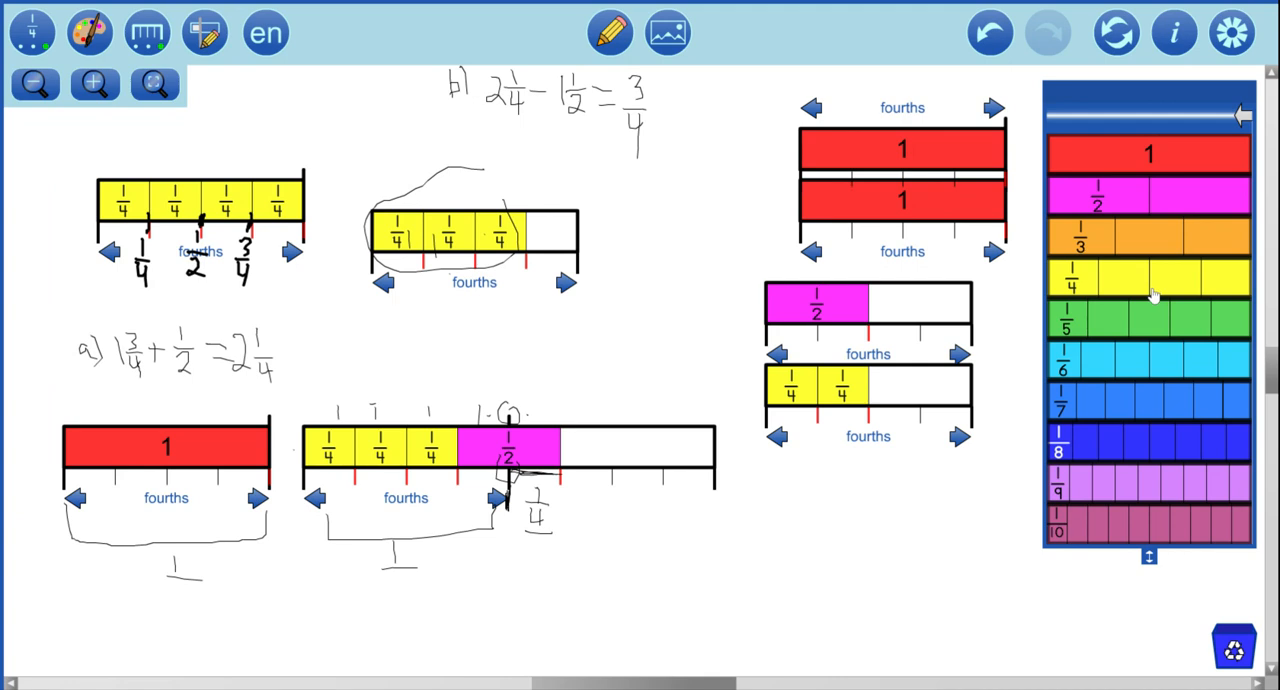
pyautogui.moveTo(1044, 210)
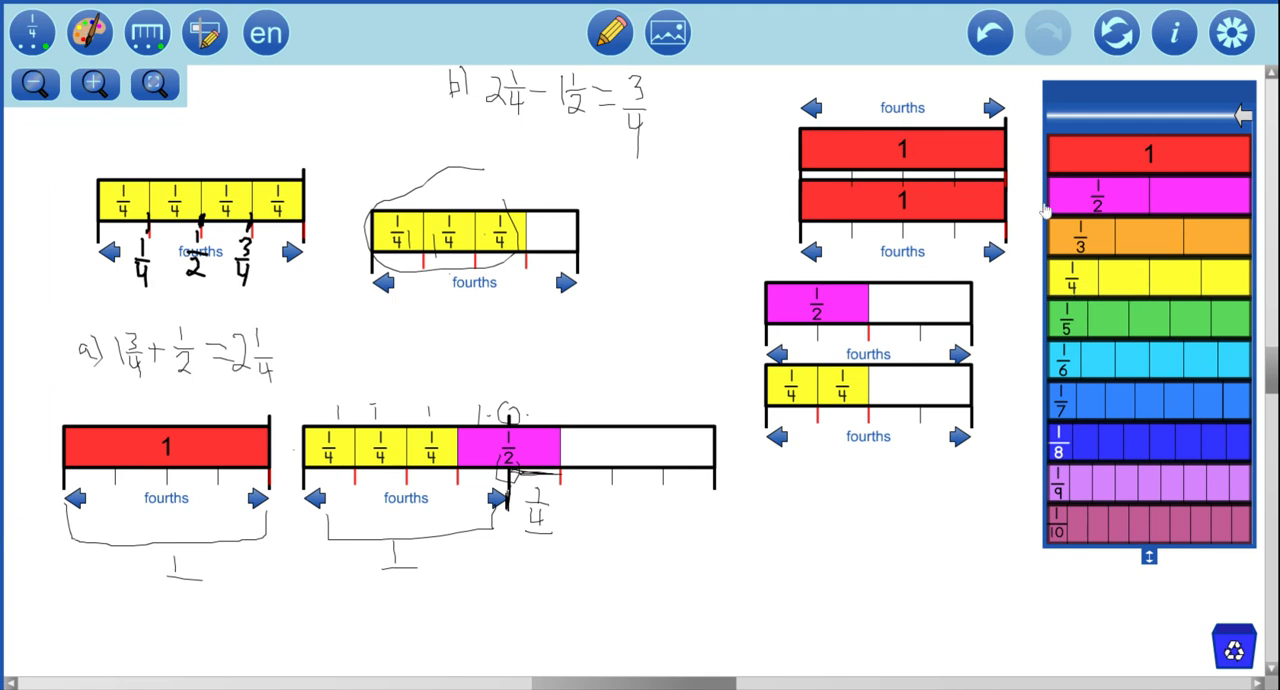